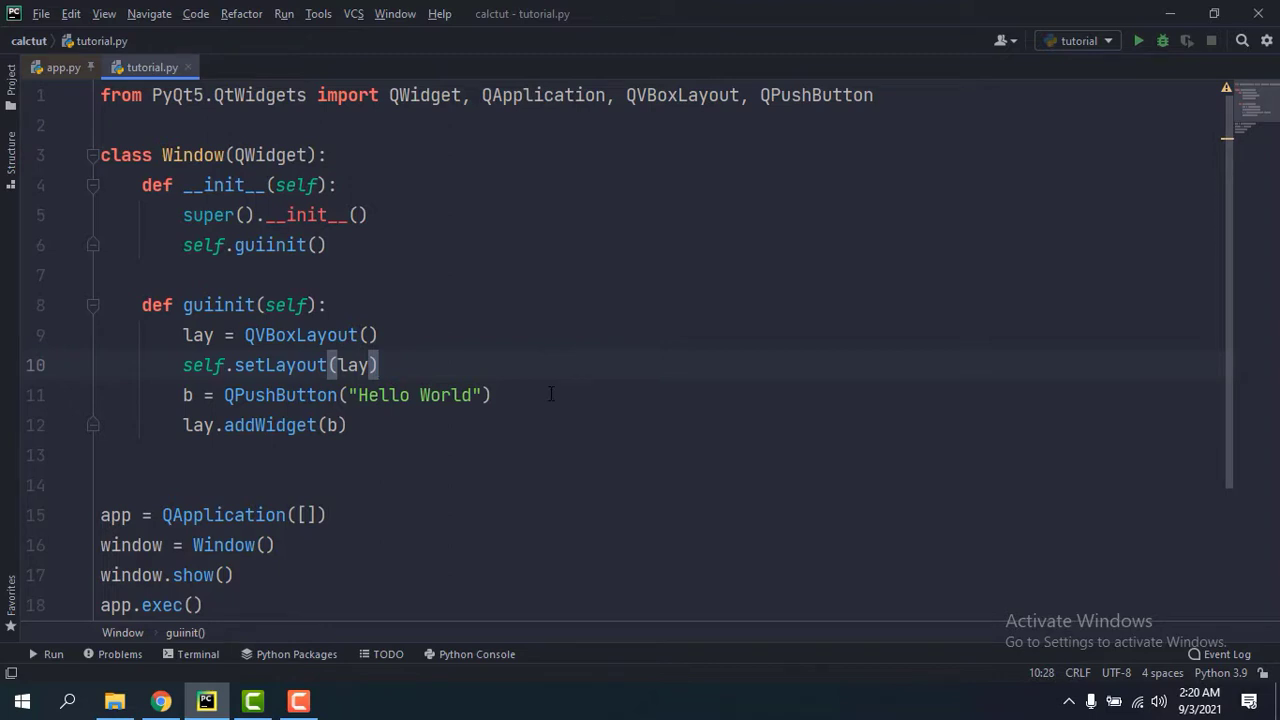
# Step: Run the script to preview the PyQt5 window, then close it
pyautogui.click(490, 395)
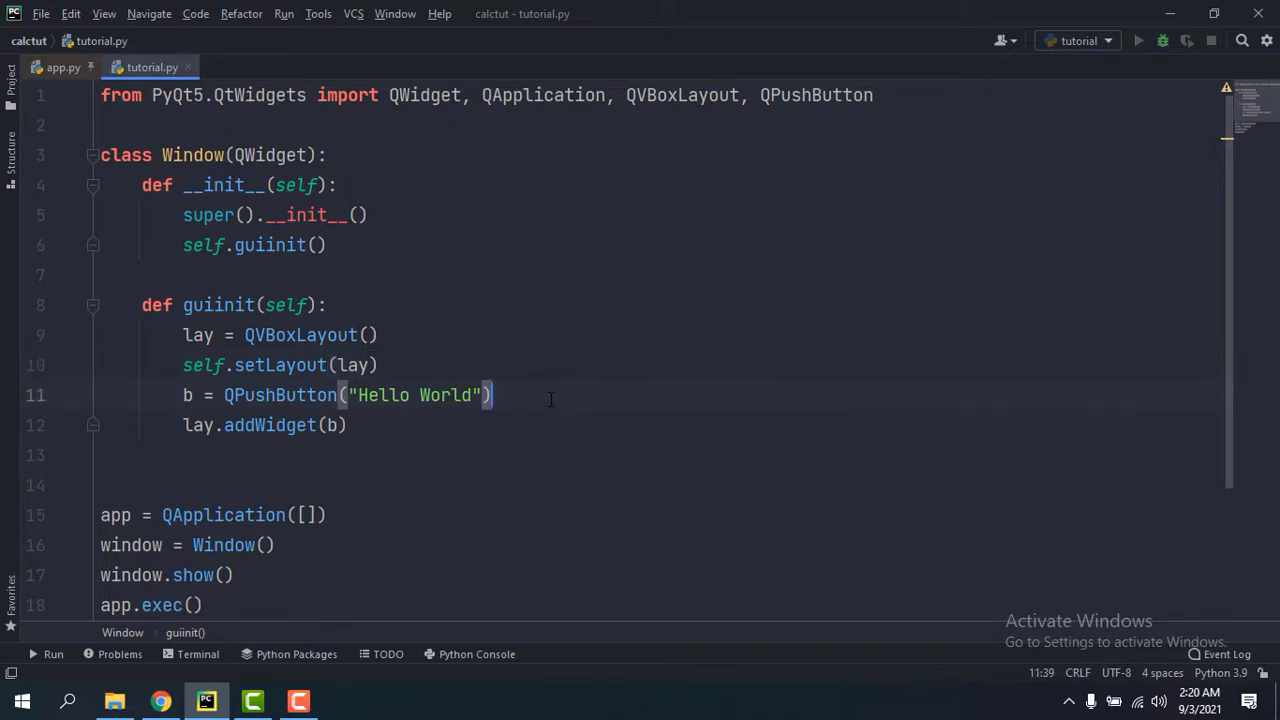
pyautogui.click(1138, 40)
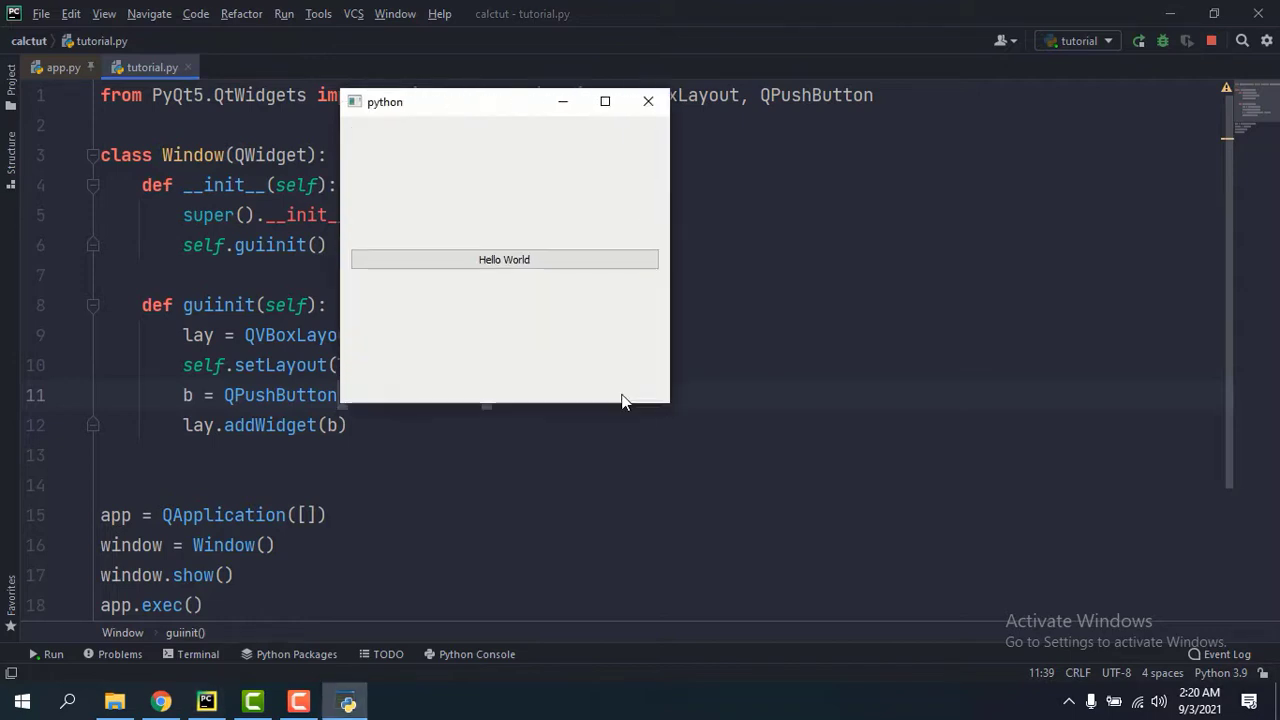
pyautogui.click(647, 101)
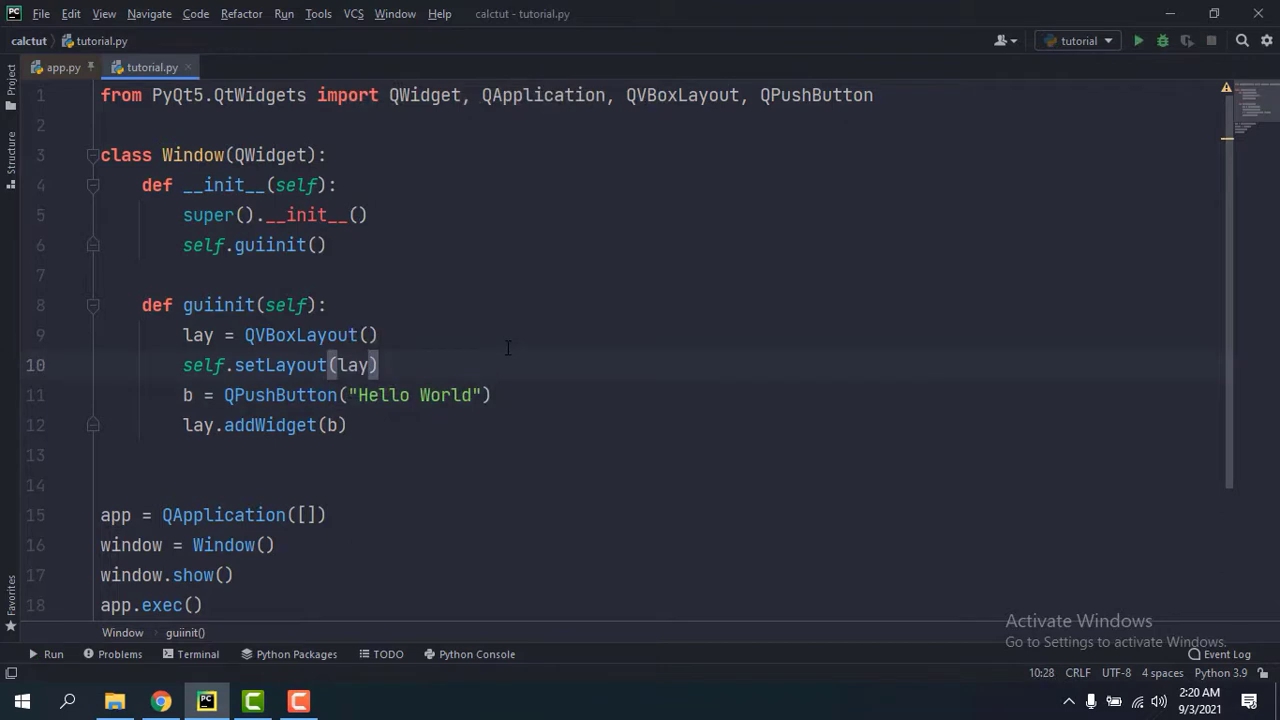
# Step: Add self.setFixedSize(600, 400) at the top of guiinit and check the resized window
pyautogui.click(480, 305)
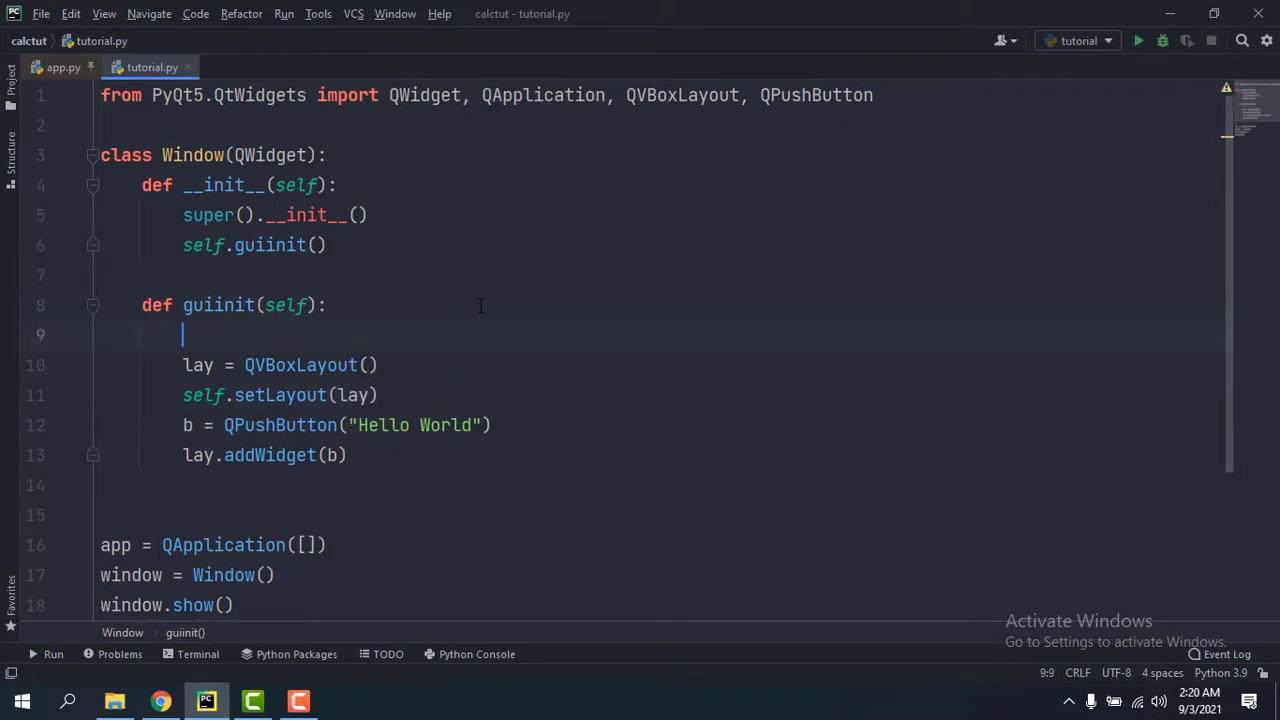
pyautogui.write('self.setFixedSize(')
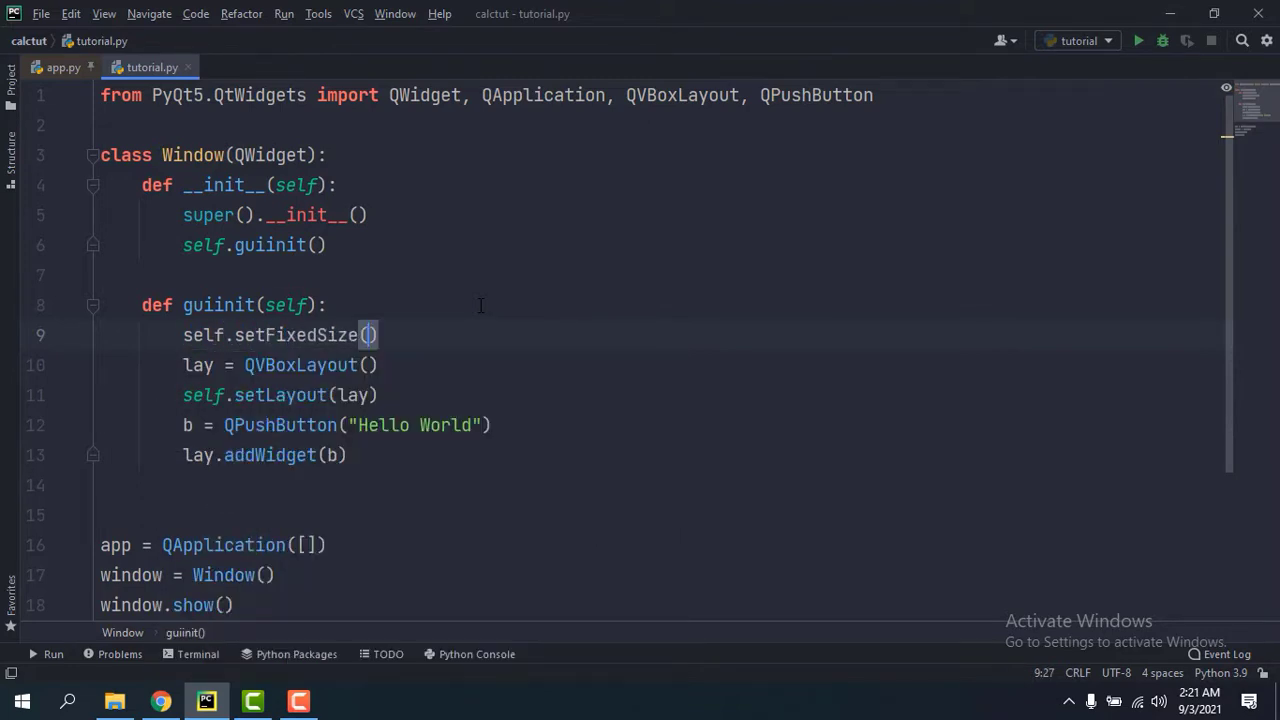
pyautogui.write('600')
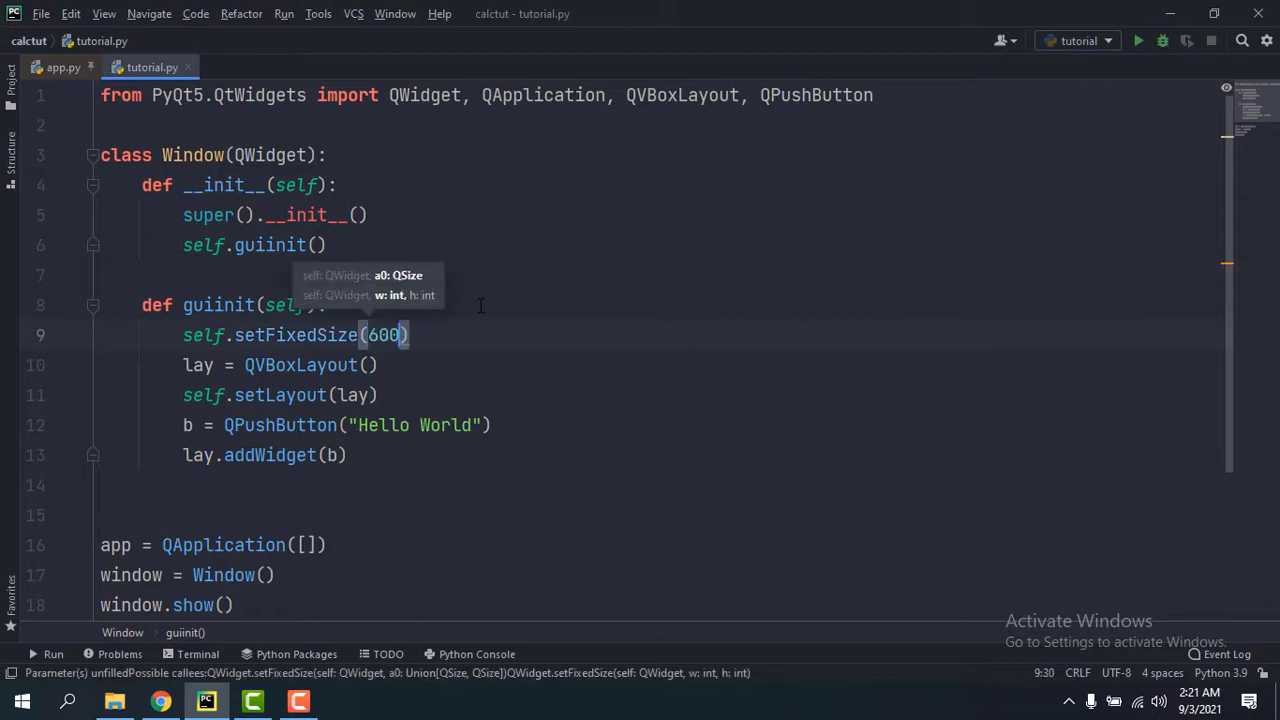
pyautogui.write(', 400')
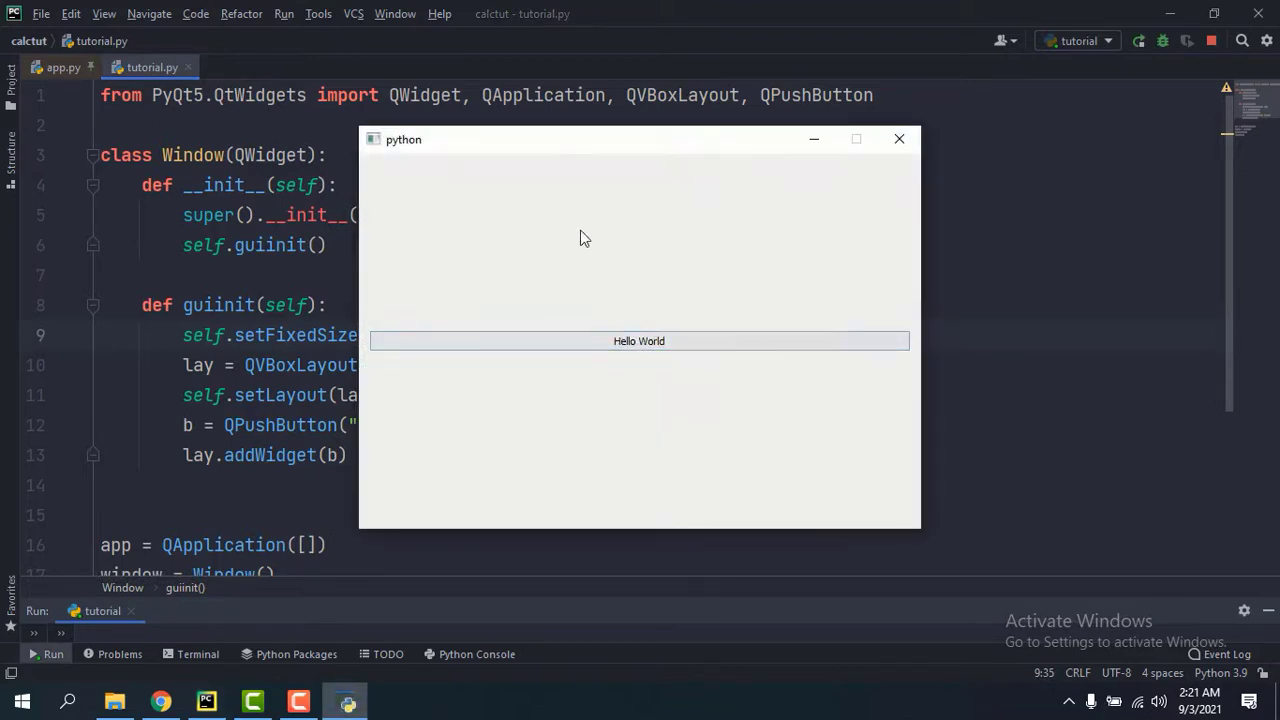
pyautogui.click(897, 138)
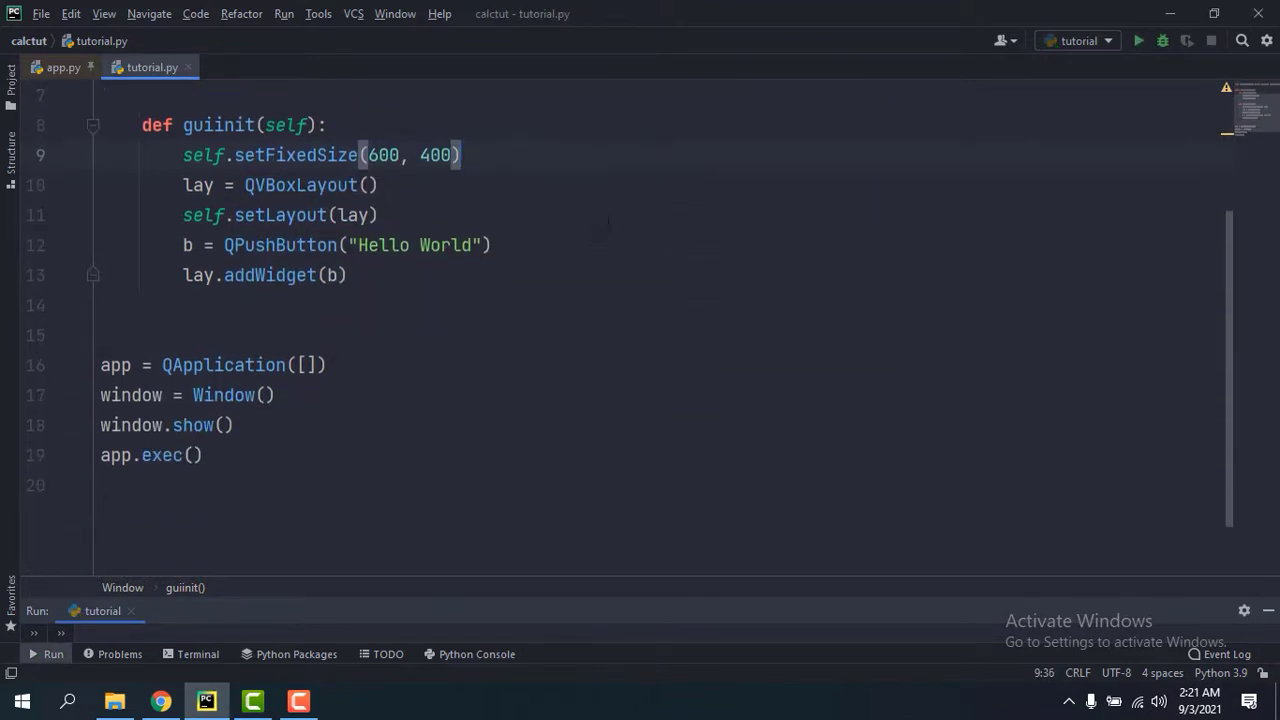
# Step: Add b.setCursor() below the Hello World button line, leaving a blank line above it
pyautogui.click(490, 245)
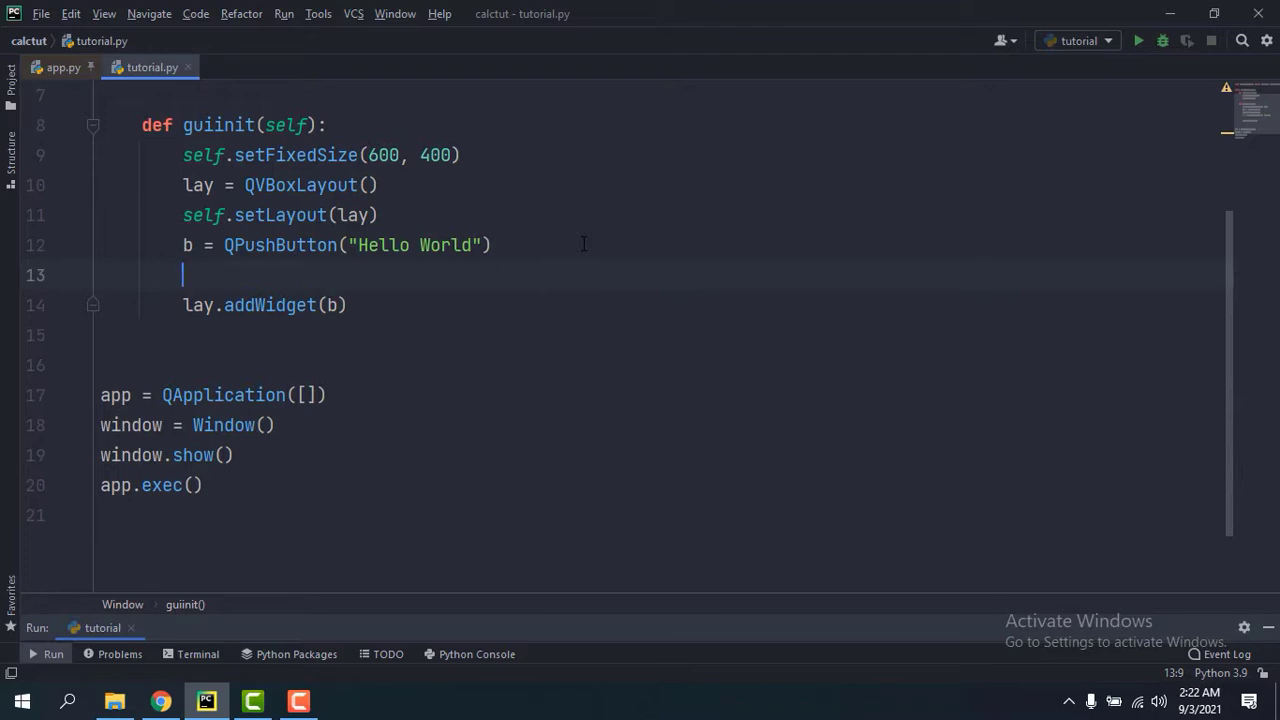
pyautogui.write('b.setCursor(')
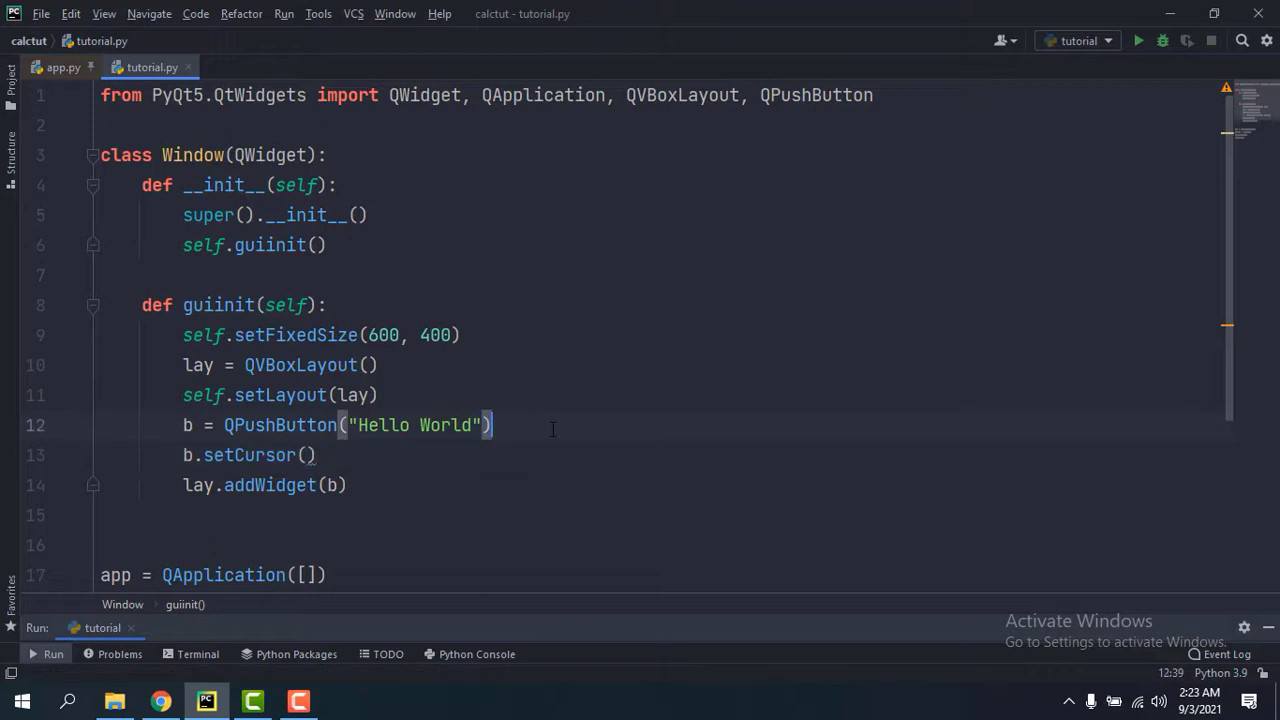
pyautogui.press('Enter')
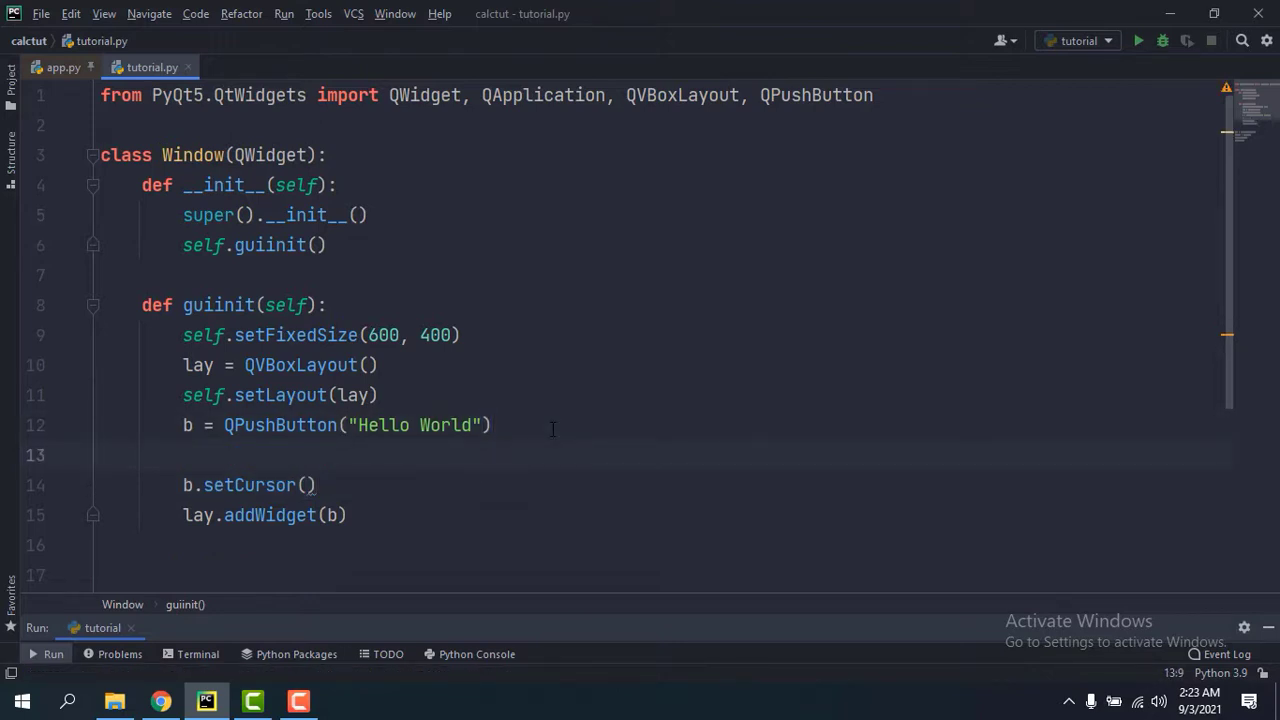
# Step: Create cursor = QCursor(), importing QCursor from PyQt5.QtGui
pyautogui.write('cursor')
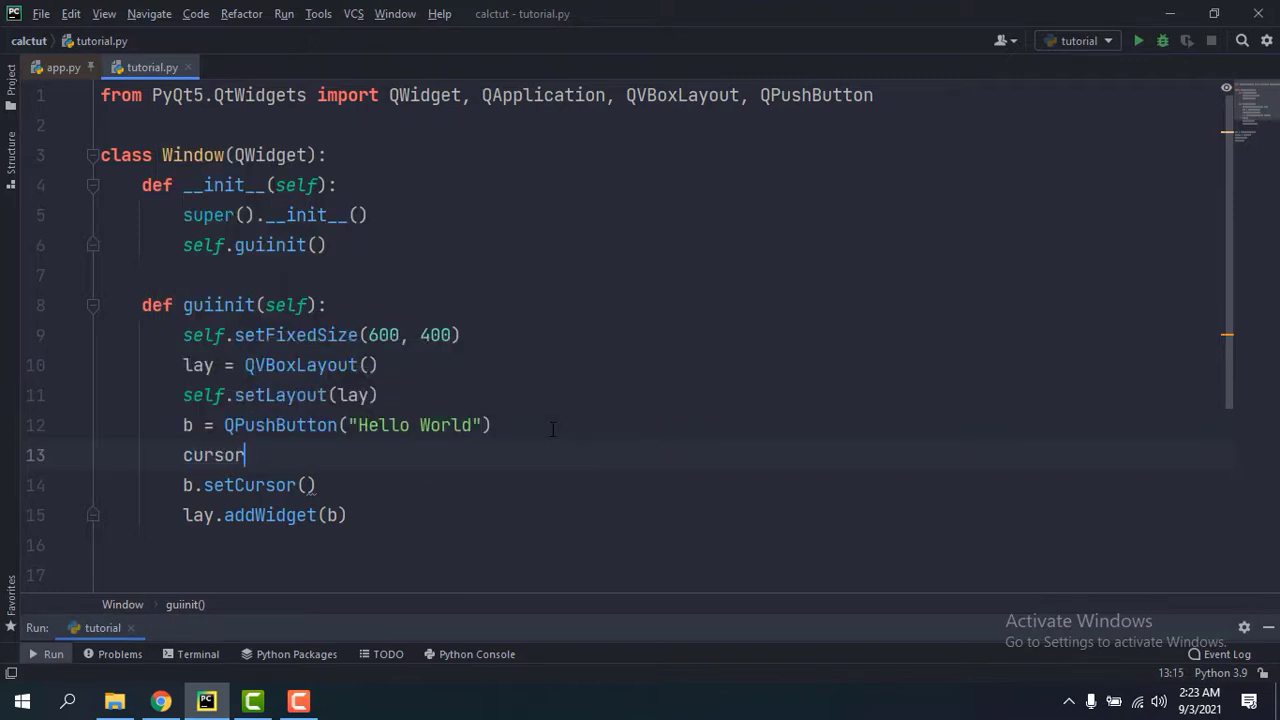
pyautogui.write('= _QC')
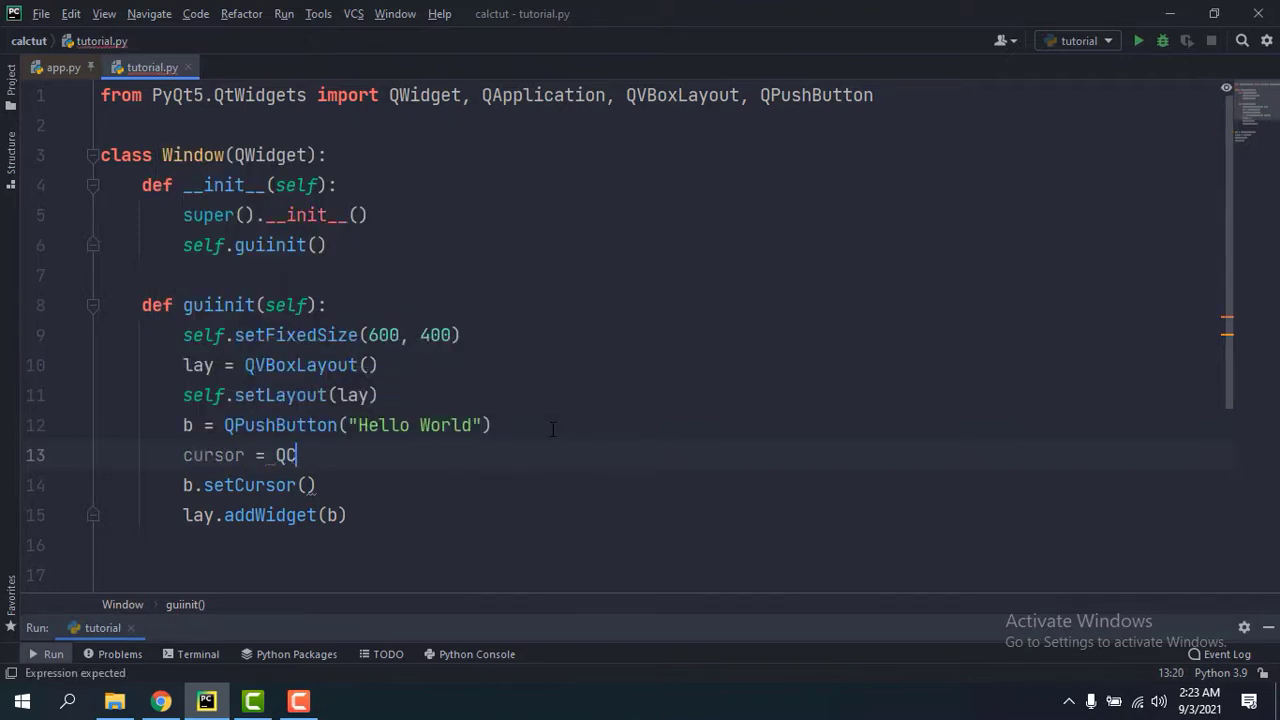
pyautogui.write('ursor')
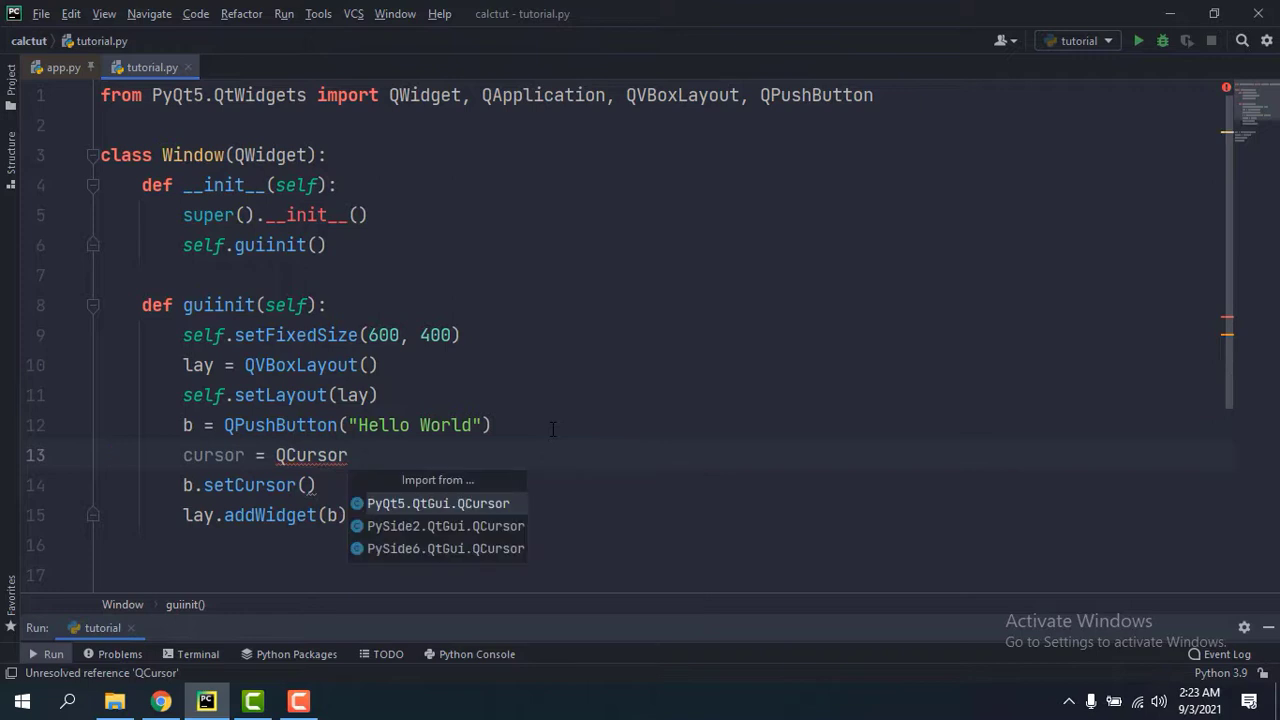
pyautogui.click(438, 503)
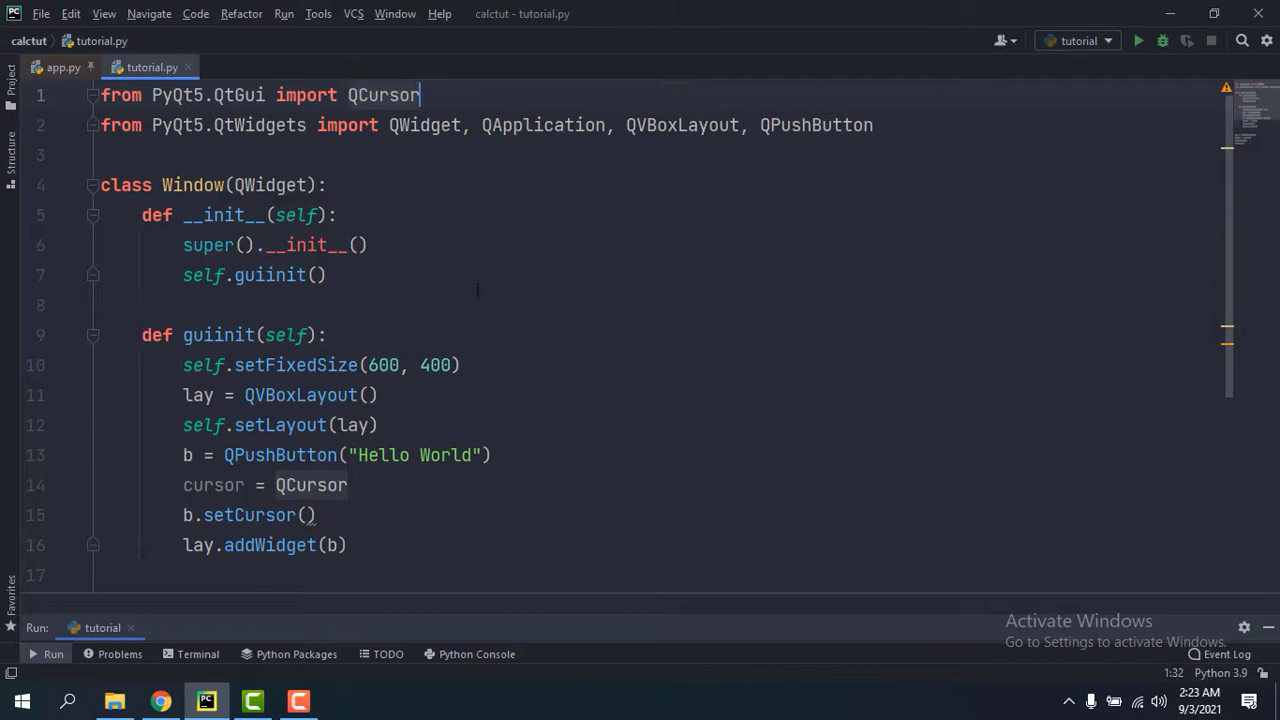
pyautogui.click(349, 485)
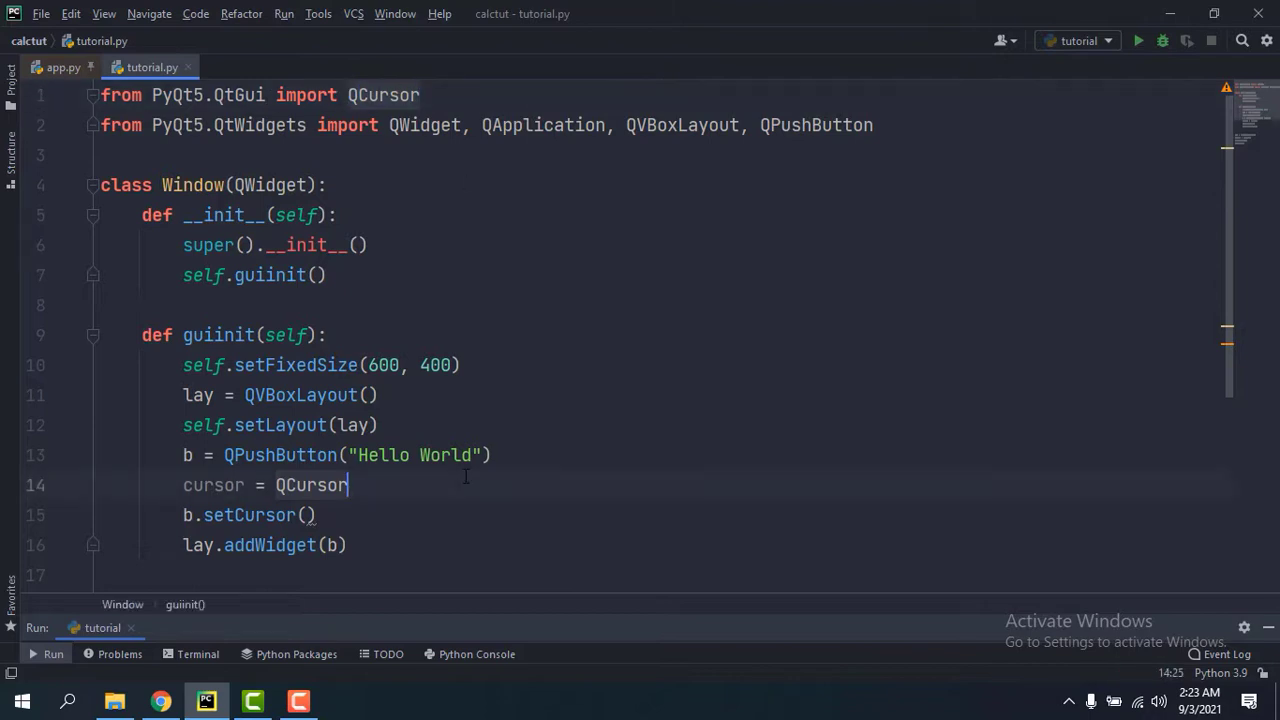
pyautogui.write('()')
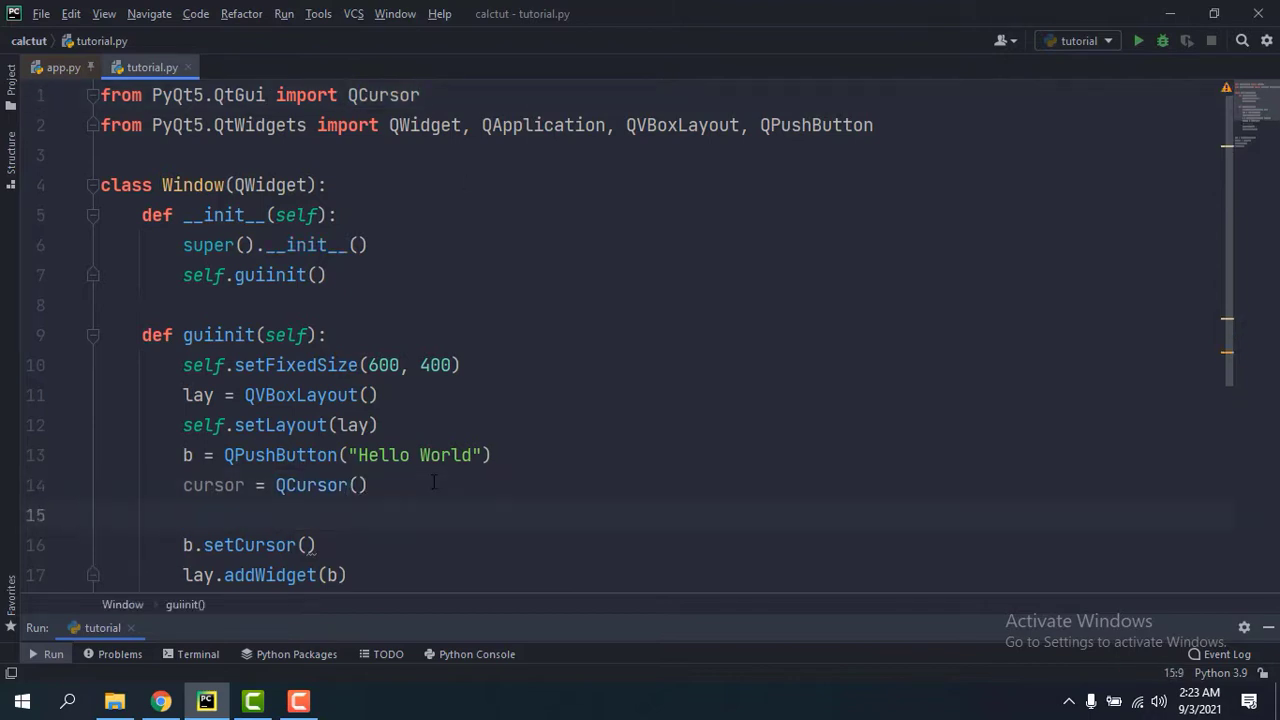
# Step: Add cursor.setShape(Qt) and import Qt from PyQt5.QtCore
pyautogui.write('cursor.')
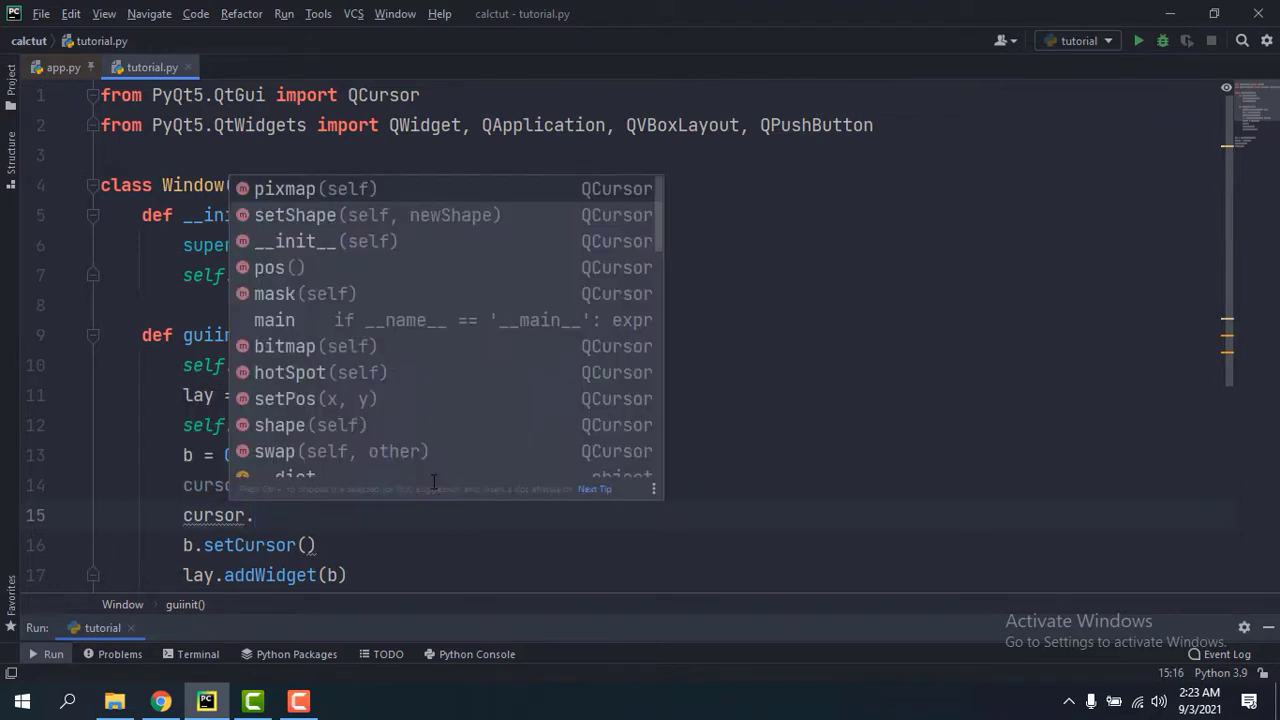
pyautogui.click(295, 215)
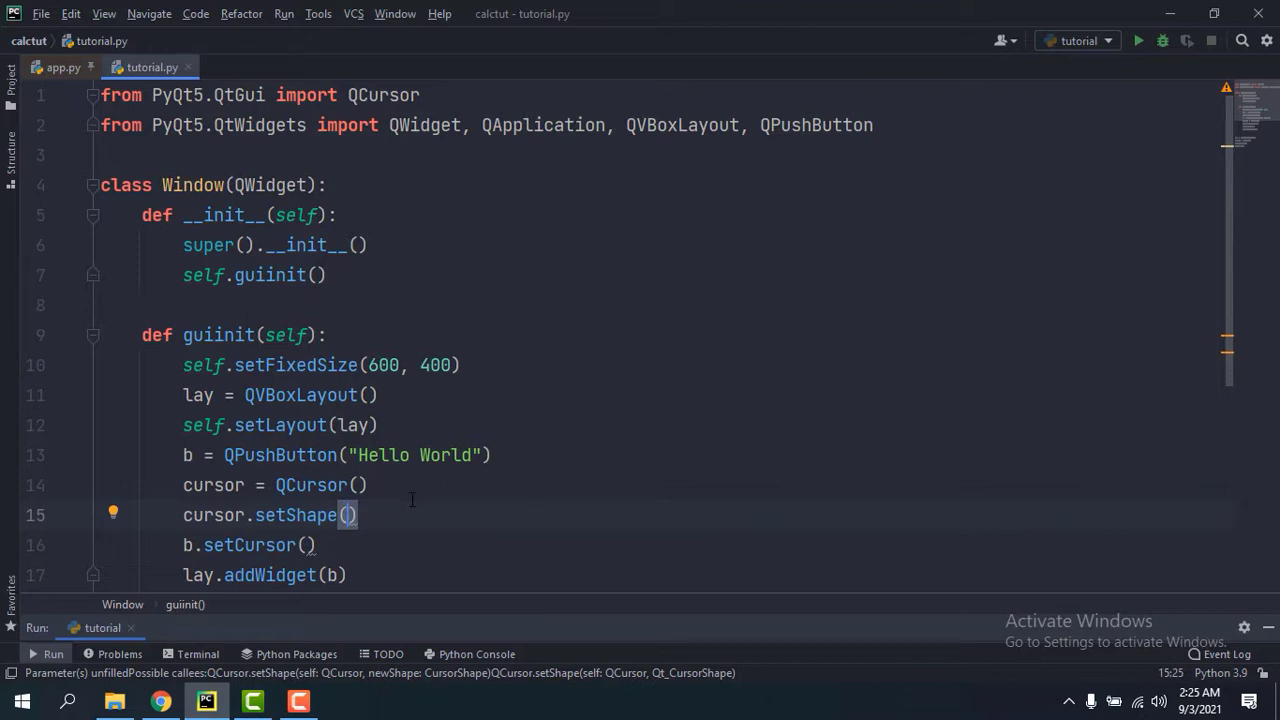
pyautogui.write('Qt')
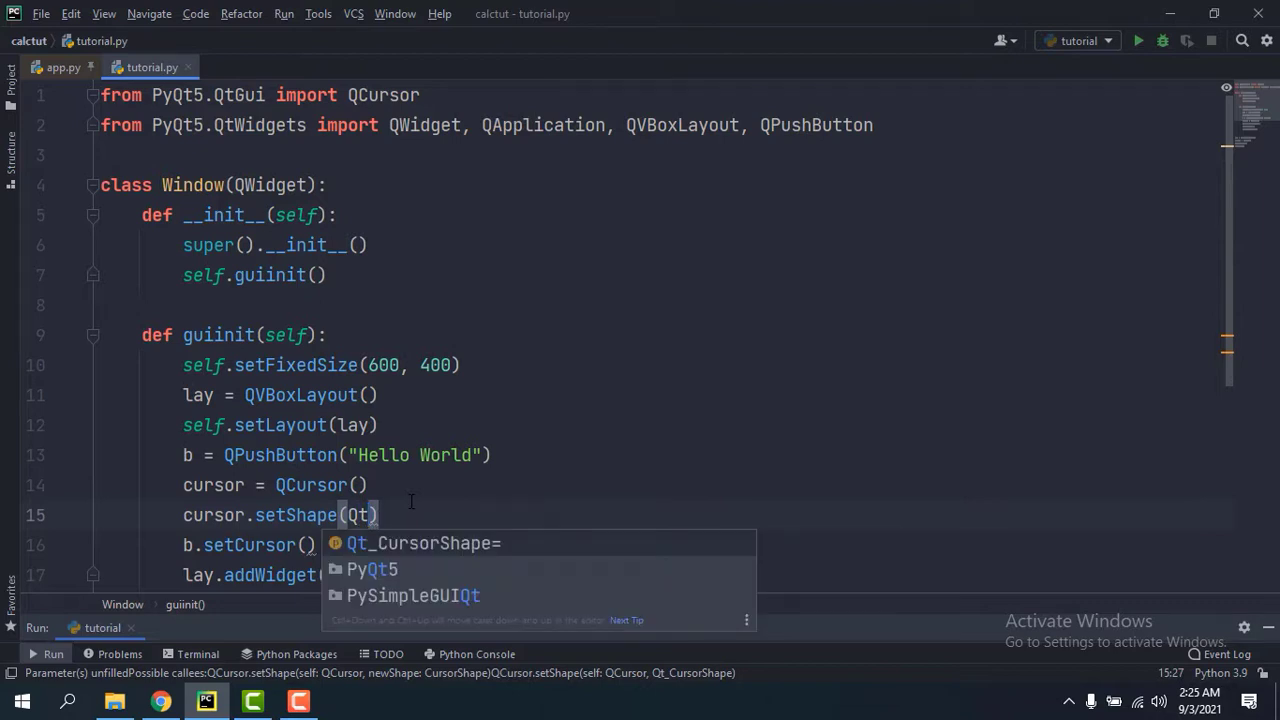
pyautogui.press('Escape')
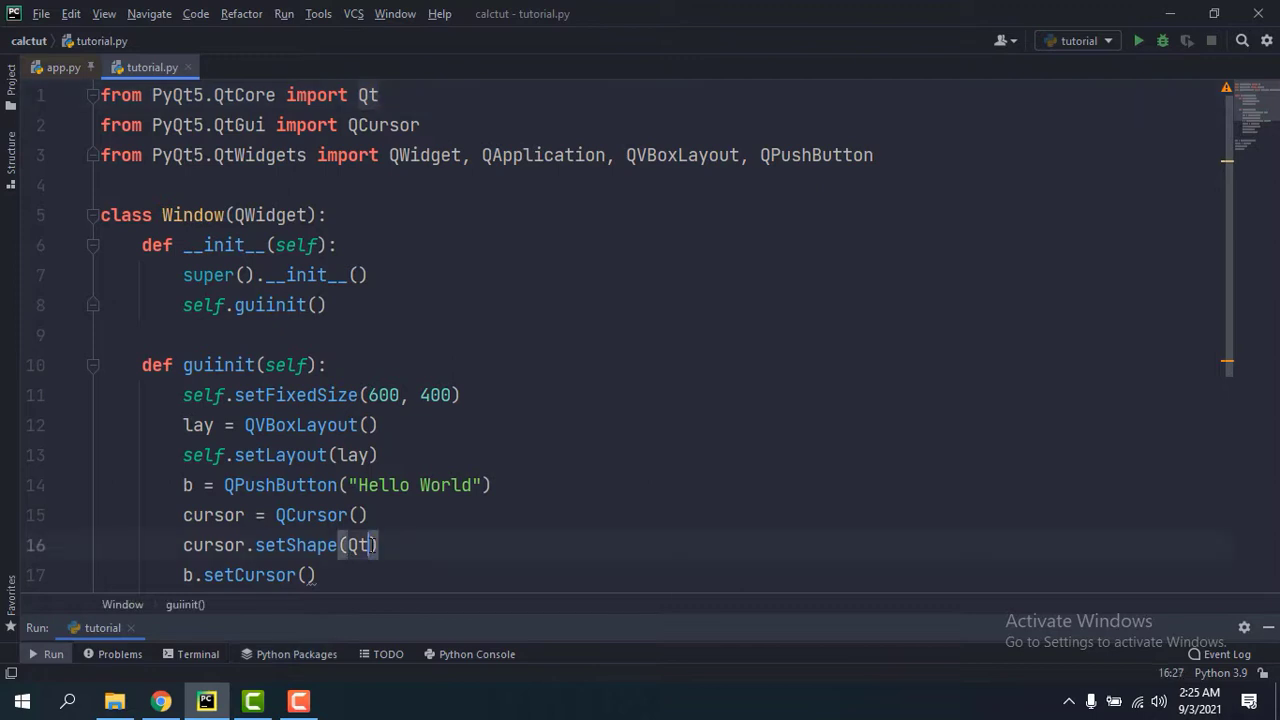
# Step: Complete the setShape argument as Qt.CrossCursor
pyautogui.write('.')
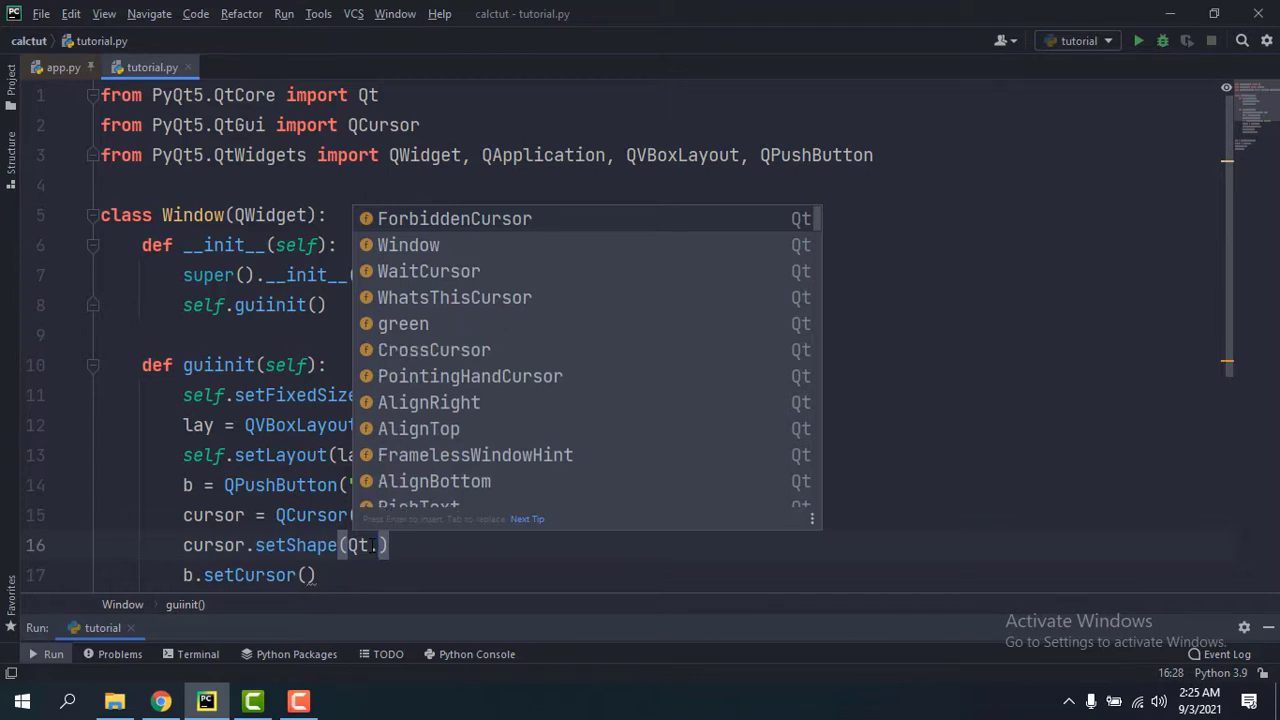
pyautogui.write('Cursor')
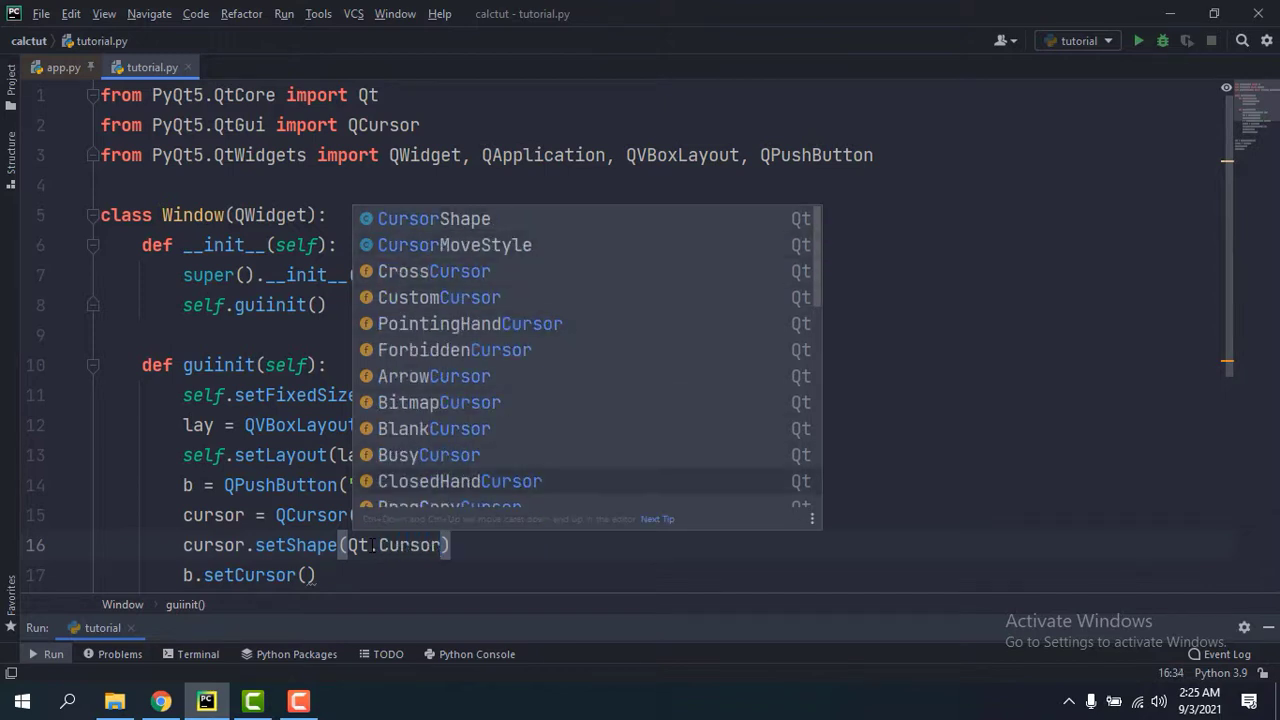
pyautogui.scroll(-3)
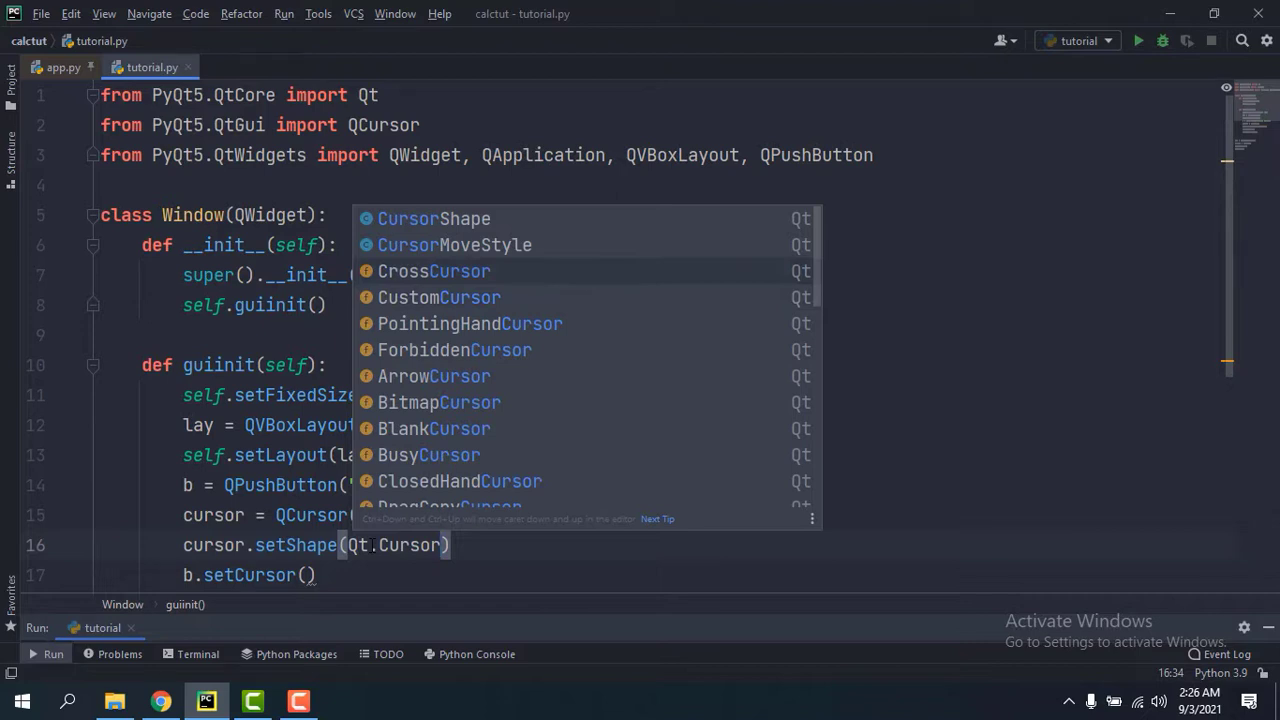
pyautogui.click(433, 271)
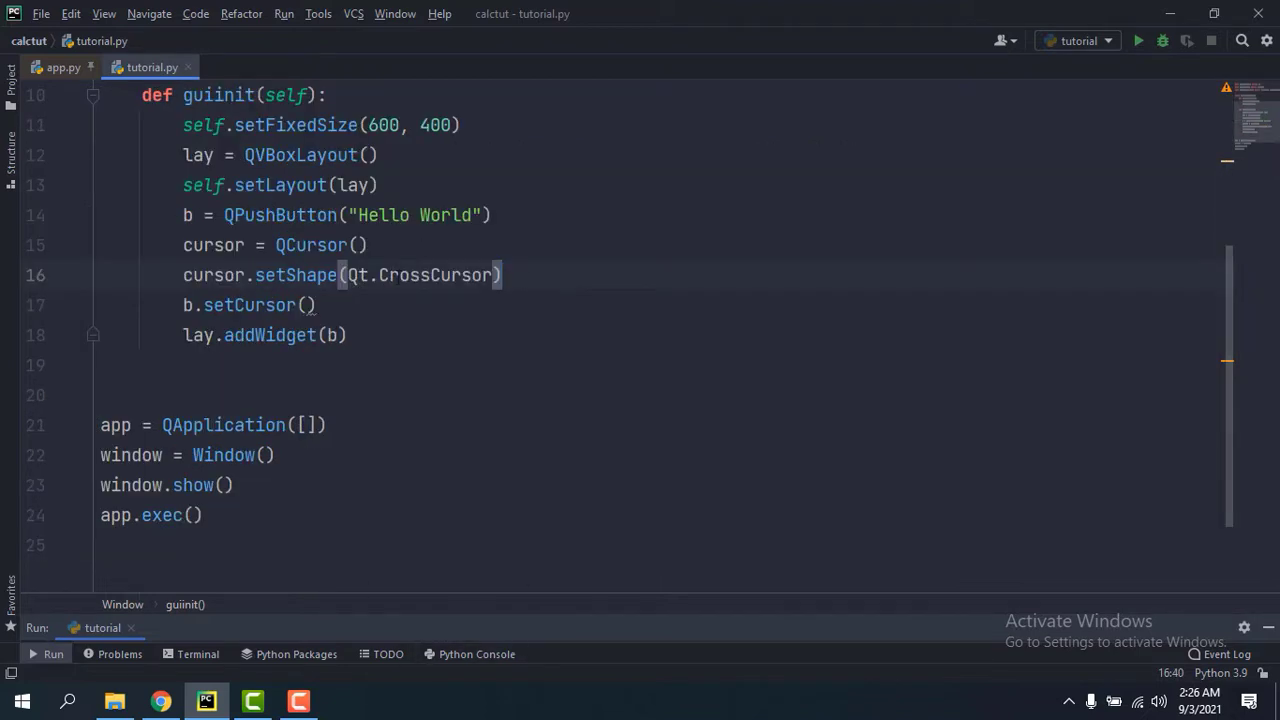
# Step: Pass the cursor variable as the argument to b.setCursor, then switch to the browser
pyautogui.click(310, 305)
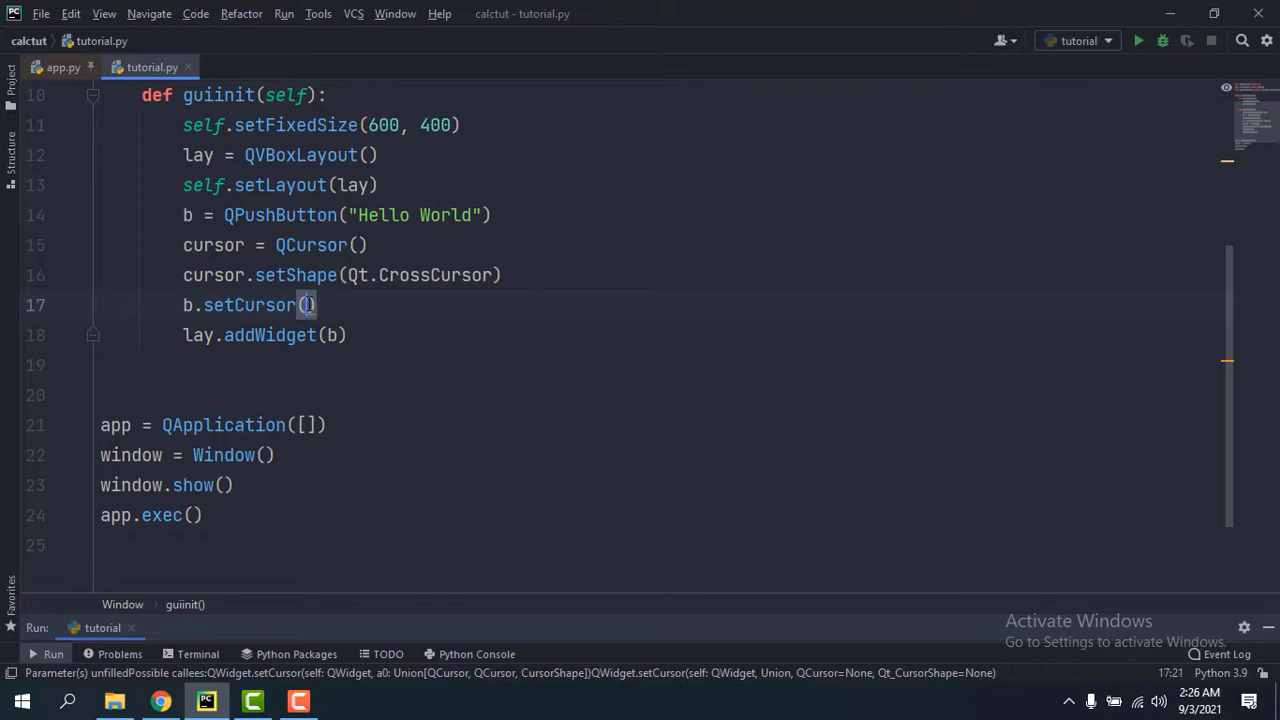
pyautogui.write('cur')
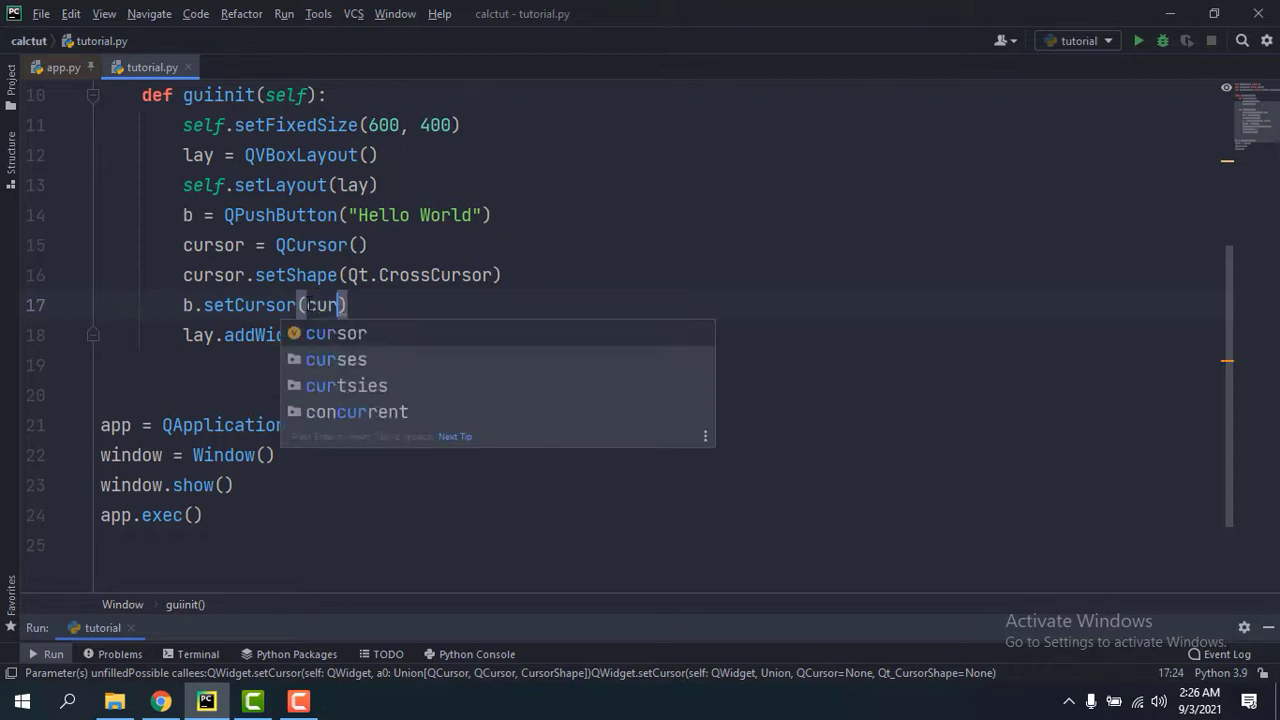
pyautogui.press('Tab')
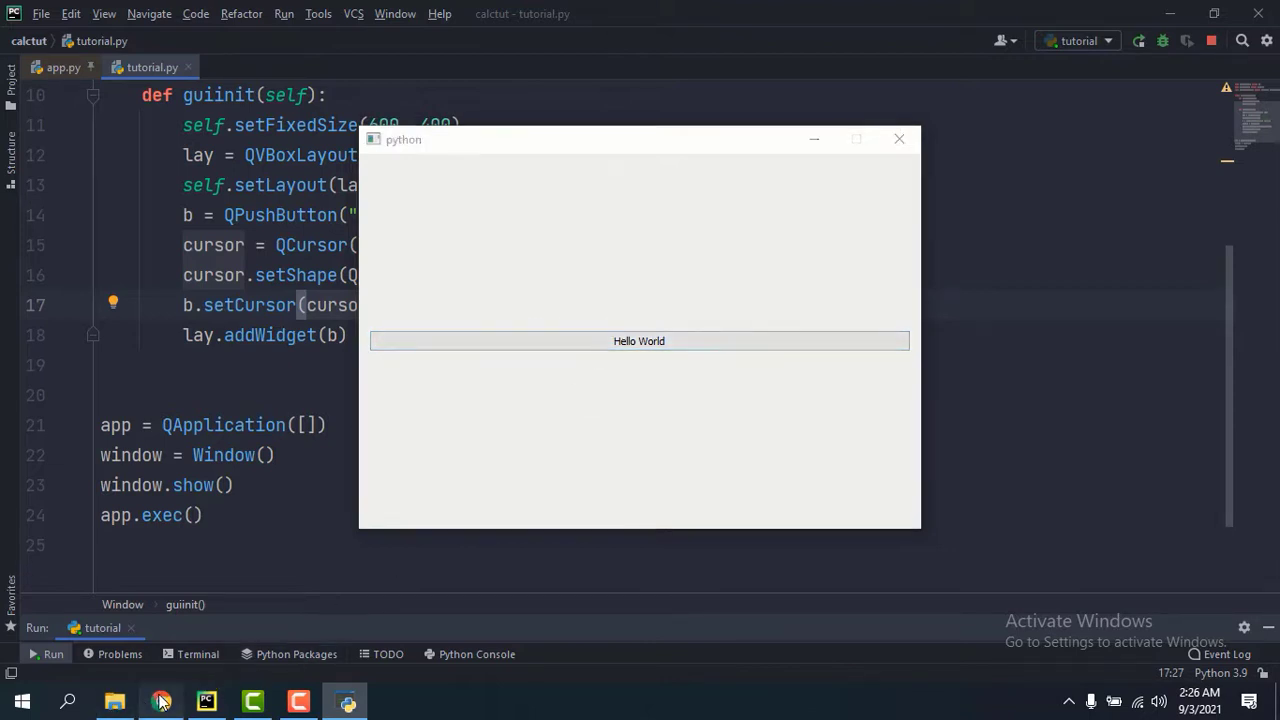
pyautogui.click(160, 700)
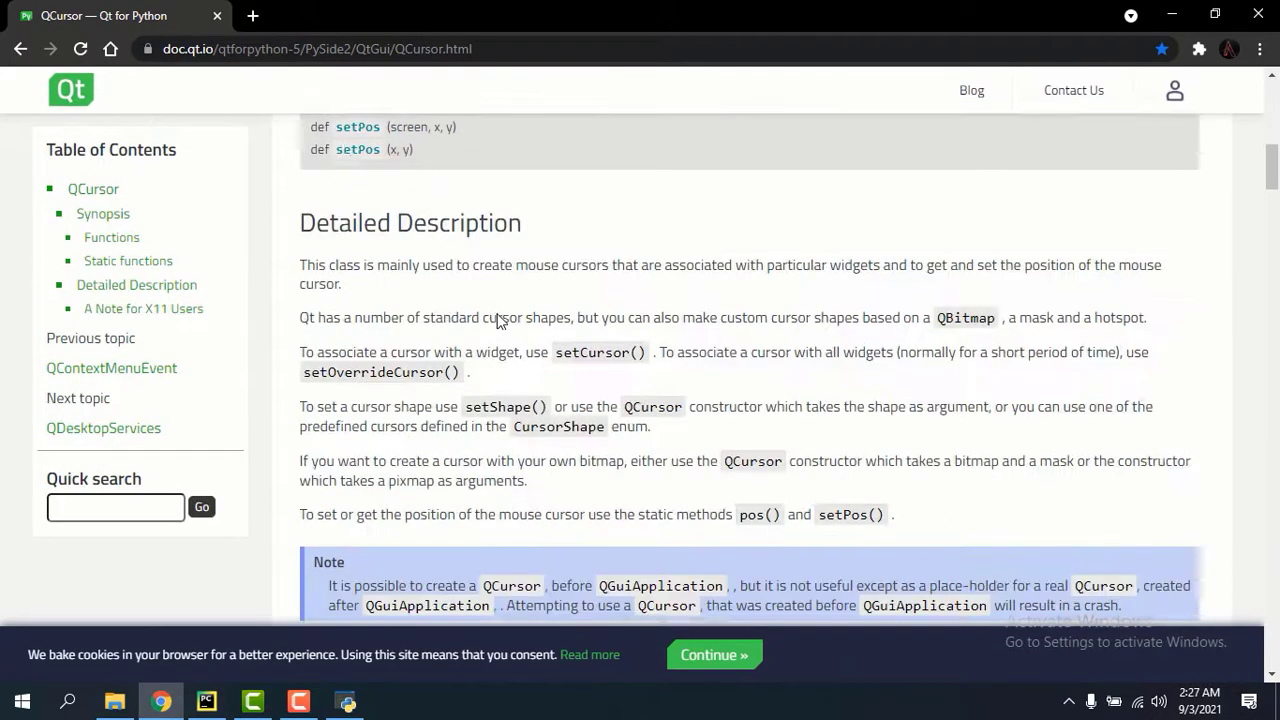
# Step: Scroll through the QCursor docs' CursorShape table, then return to PyCharm
pyautogui.scroll(-3)
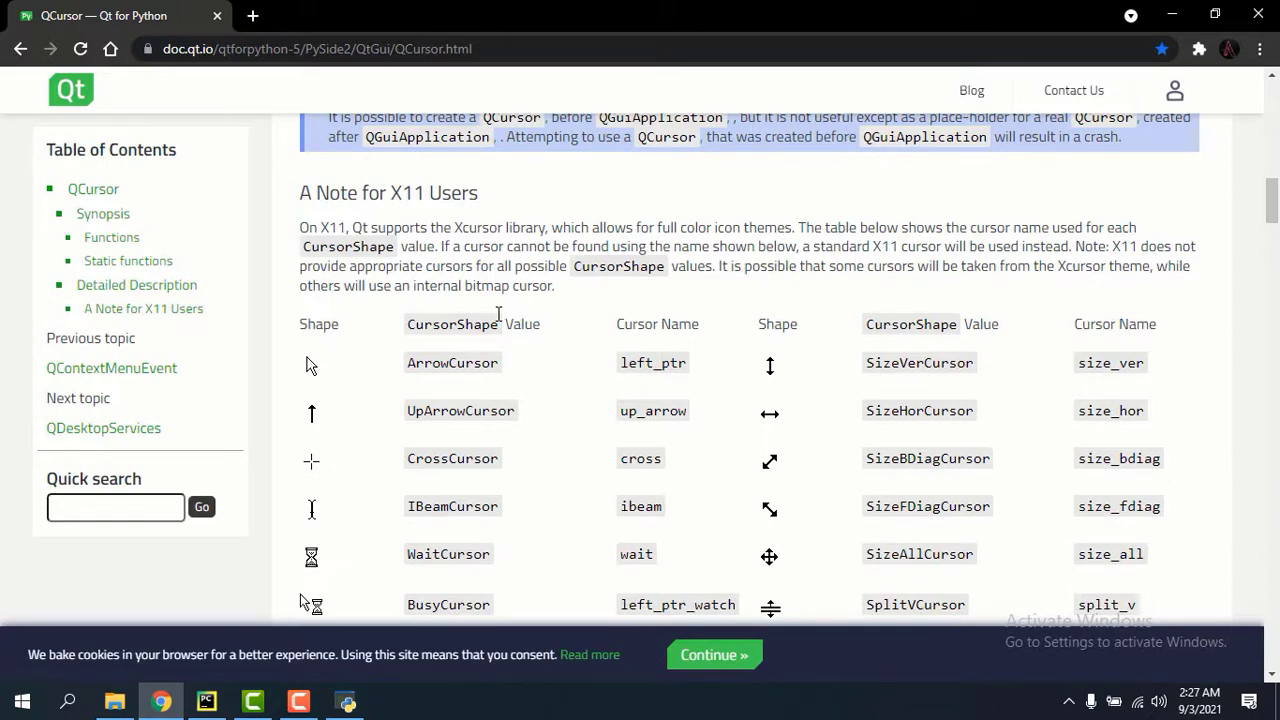
pyautogui.scroll(-3)
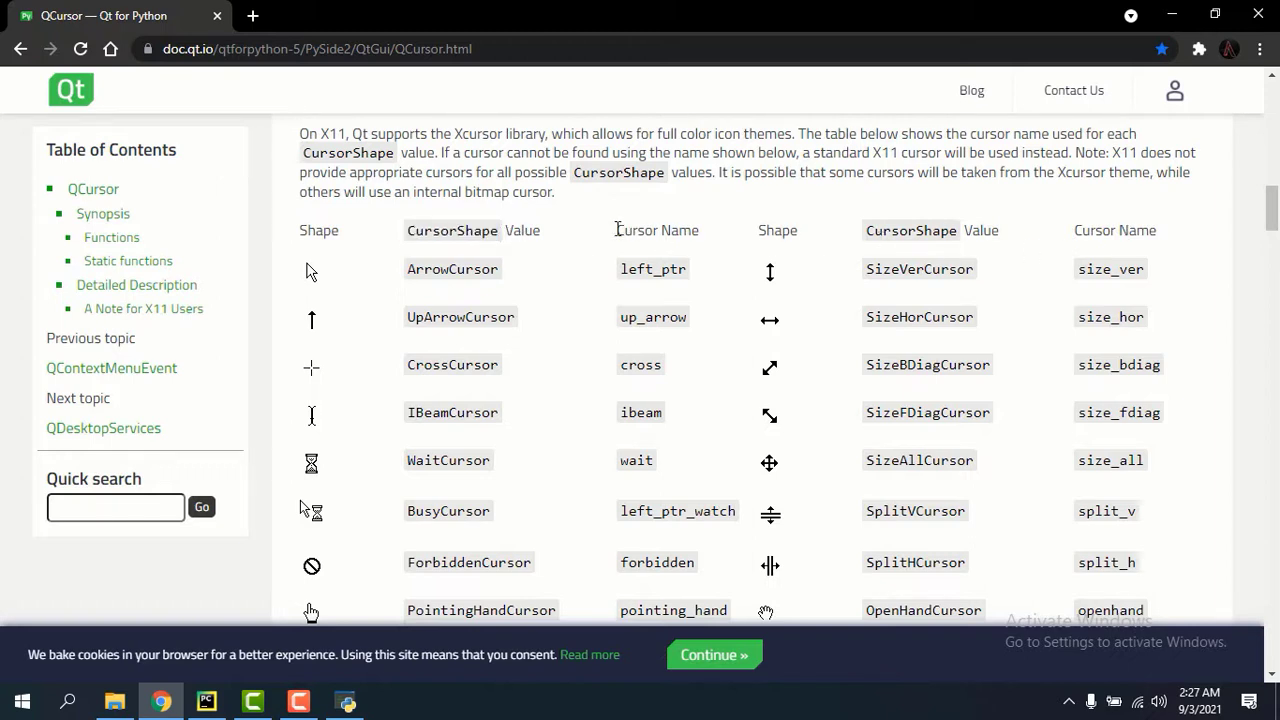
pyautogui.scroll(-3)
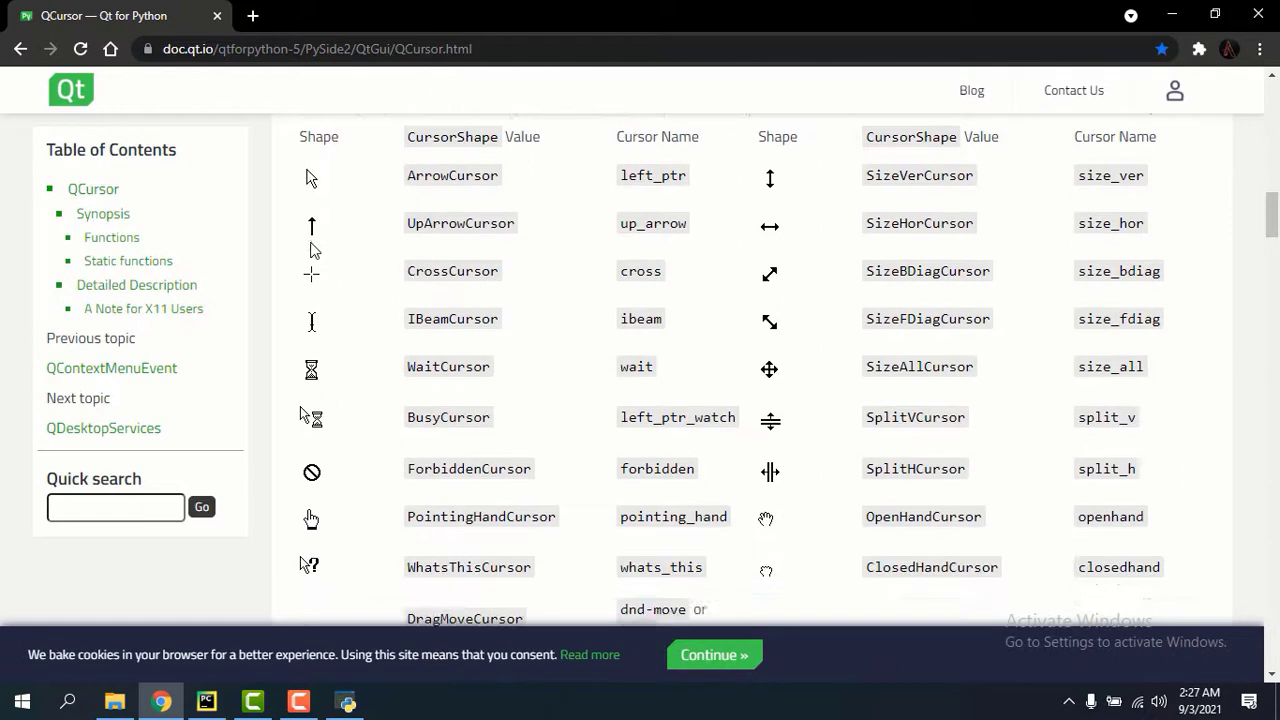
pyautogui.scroll(-3)
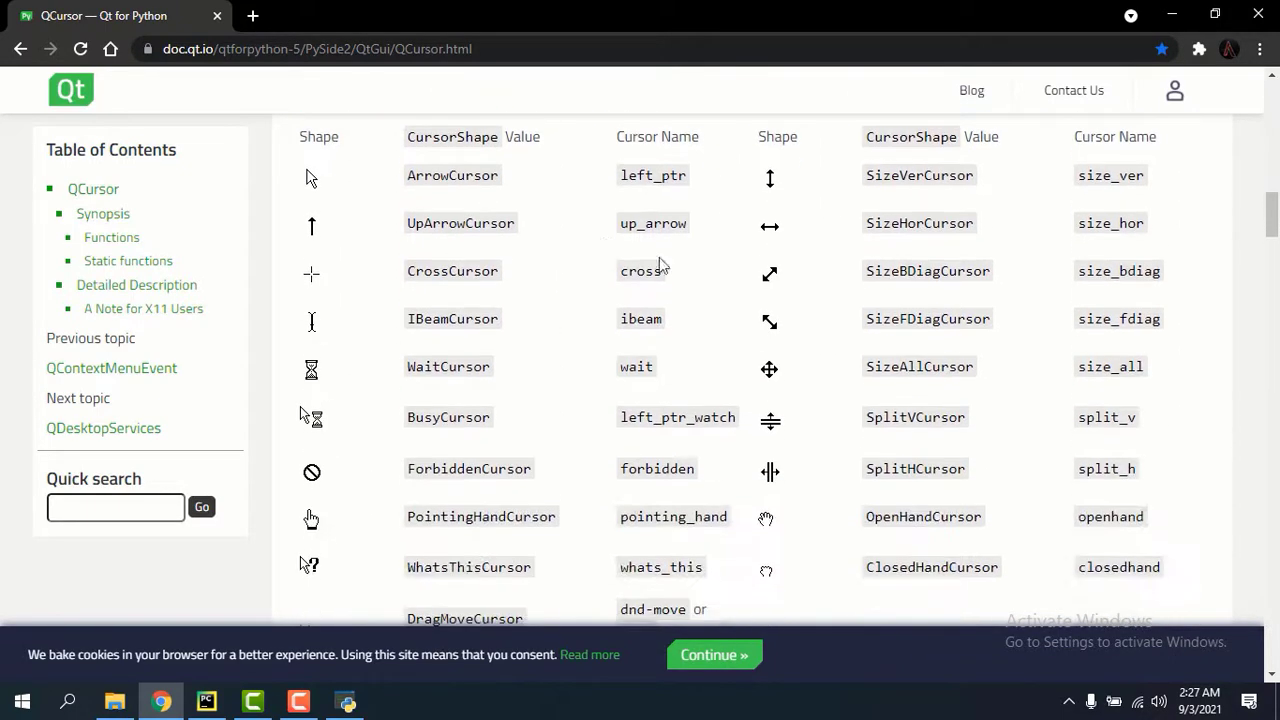
pyautogui.scroll(-3)
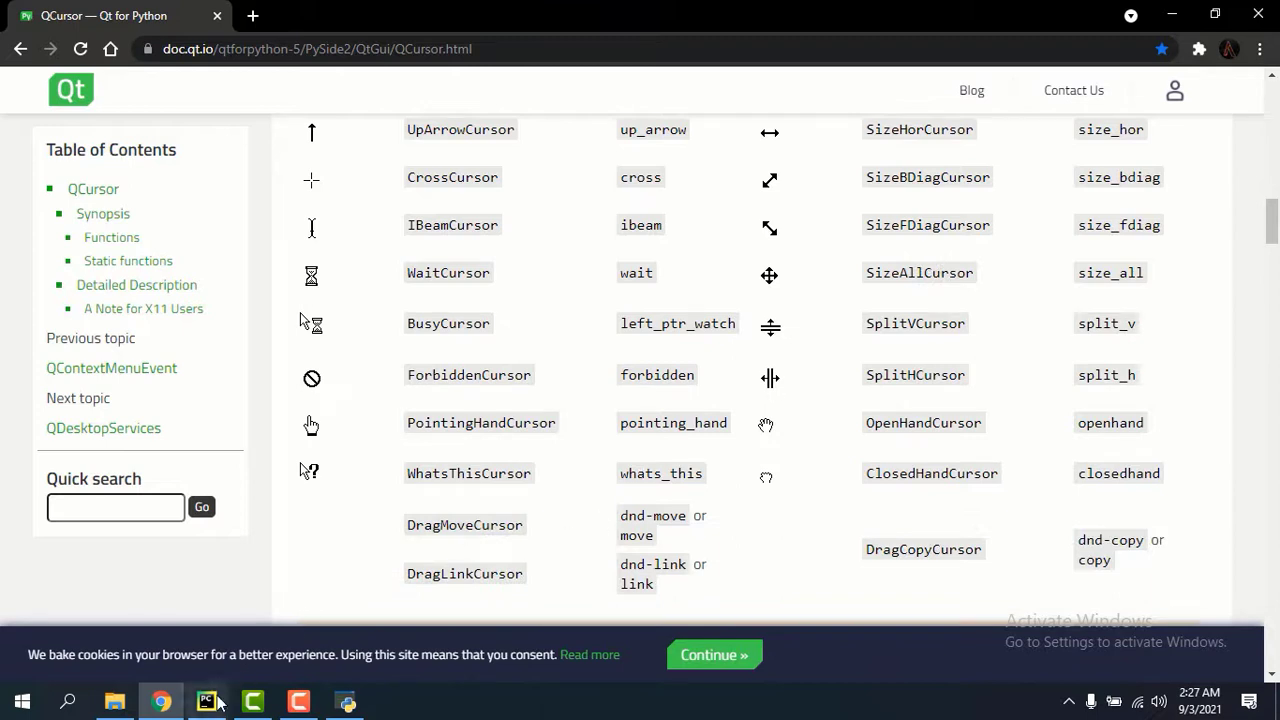
pyautogui.click(205, 700)
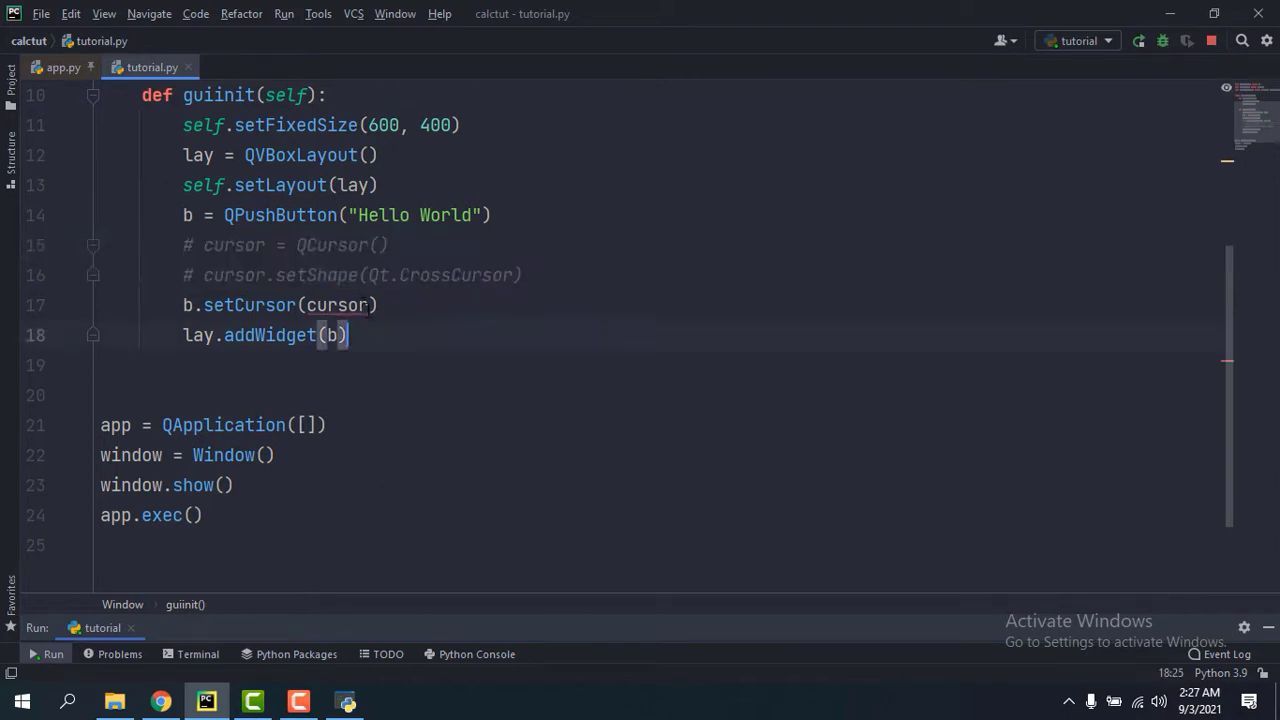
# Step: Replace the button's cursor argument with Qt.PointingHandCursor and view its definition in Qt.py
pyautogui.doubleClick(336, 305)
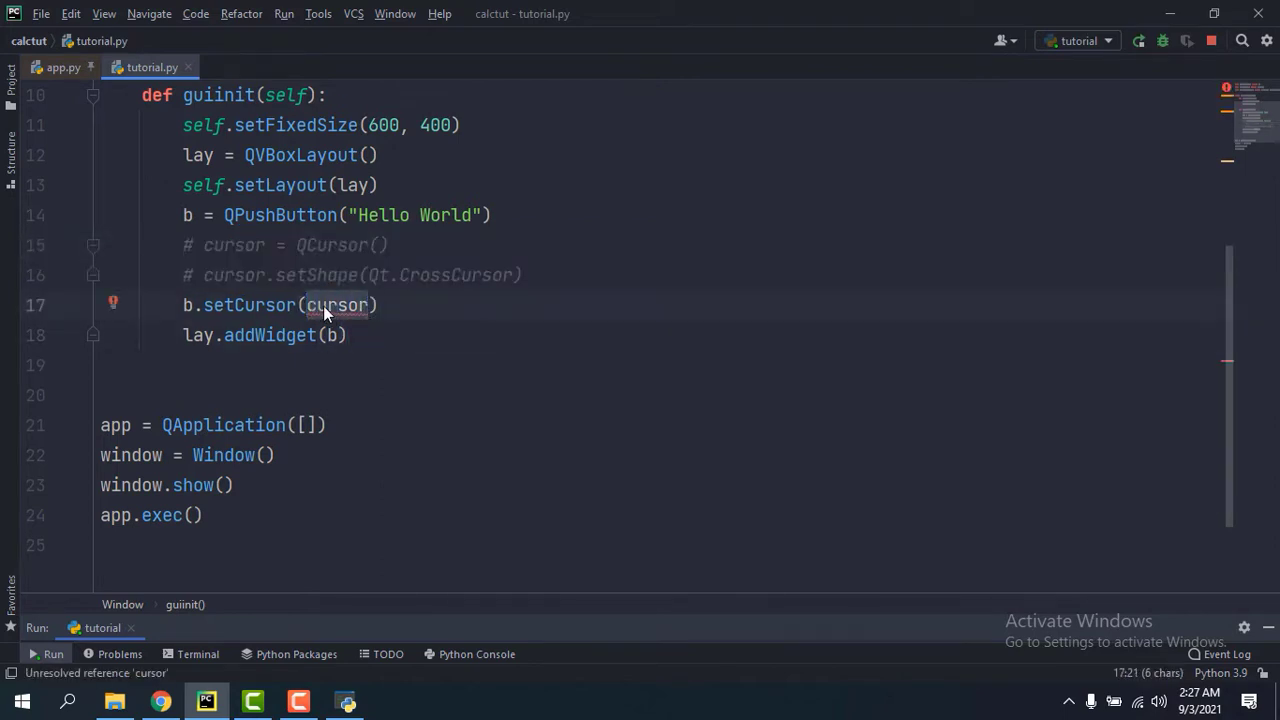
pyautogui.write('Qt.')
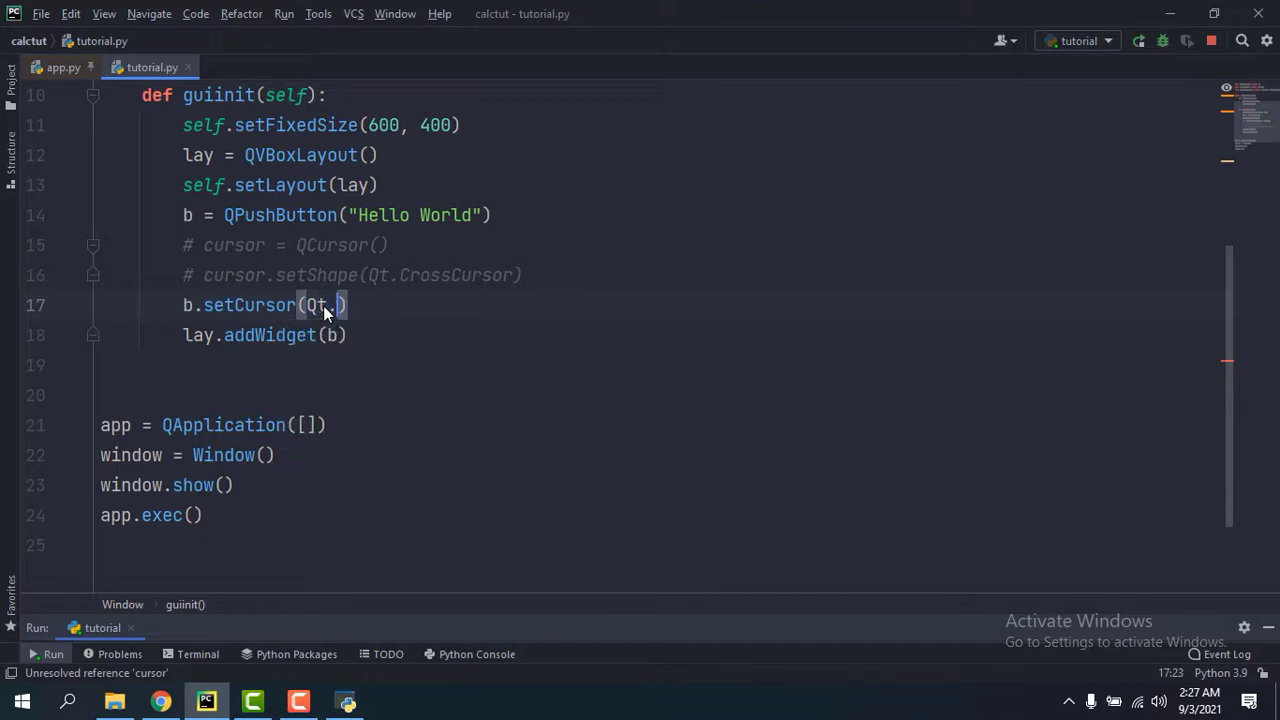
pyautogui.write('Cursor')
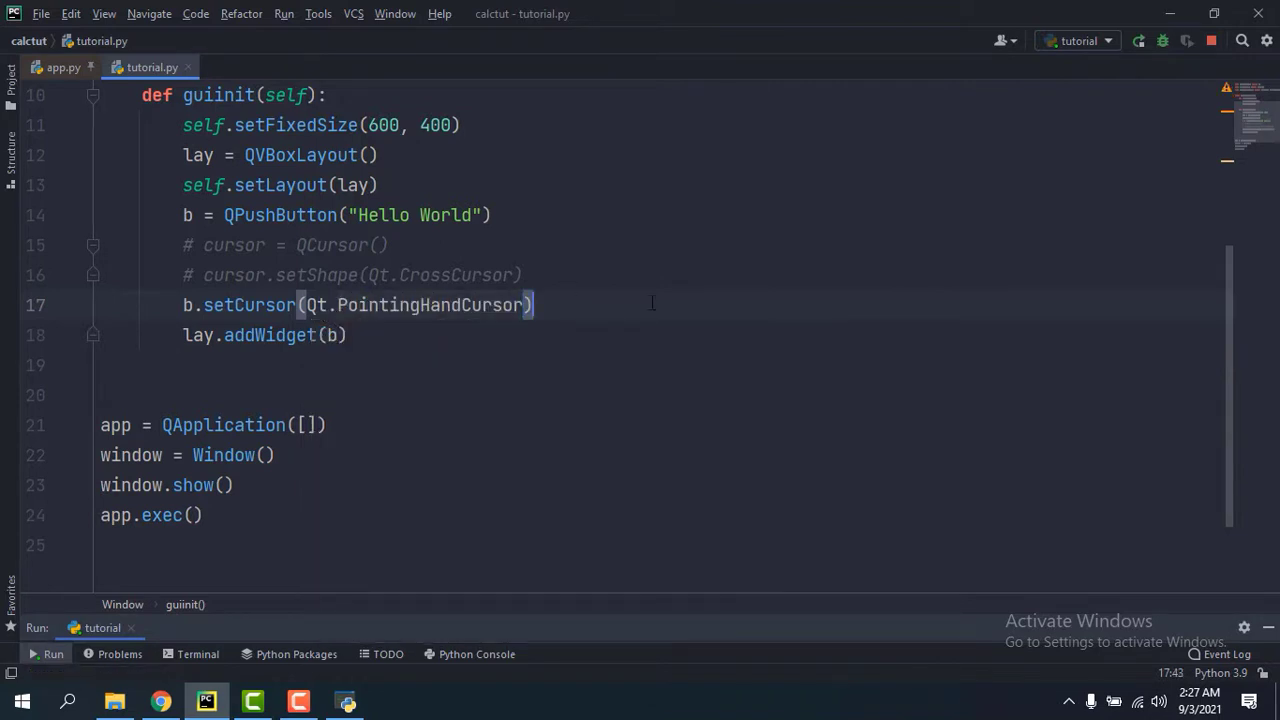
pyautogui.moveTo(465, 321)
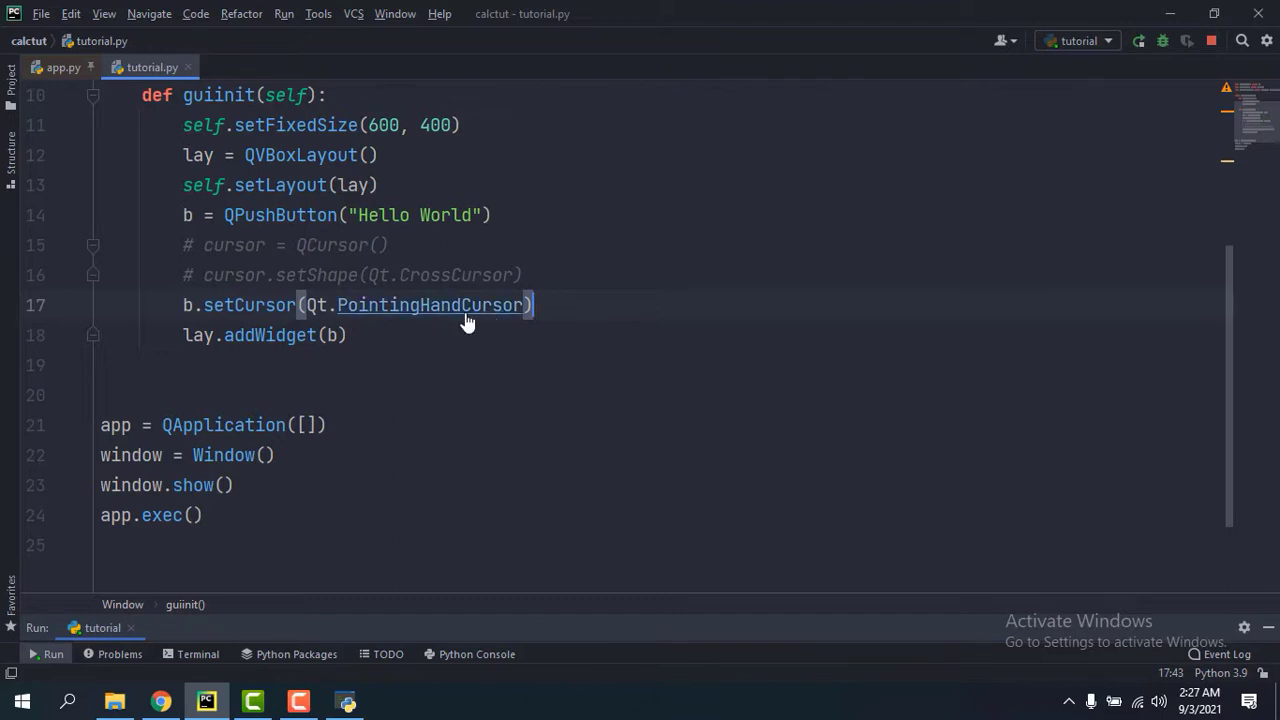
pyautogui.click(431, 305)
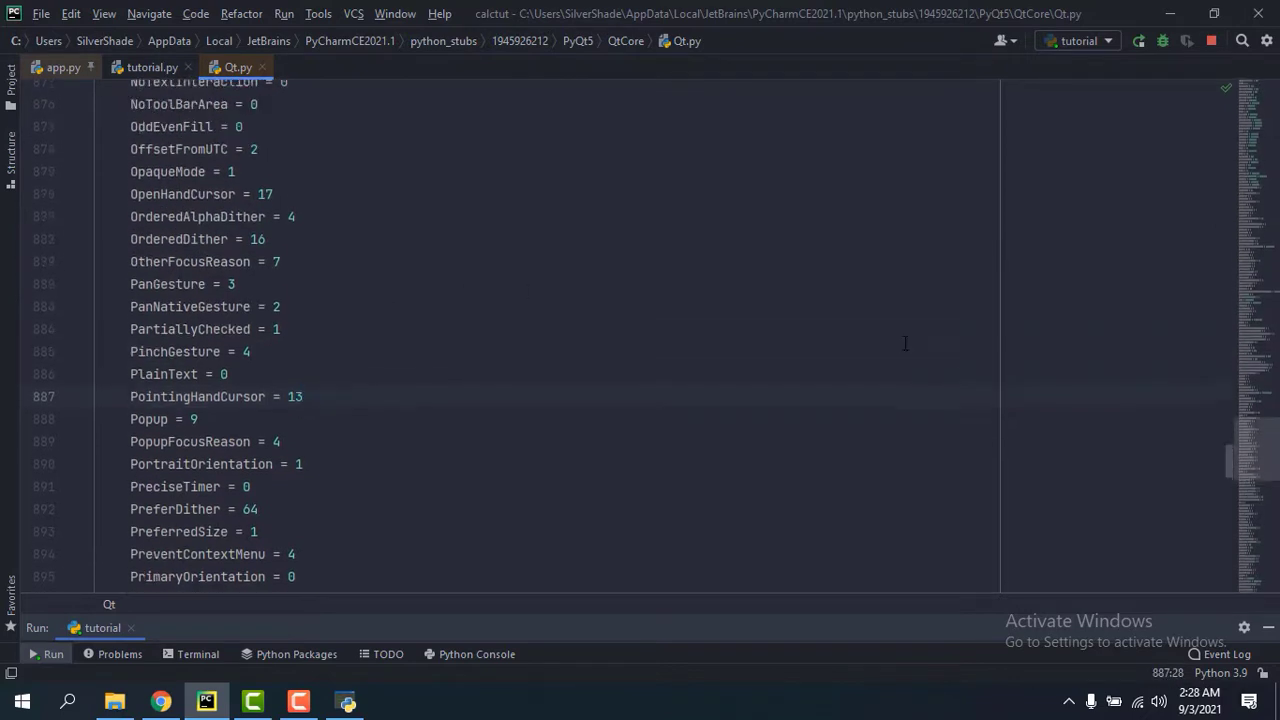
pyautogui.scroll(-3)
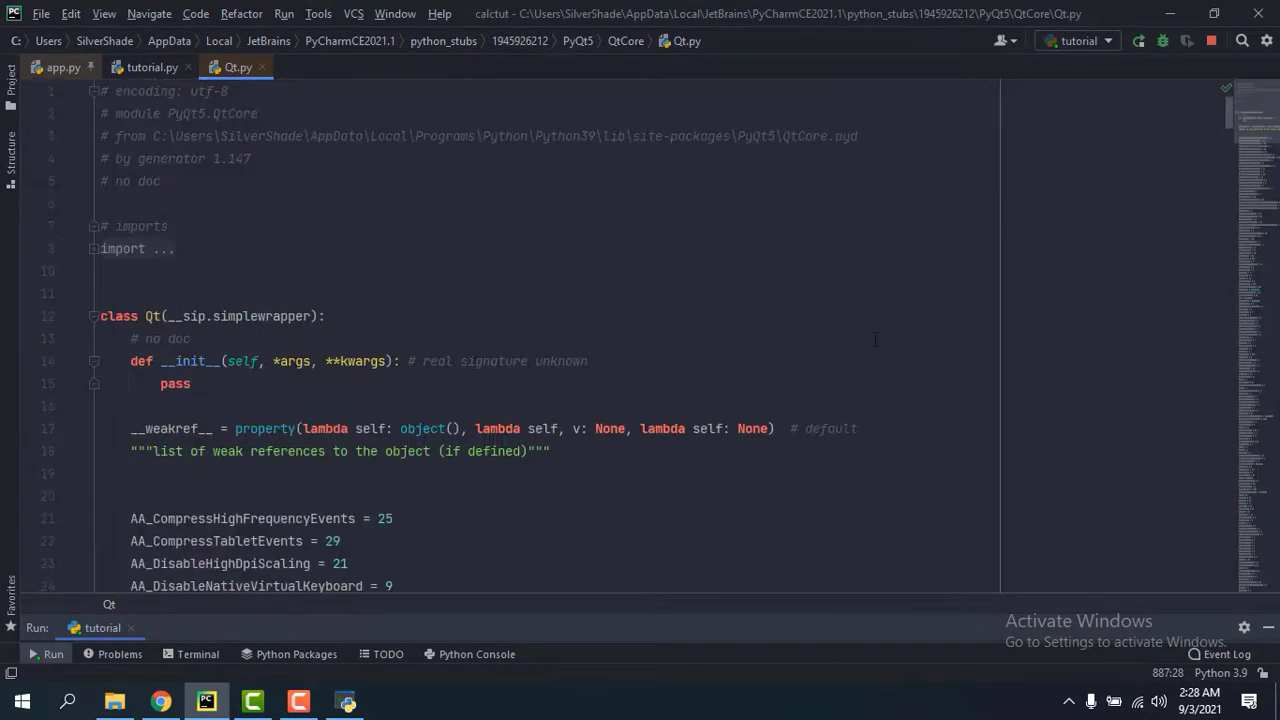
pyautogui.scroll(-3)
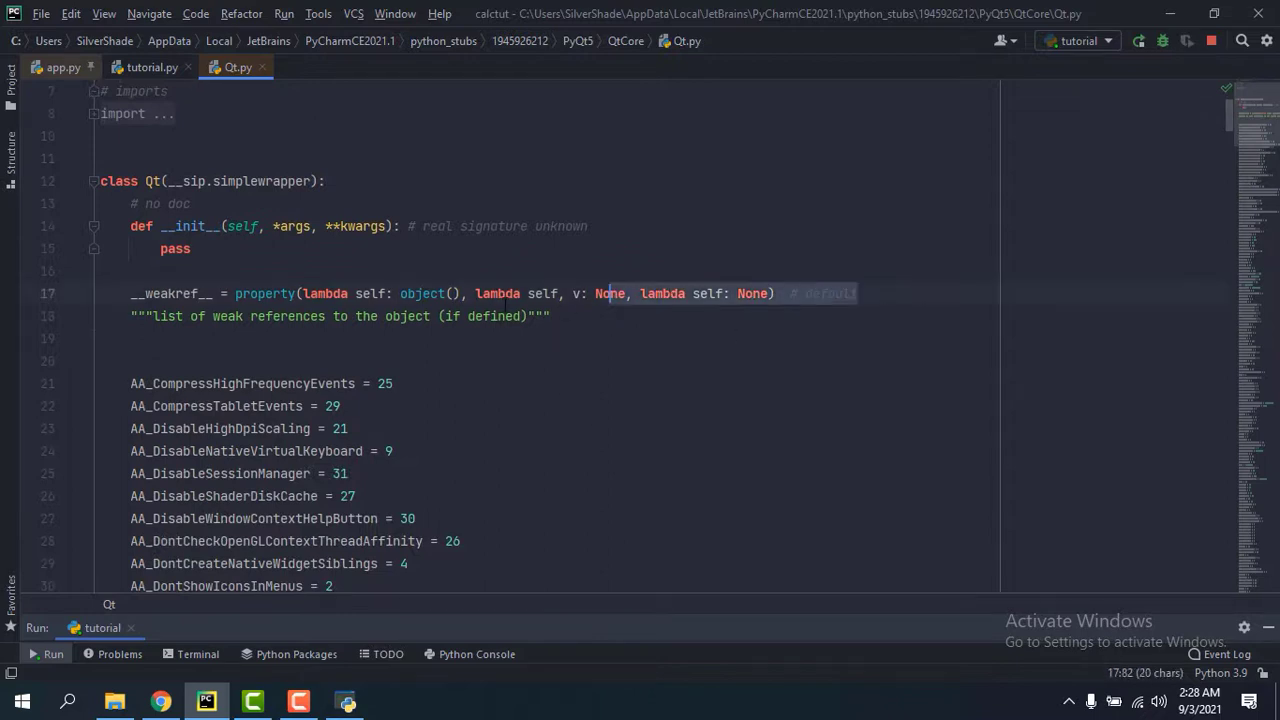
pyautogui.click(152, 67)
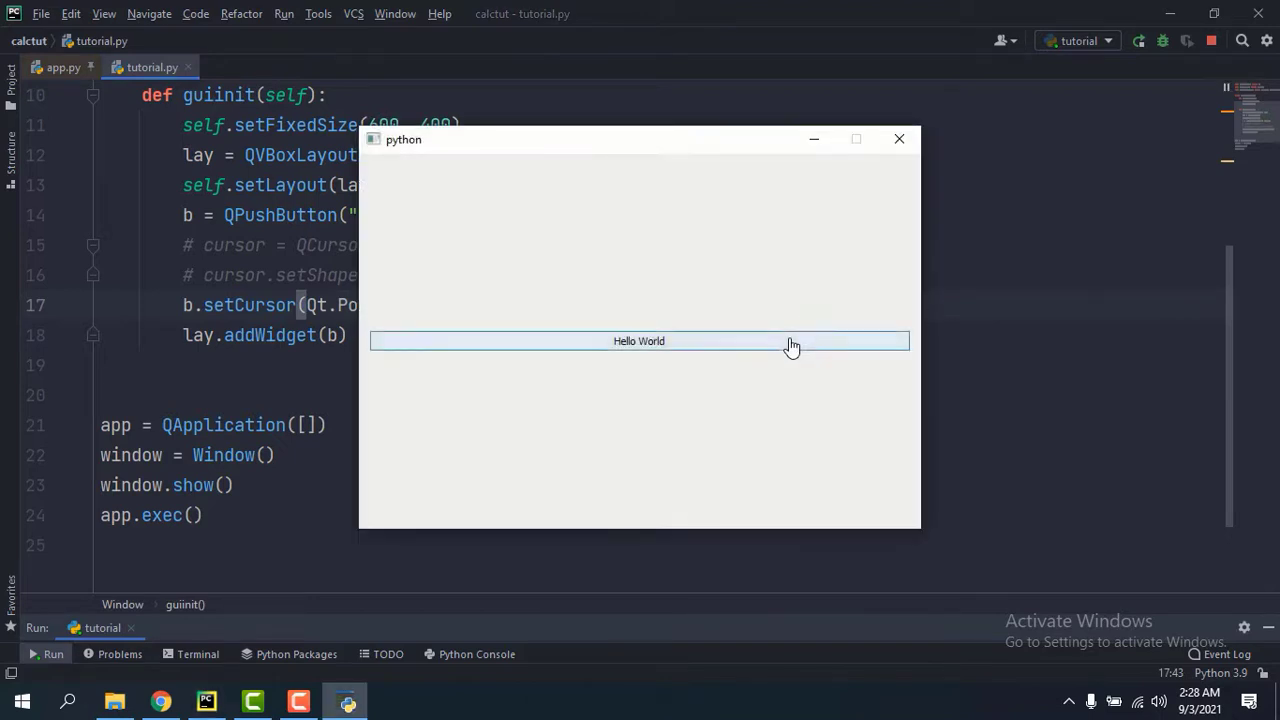
pyautogui.moveTo(545, 352)
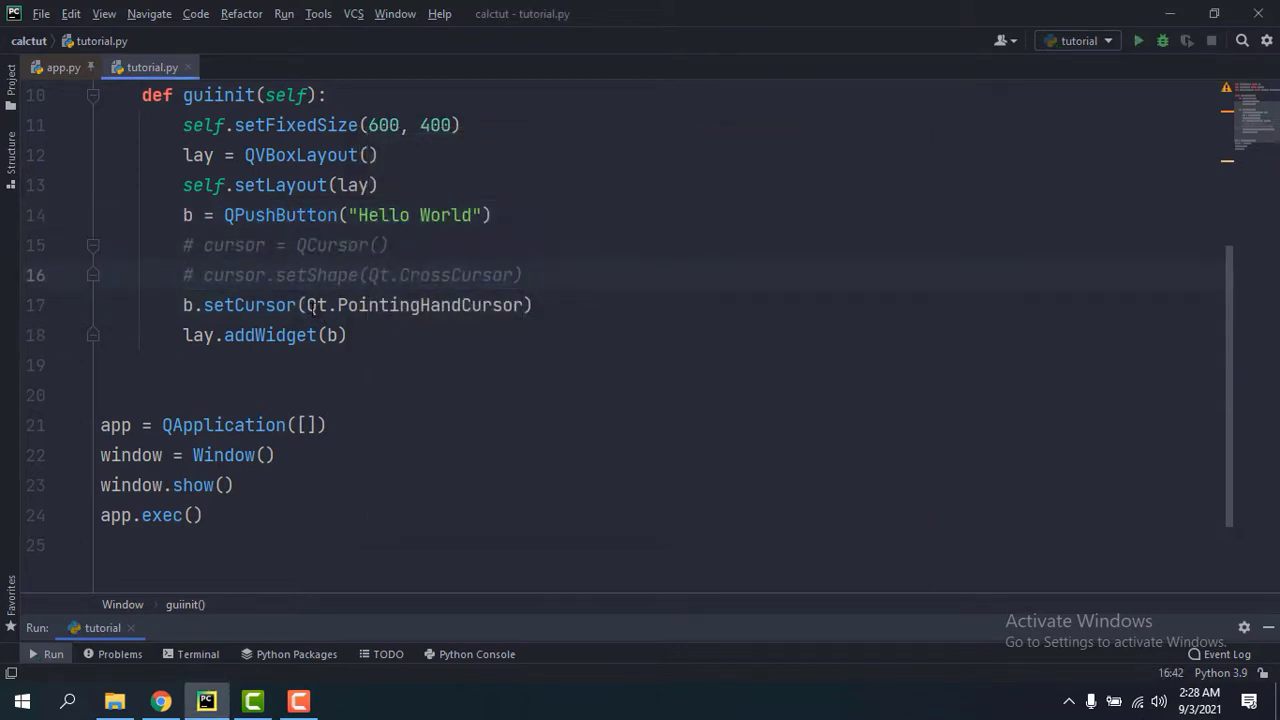
# Step: Change line 17 to self.setCursor(Qt.PointingHandCursor) so the cursor applies window-wide
pyautogui.doubleClick(430, 305)
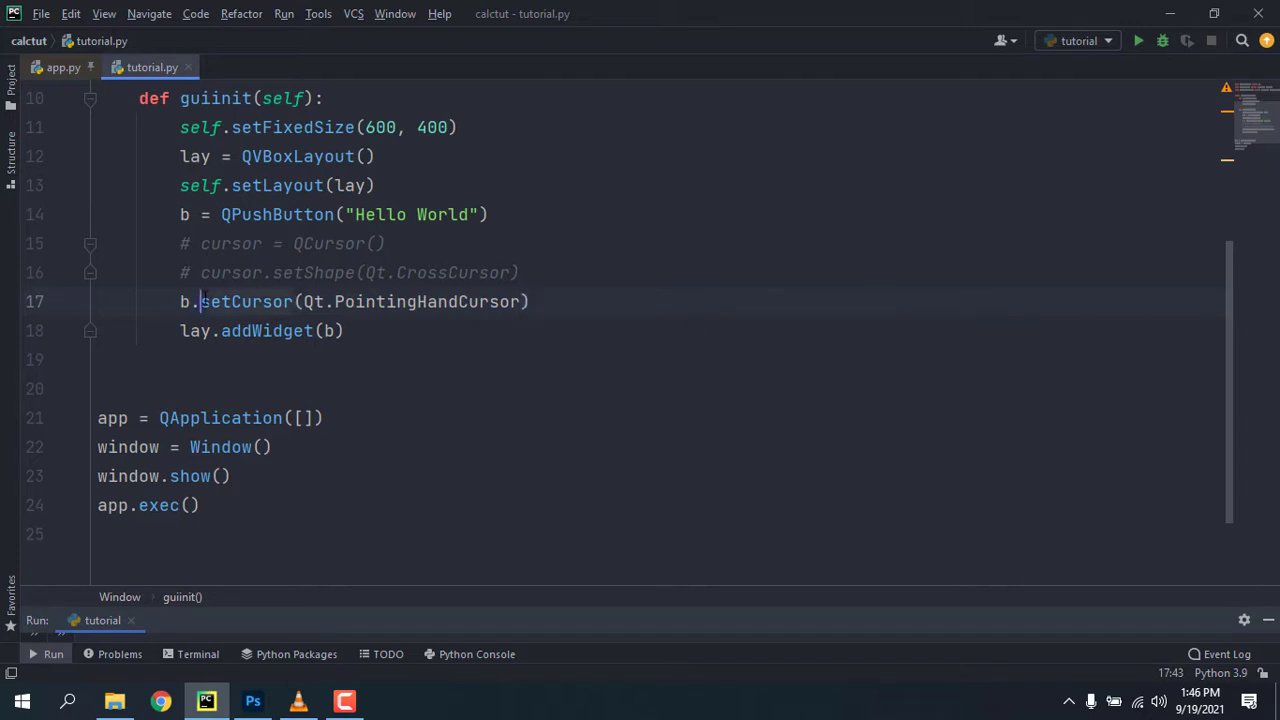
pyautogui.doubleClick(248, 301)
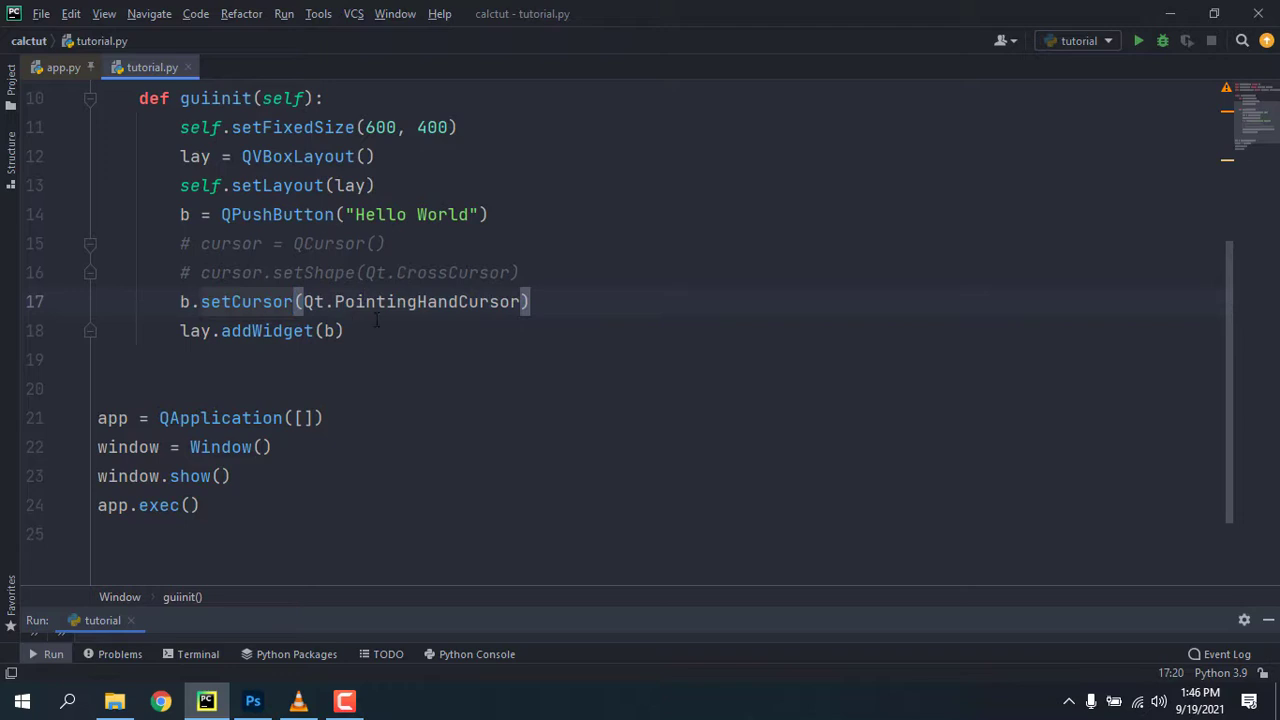
pyautogui.scroll(3)
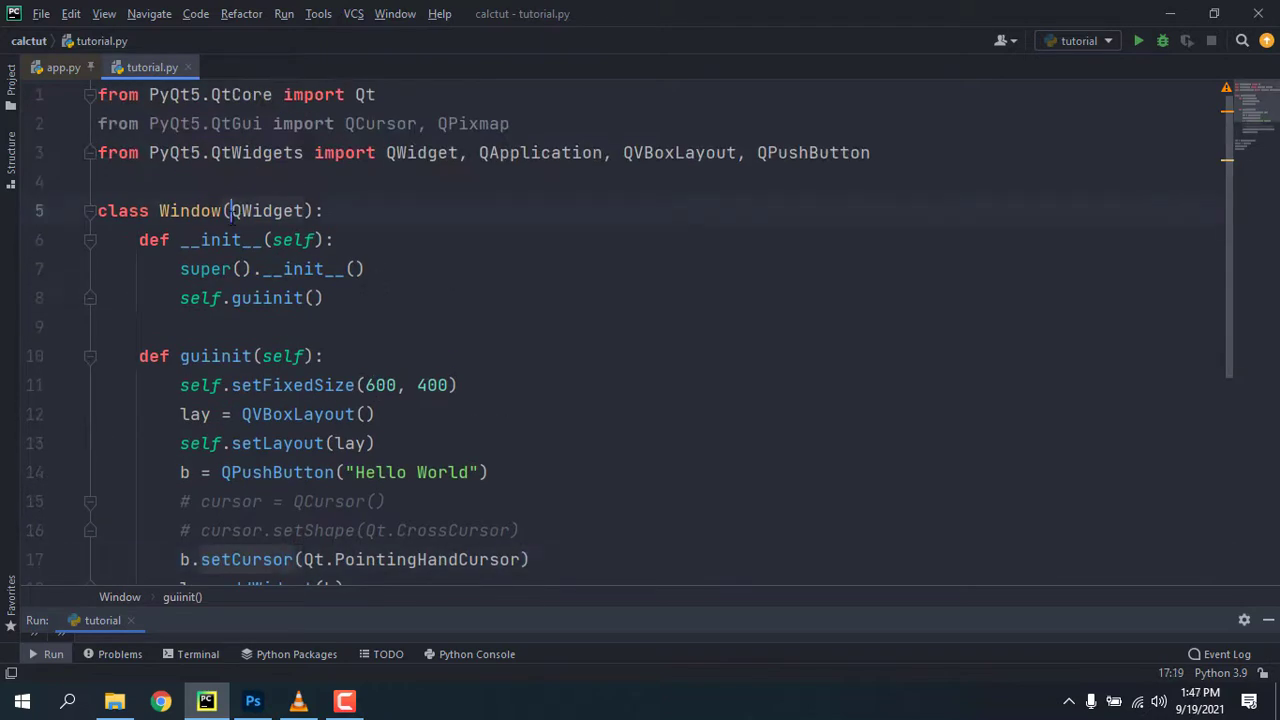
pyautogui.scroll(-3)
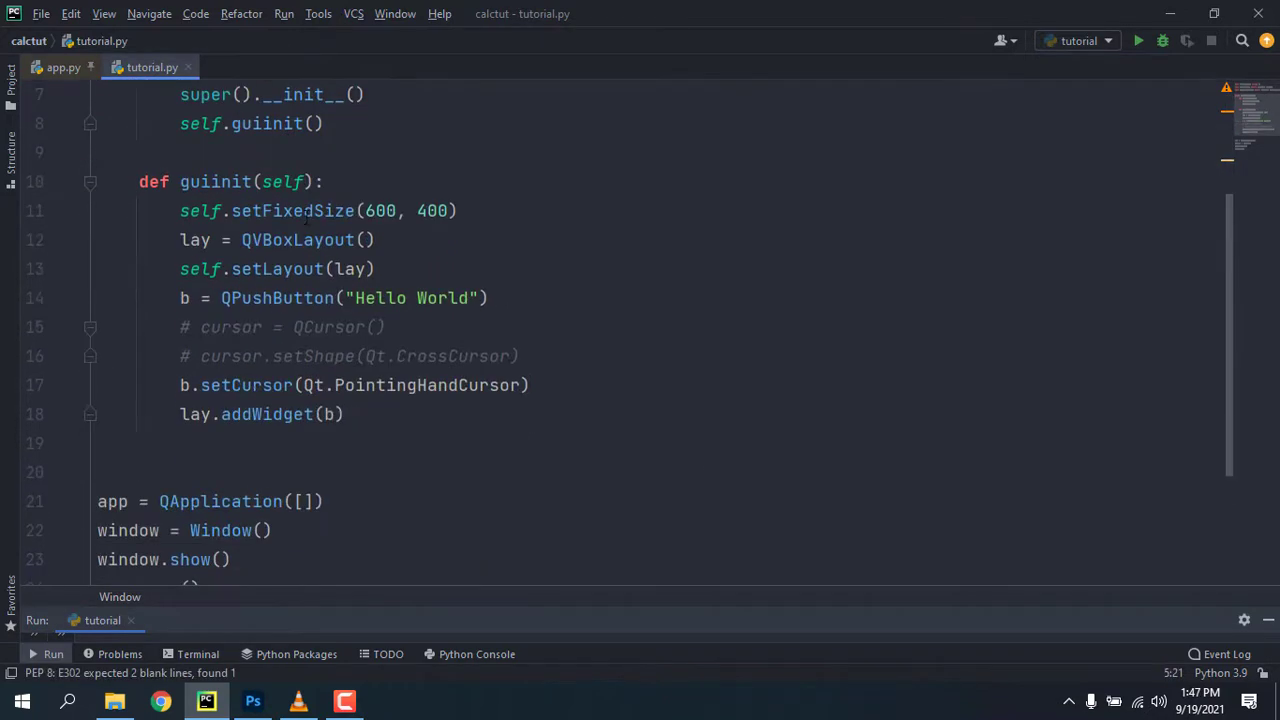
pyautogui.doubleClick(246, 385)
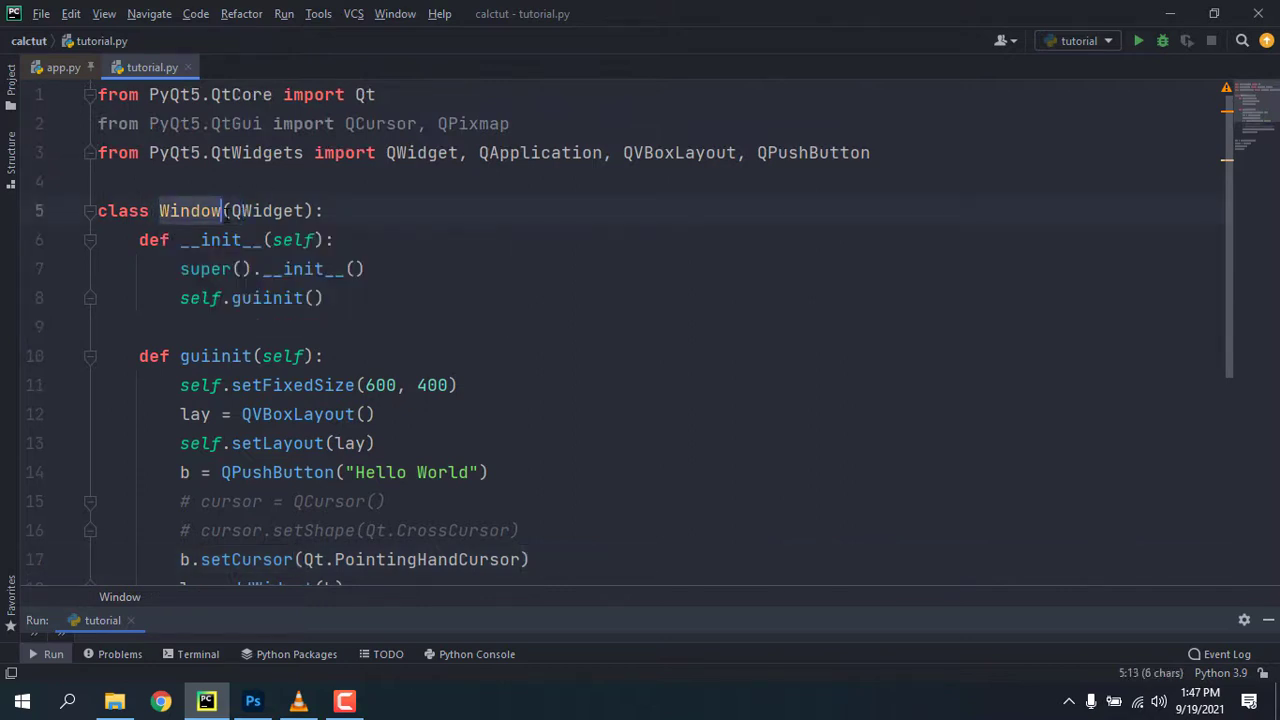
pyautogui.scroll(-3)
pyautogui.write('self')
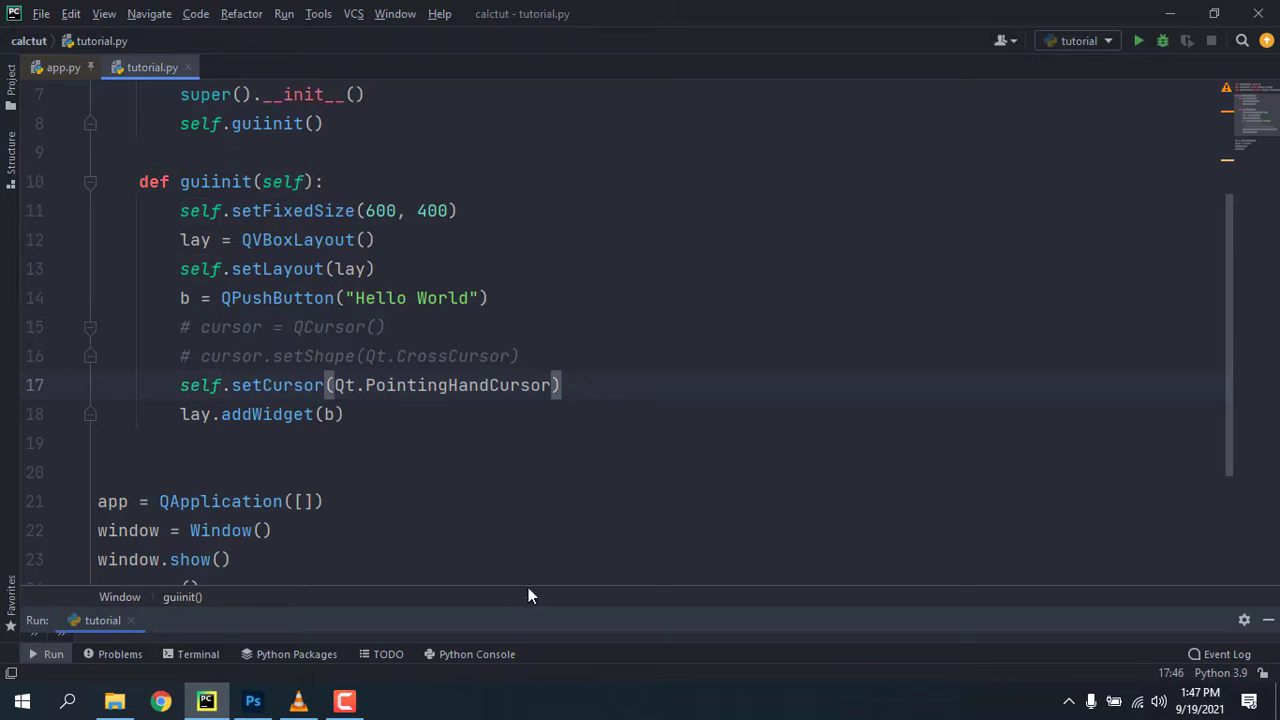
# Step: Rerun the script, confirm the hand cursor over the whole window, and close it
pyautogui.click(1138, 40)
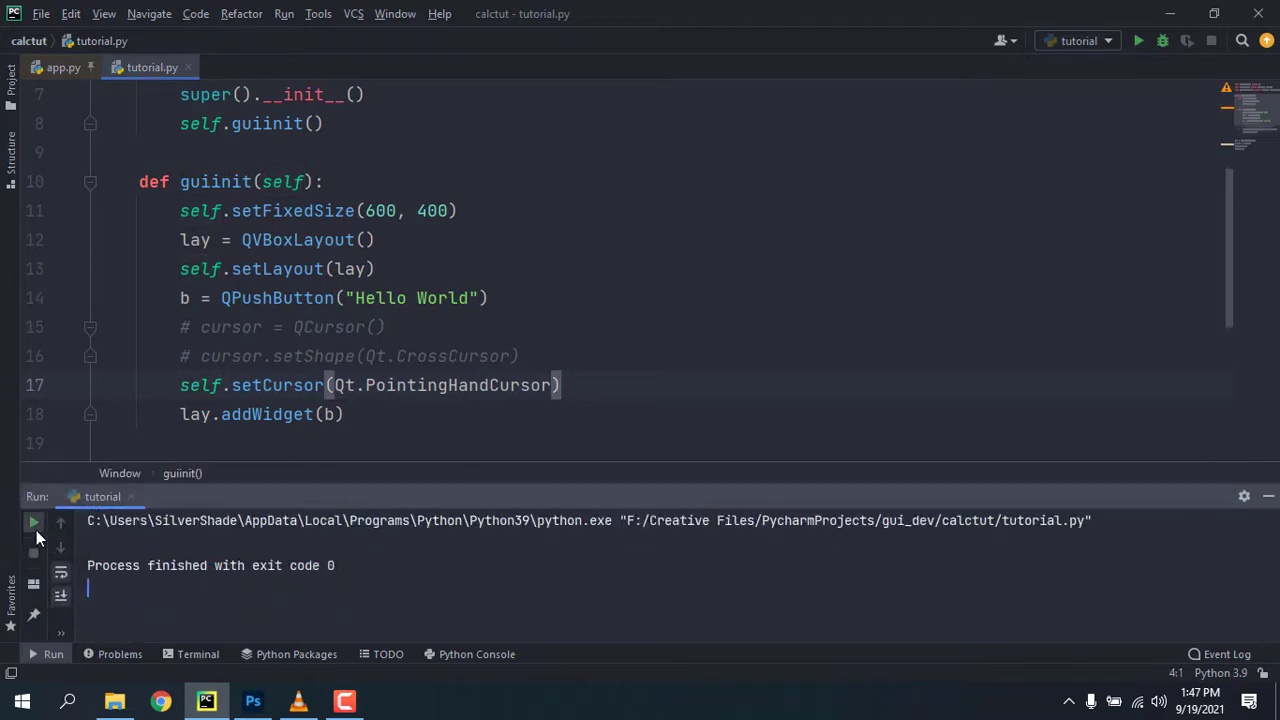
pyautogui.click(33, 521)
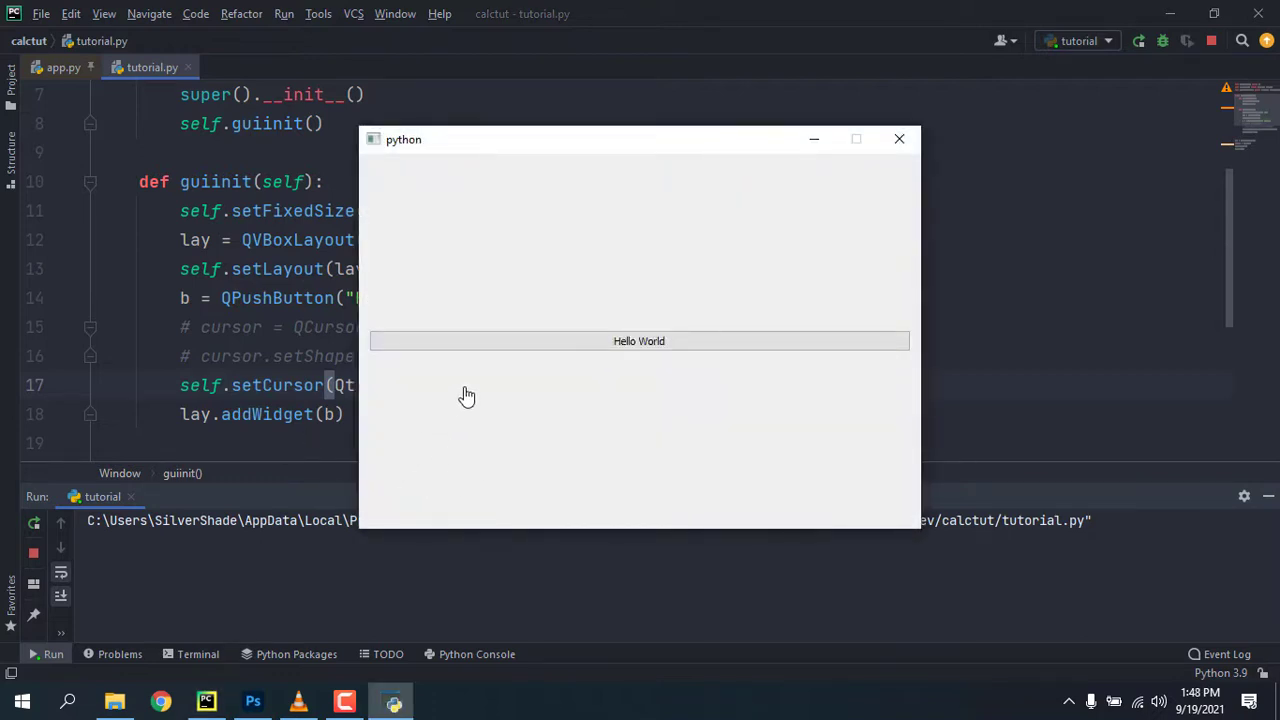
pyautogui.moveTo(527, 357)
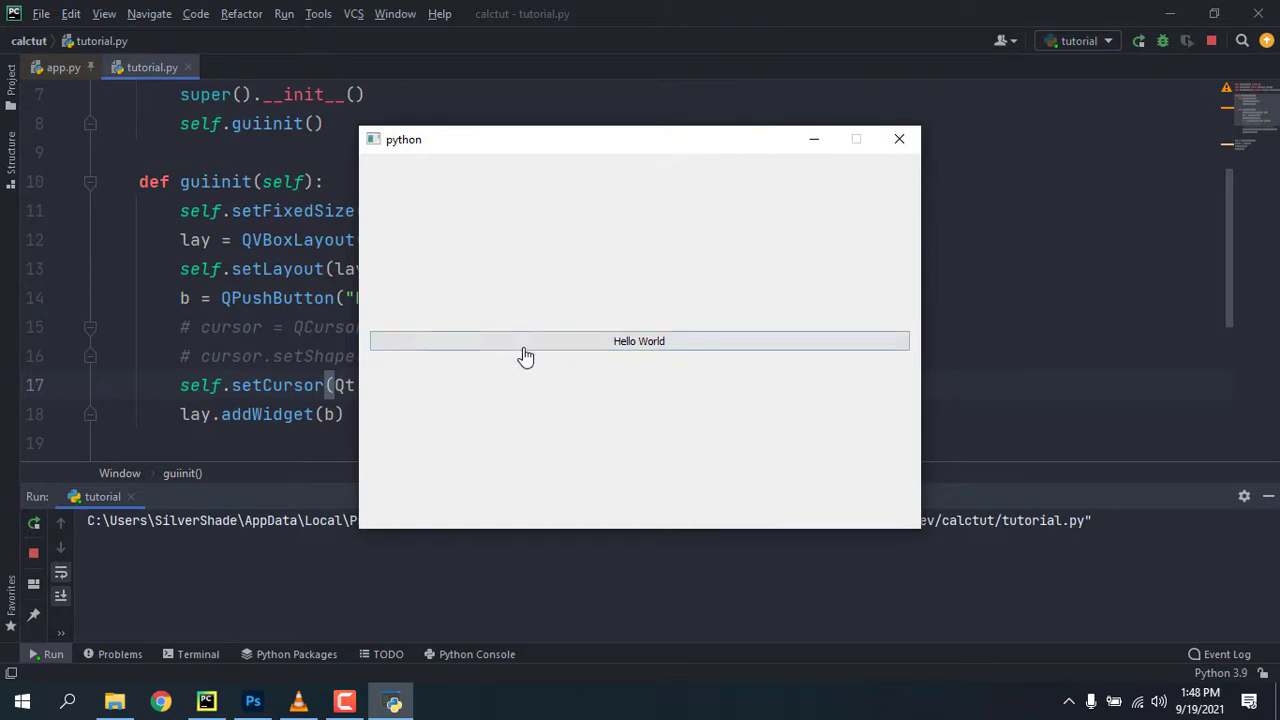
pyautogui.moveTo(843, 143)
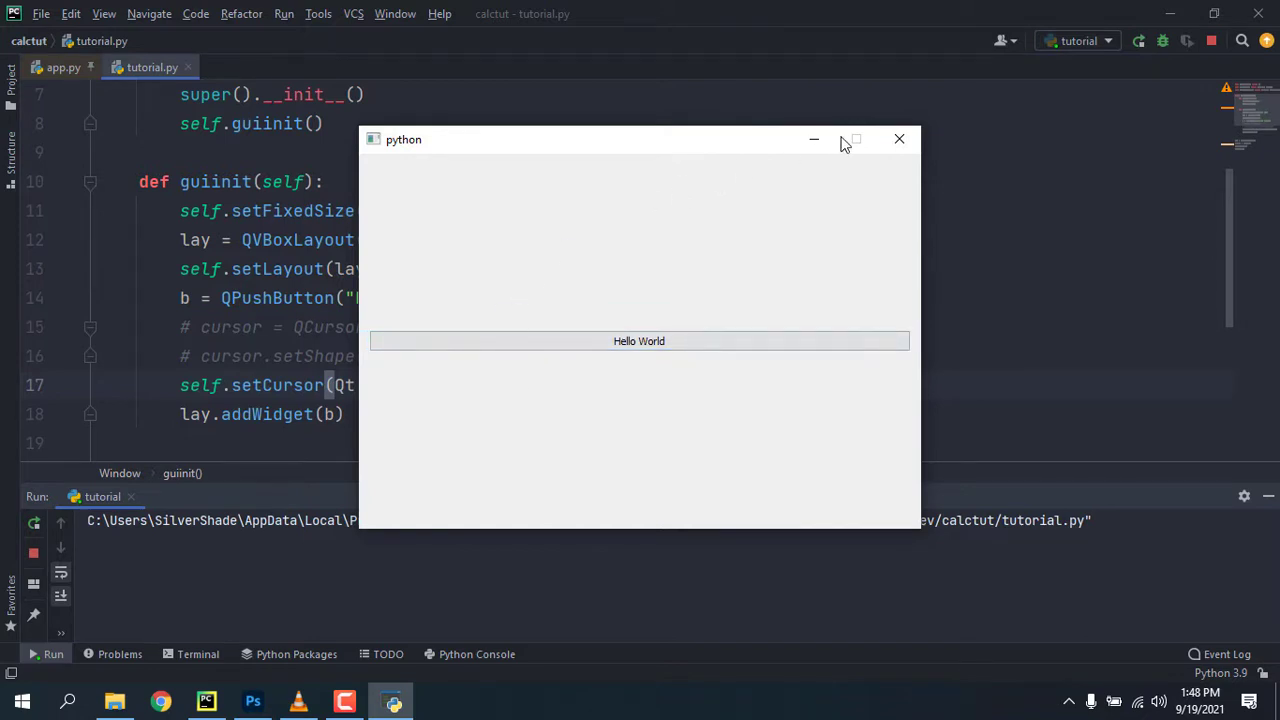
pyautogui.click(898, 139)
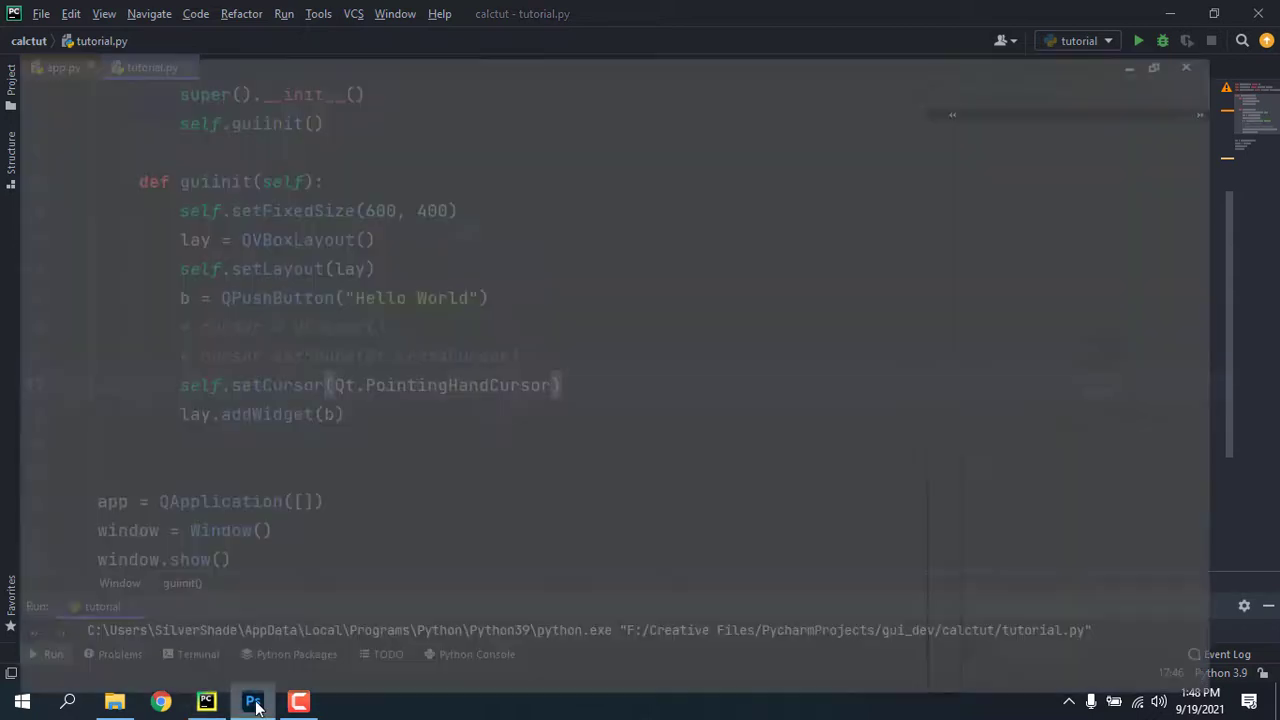
# Step: In Photoshop, pick a shape tool and save the green arrow as cursor.png in calctut
pyautogui.click(253, 700)
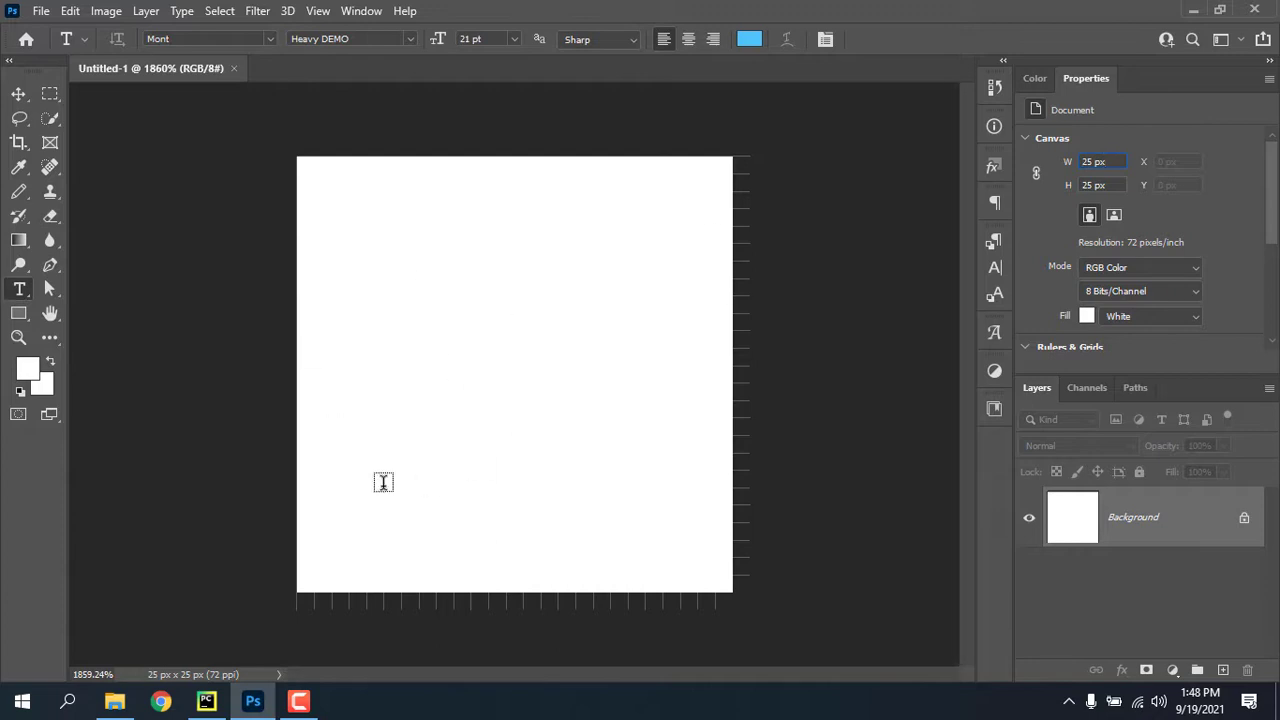
pyautogui.click(18, 313)
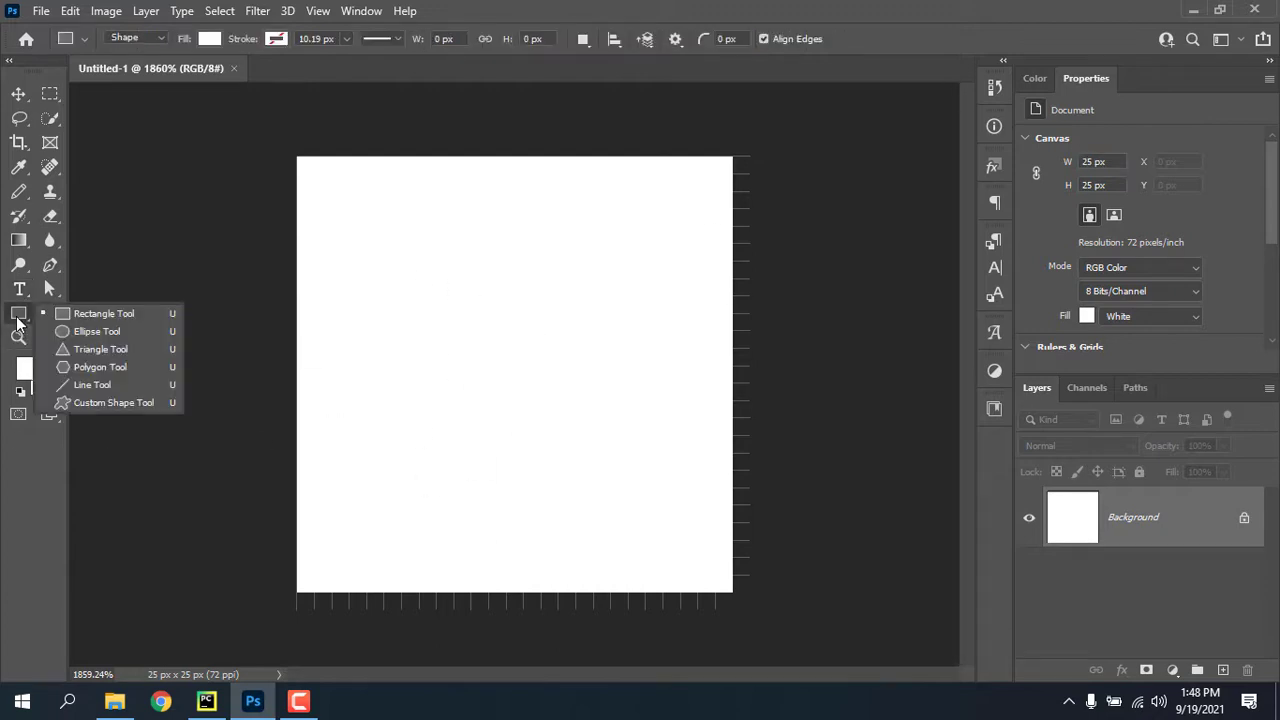
pyautogui.click(100, 348)
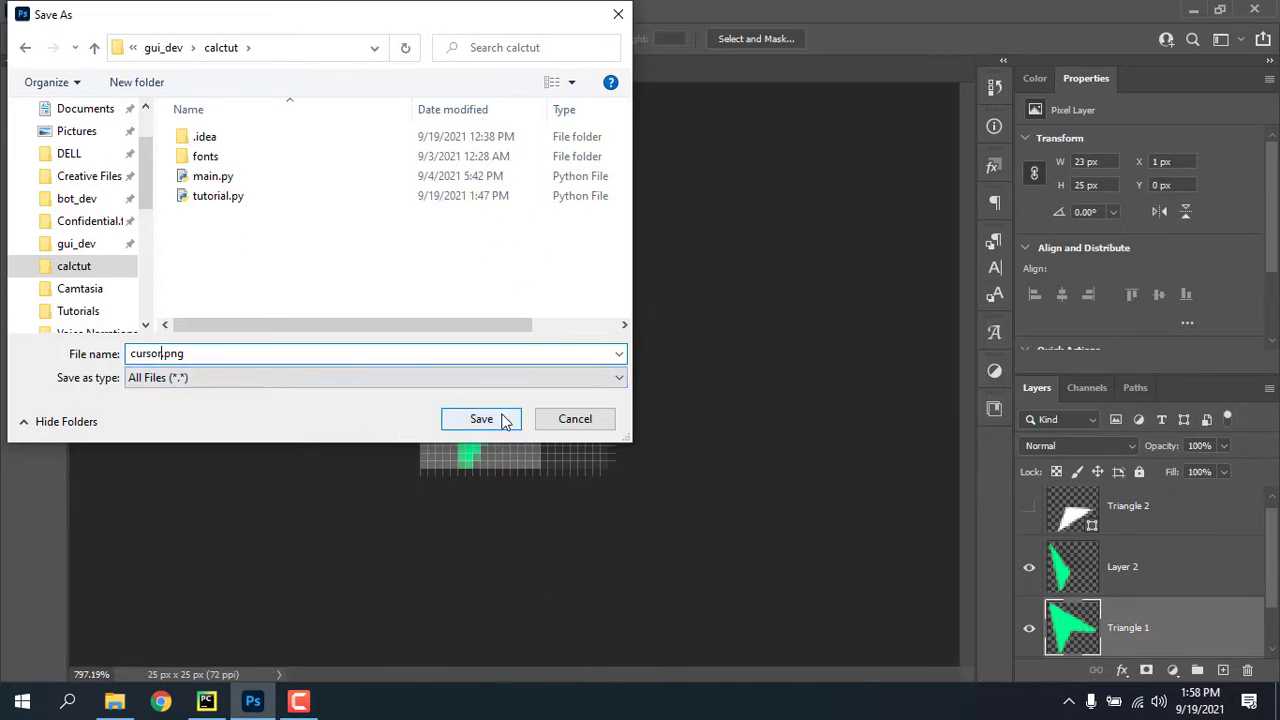
pyautogui.click(206, 701)
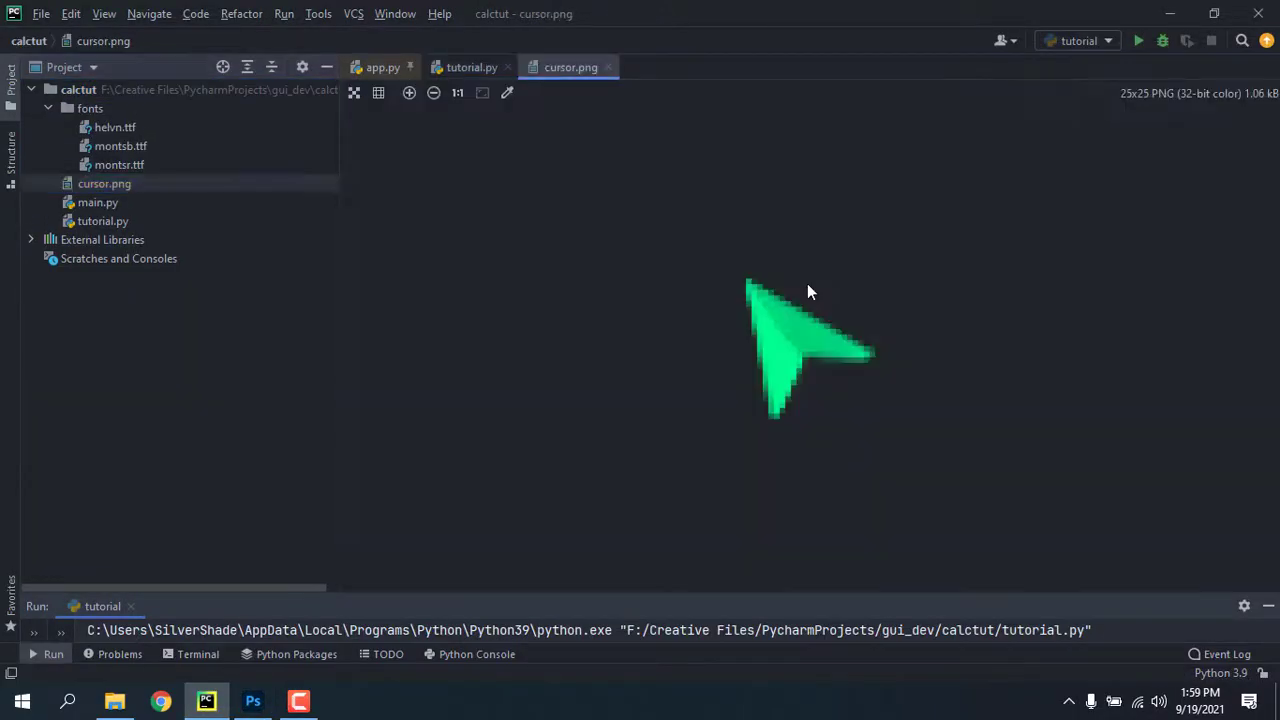
# Step: Close the cursor.png image preview to return to the tutorial.py code
pyautogui.click(471, 67)
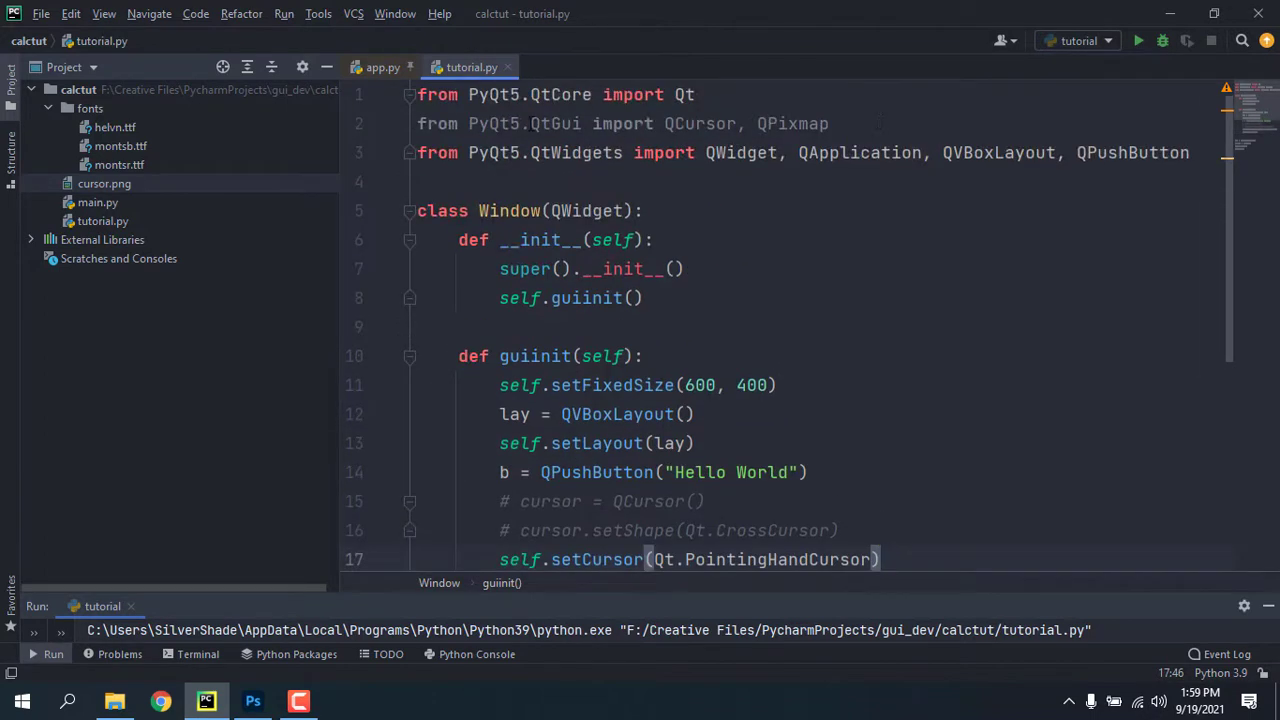
# Step: Add pix = QPixmap("cursor.png") above setCursor and clear its Qt.PointingHandCursor argument
pyautogui.doubleClick(511, 123)
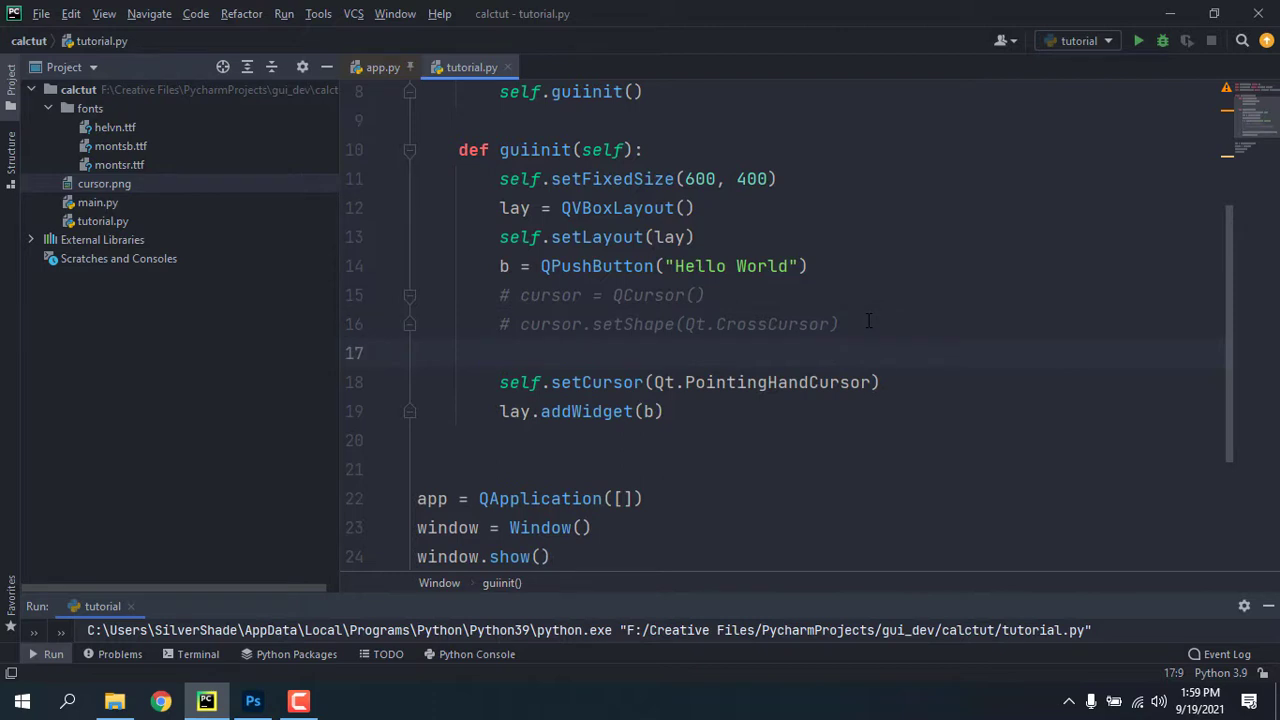
pyautogui.write('pix =')
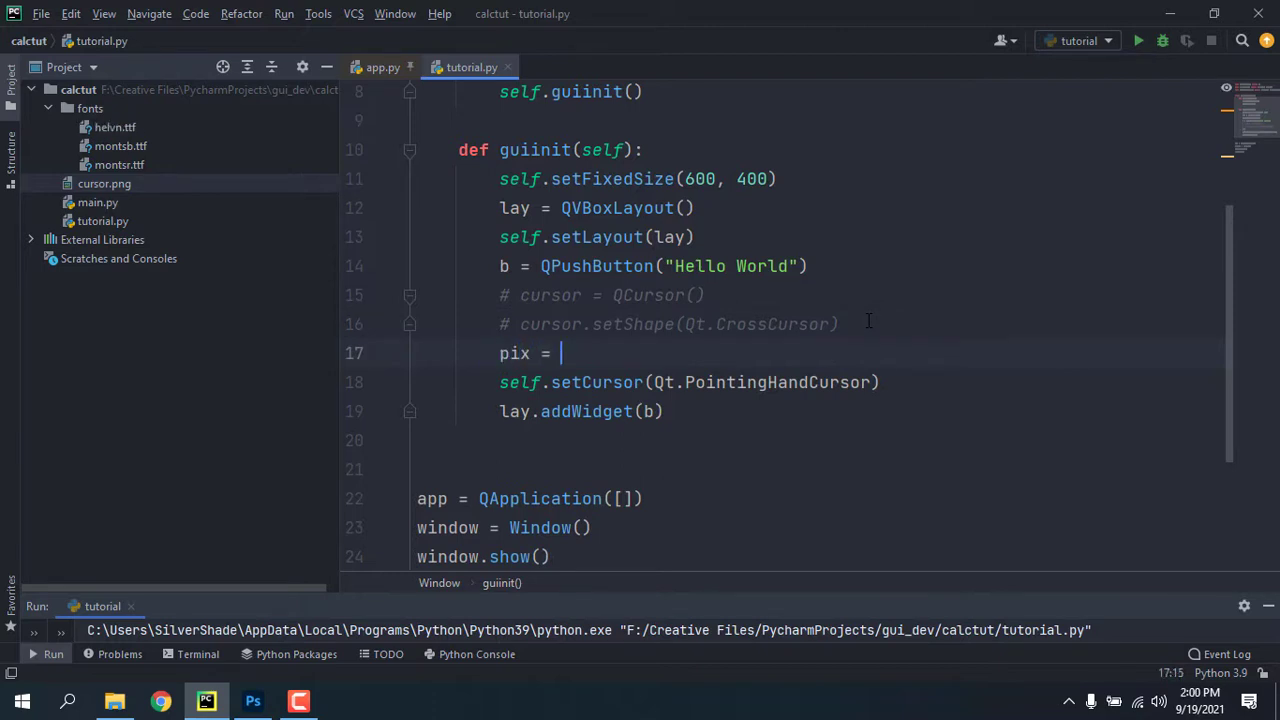
pyautogui.write('QPi')
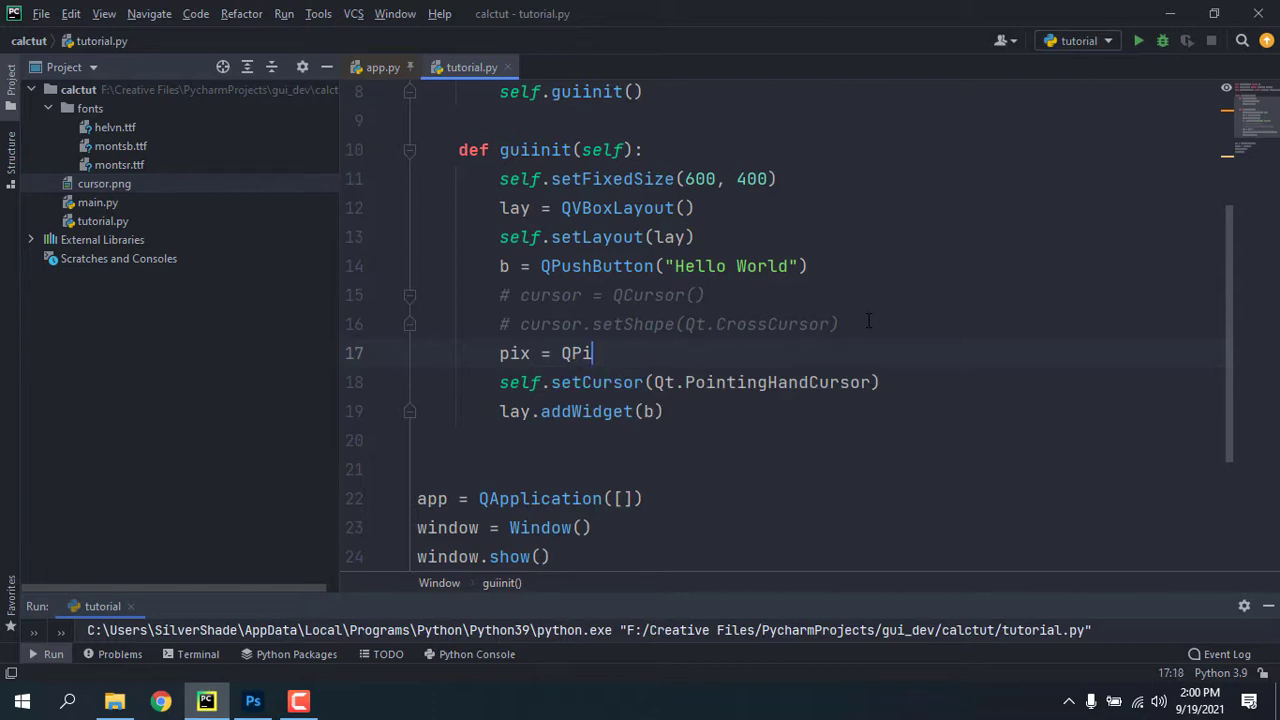
pyautogui.write('xmap')
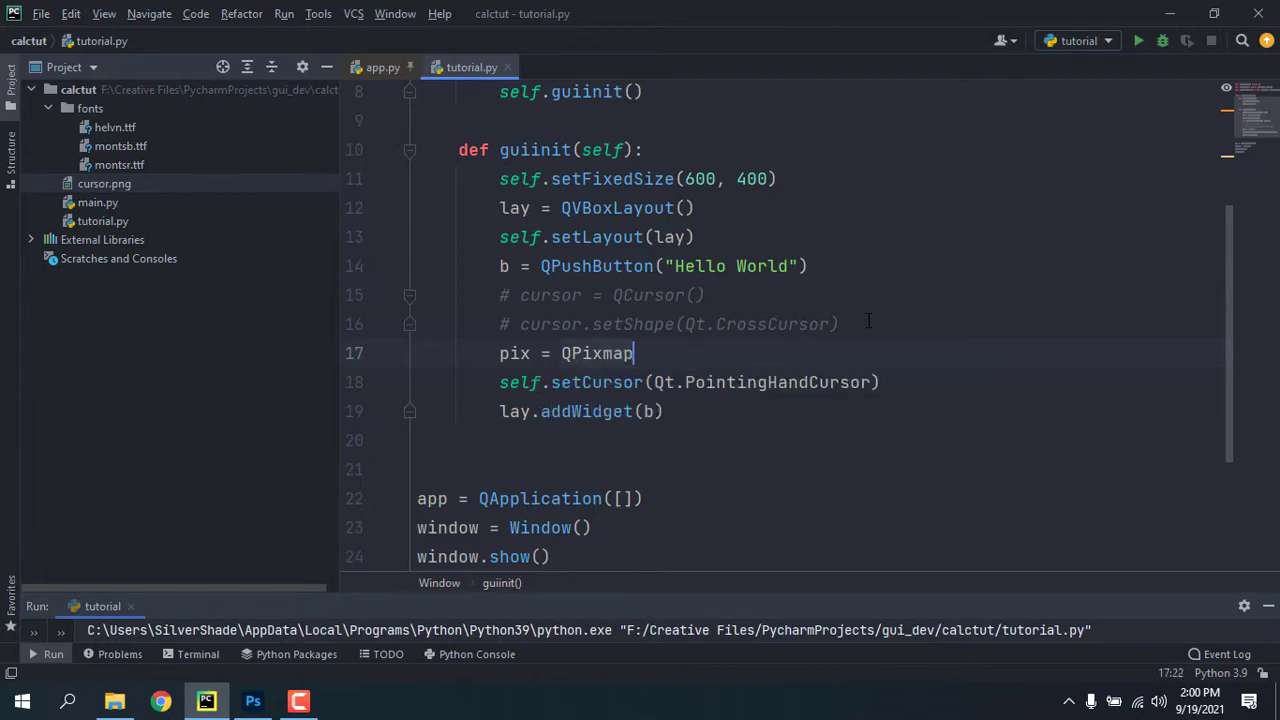
pyautogui.write('()')
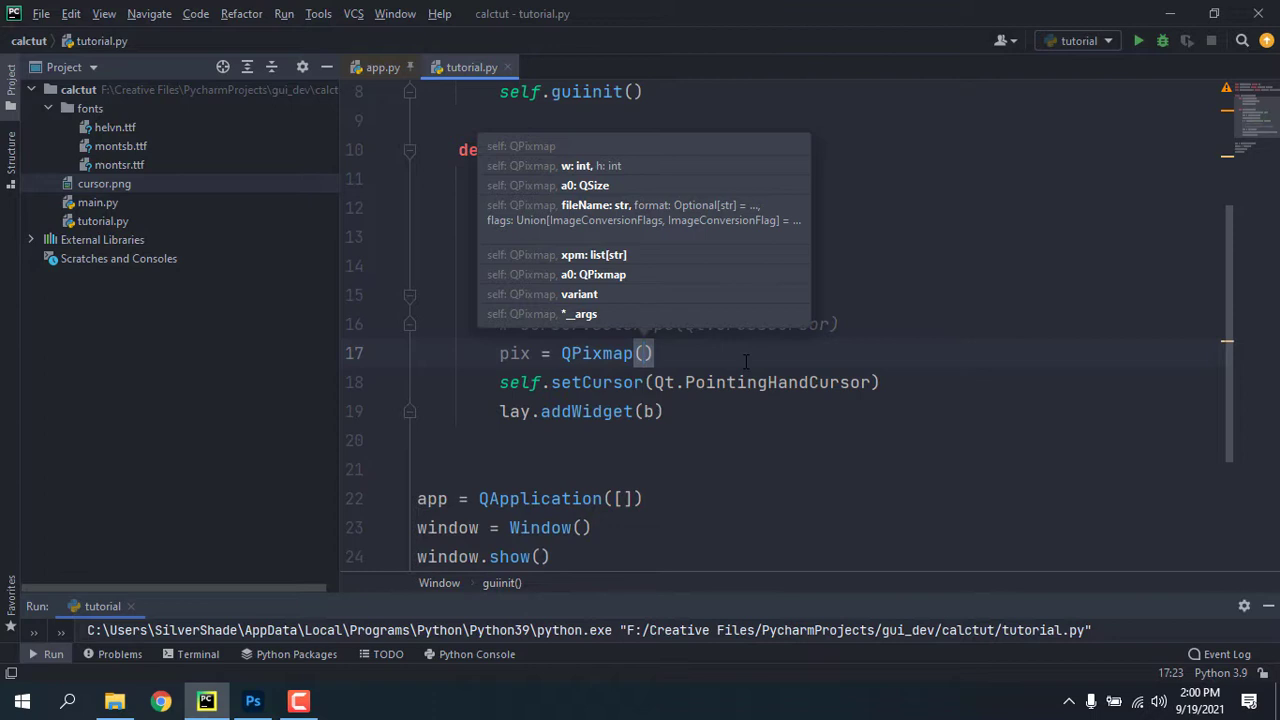
pyautogui.write('""')
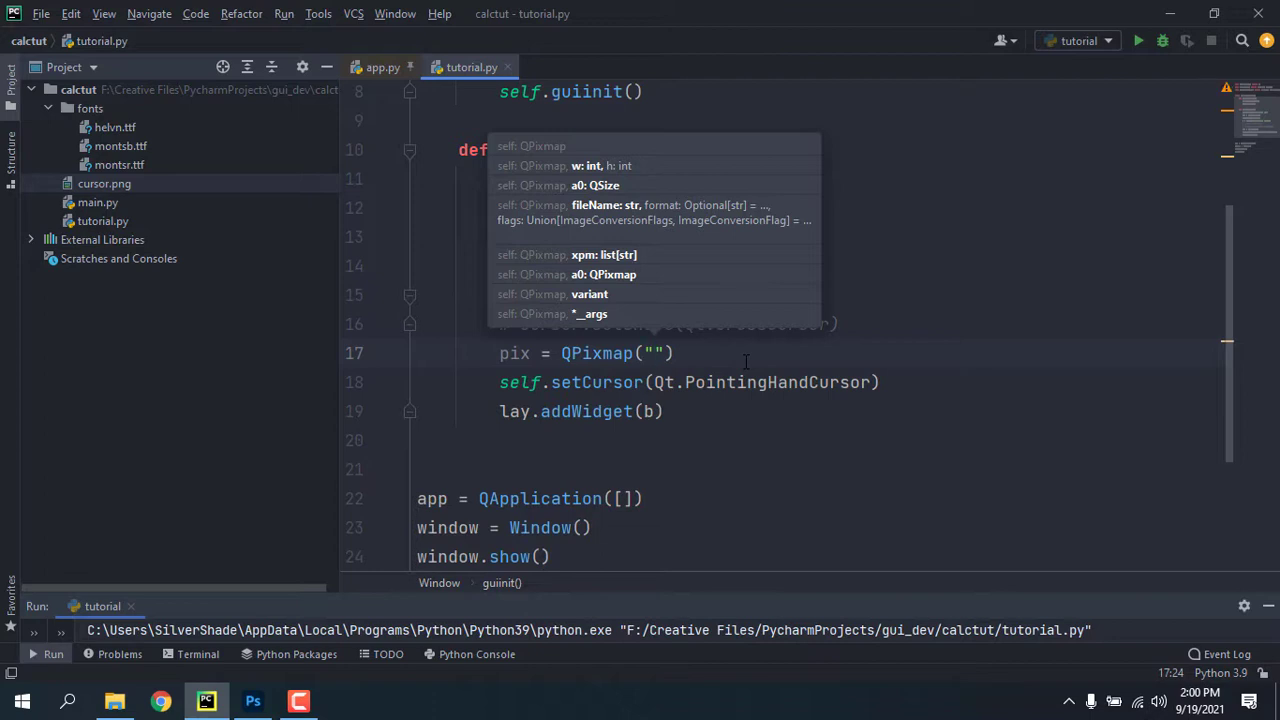
pyautogui.write('cur')
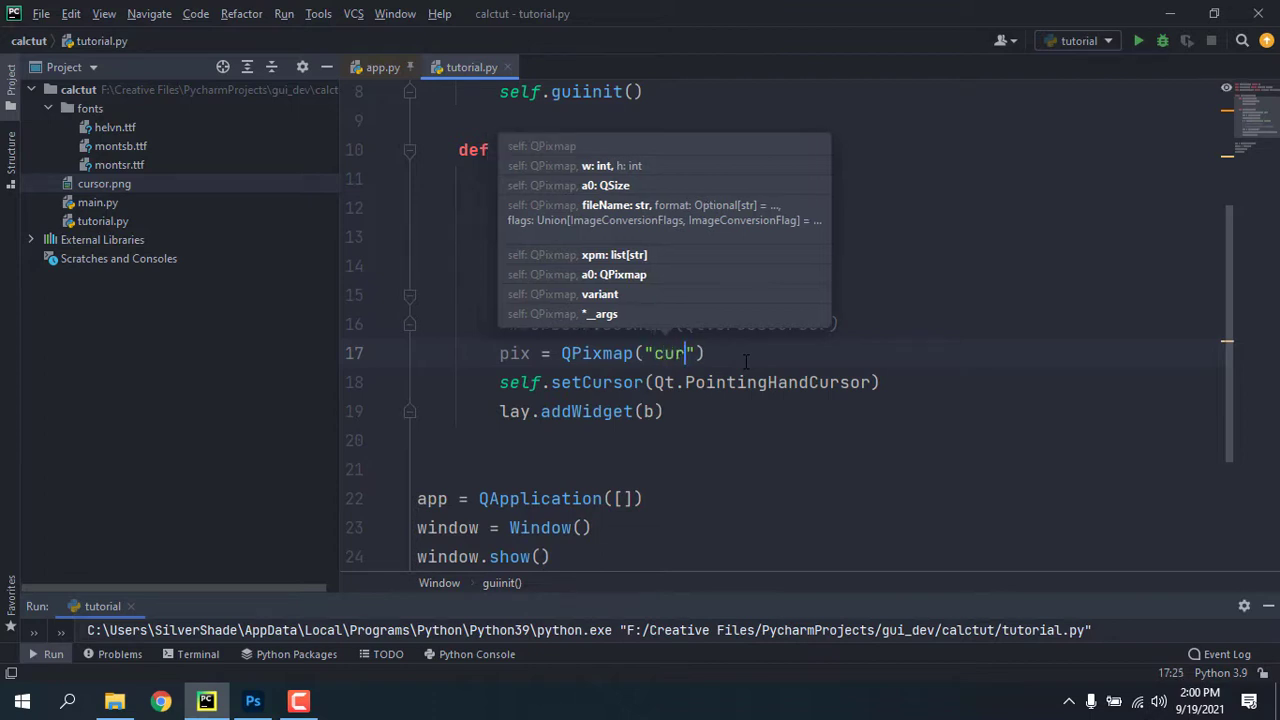
pyautogui.write('s')
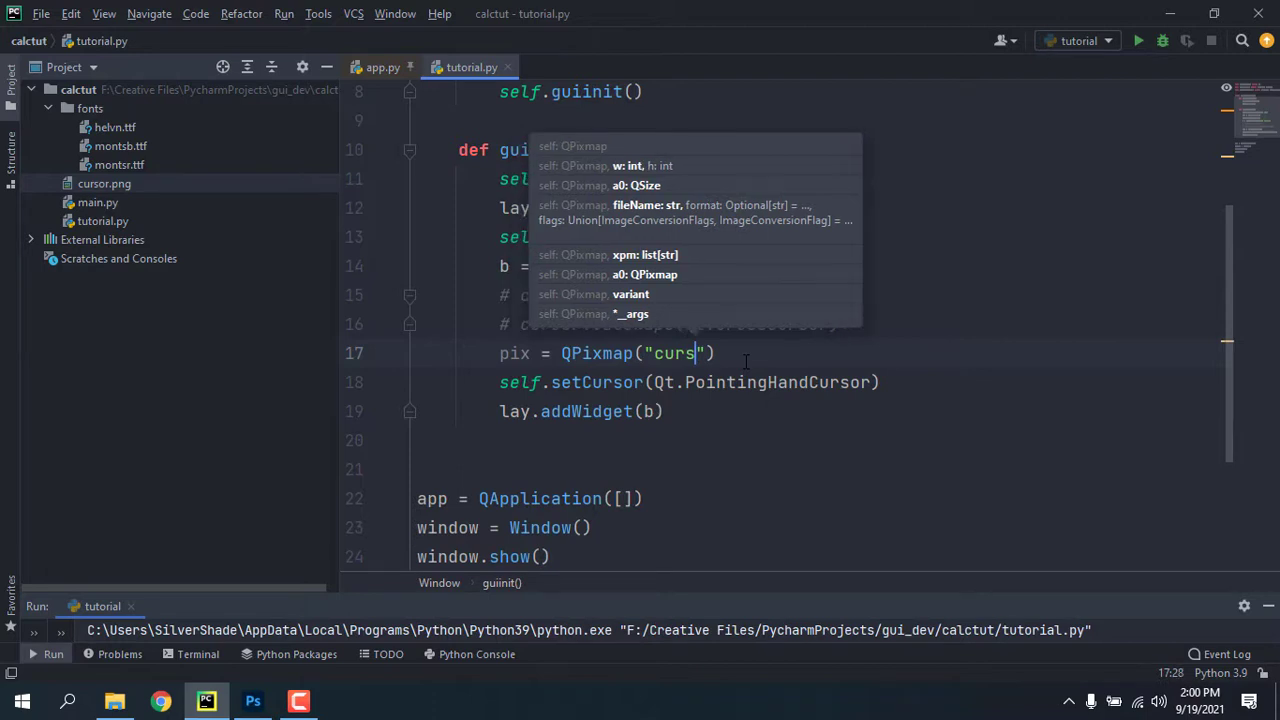
pyautogui.write('or.png\\')
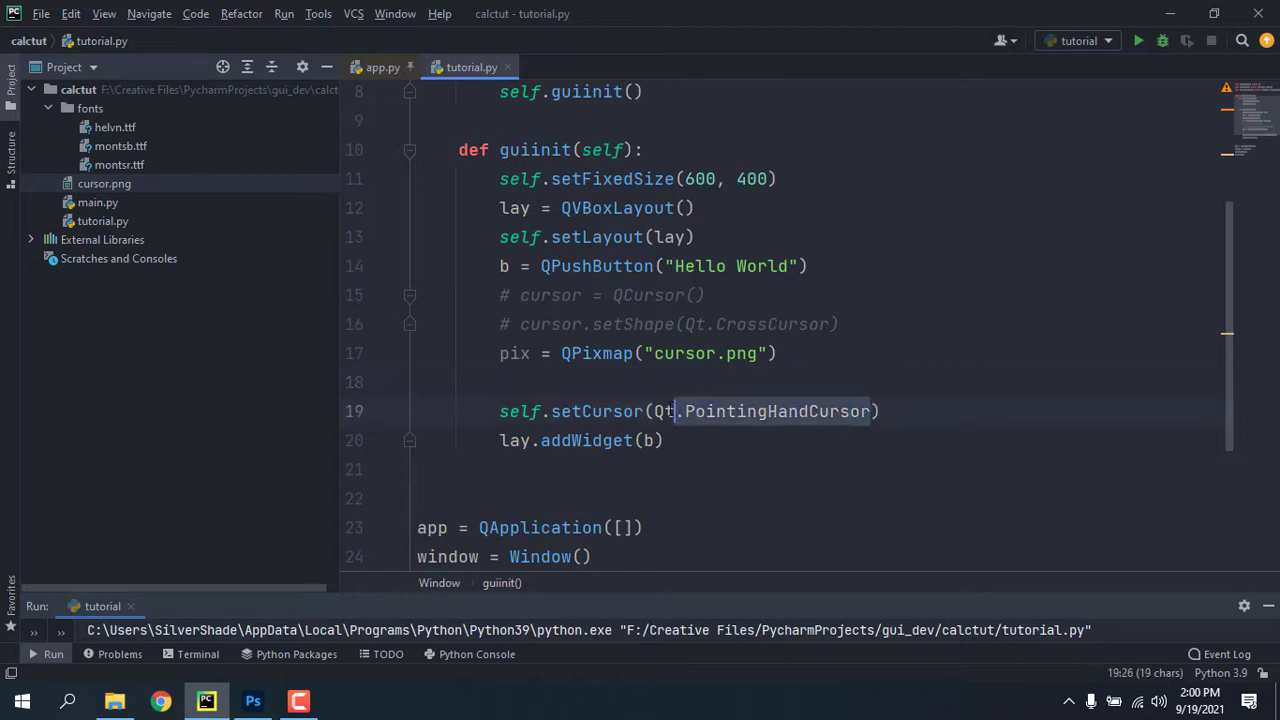
pyautogui.press('Delete')
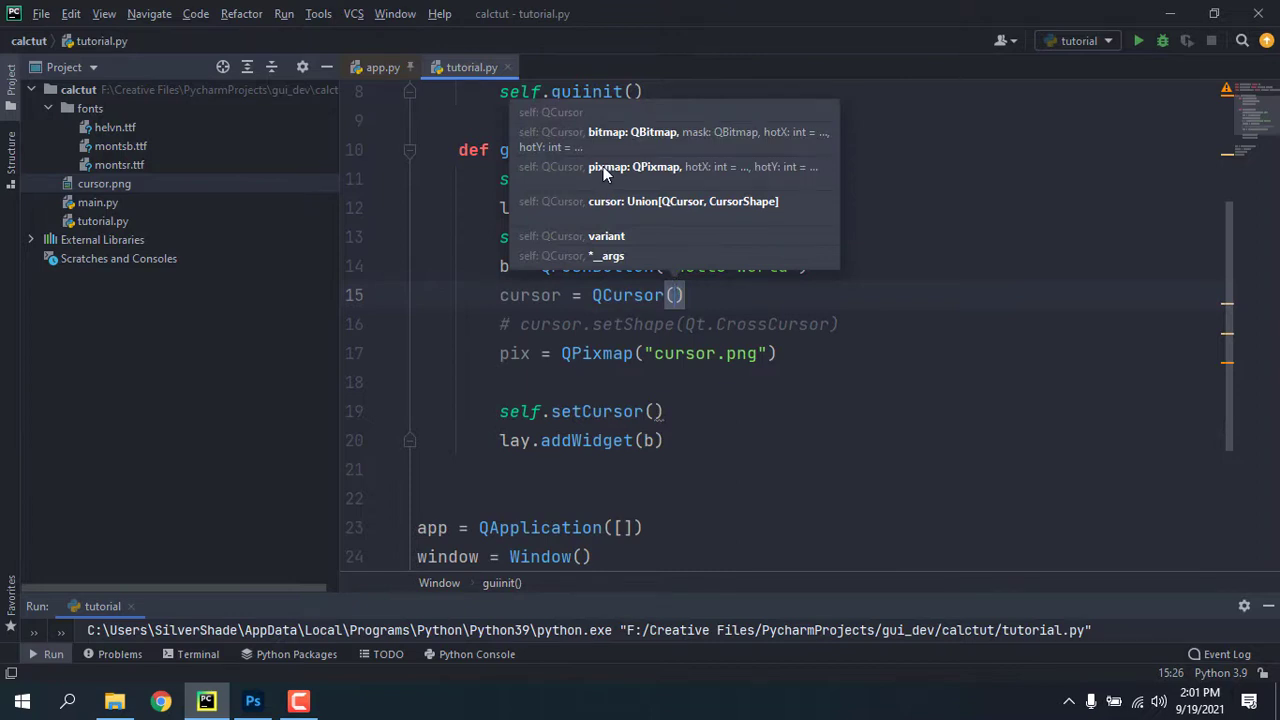
pyautogui.moveTo(657, 138)
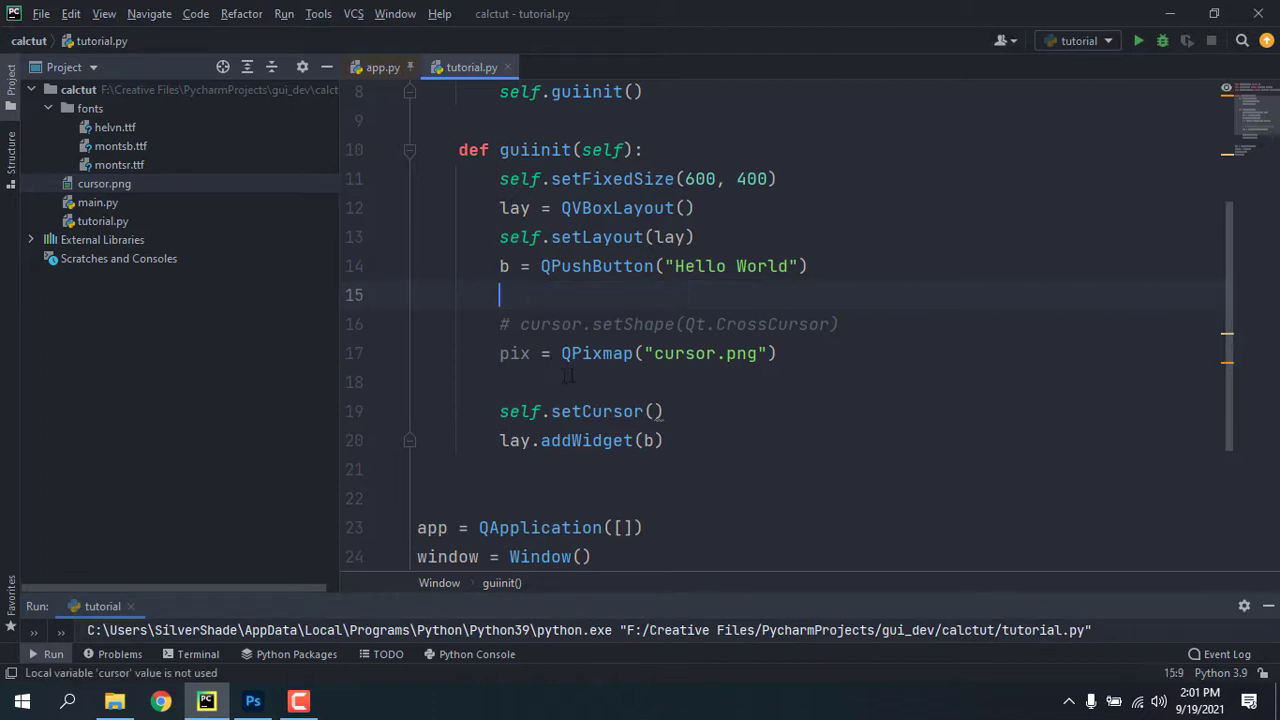
# Step: Add cursor = QCursor(pix), pass cursor to setCursor, and run the app
pyautogui.write('cursor = QCursor()')
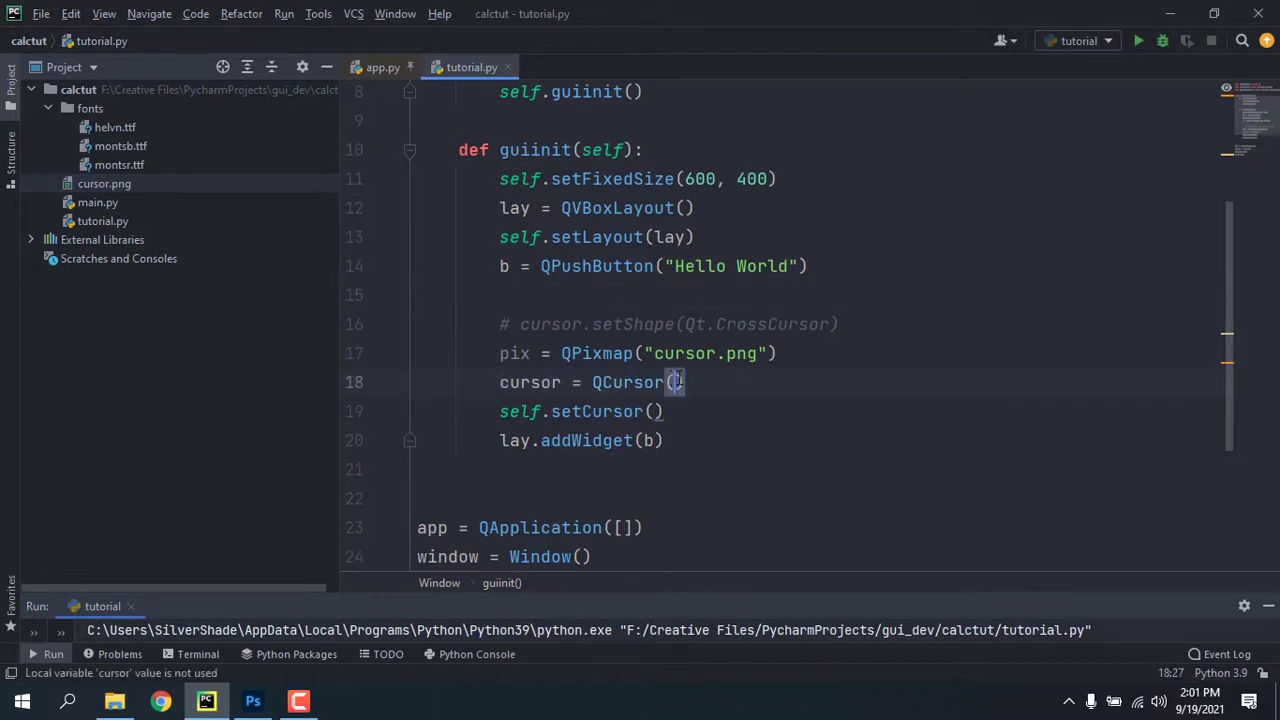
pyautogui.write('p')
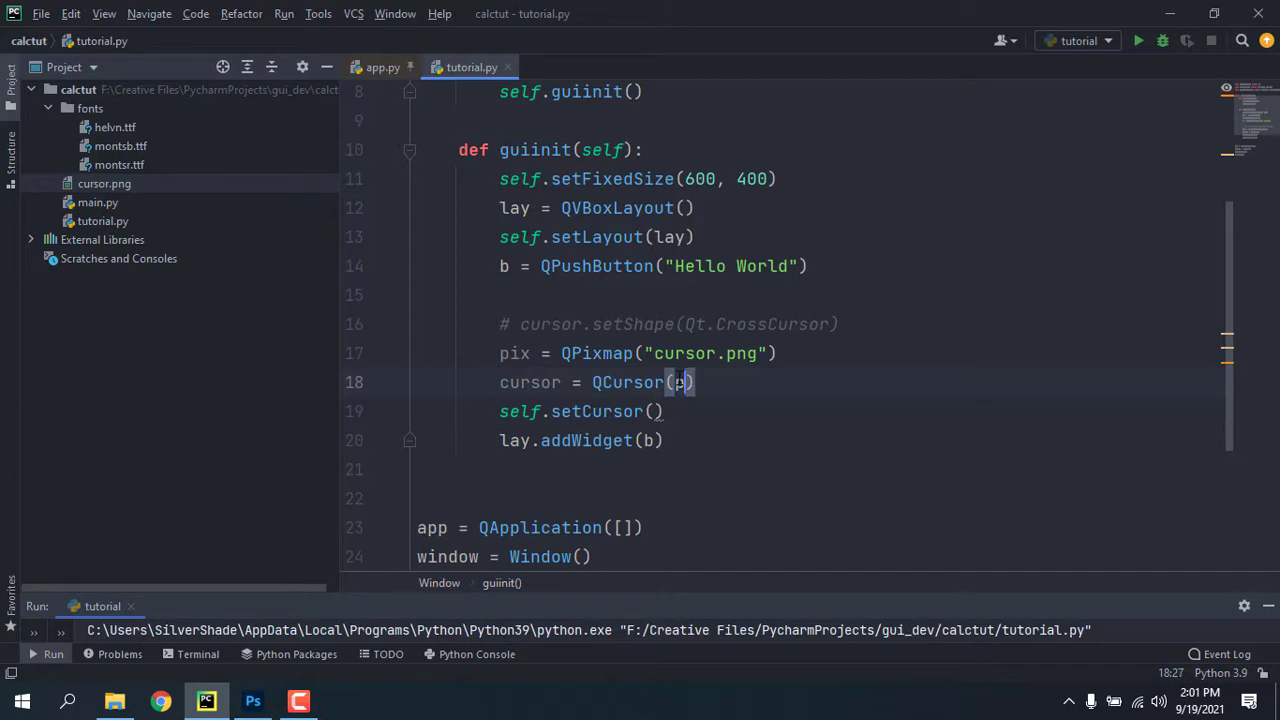
pyautogui.write('ix')
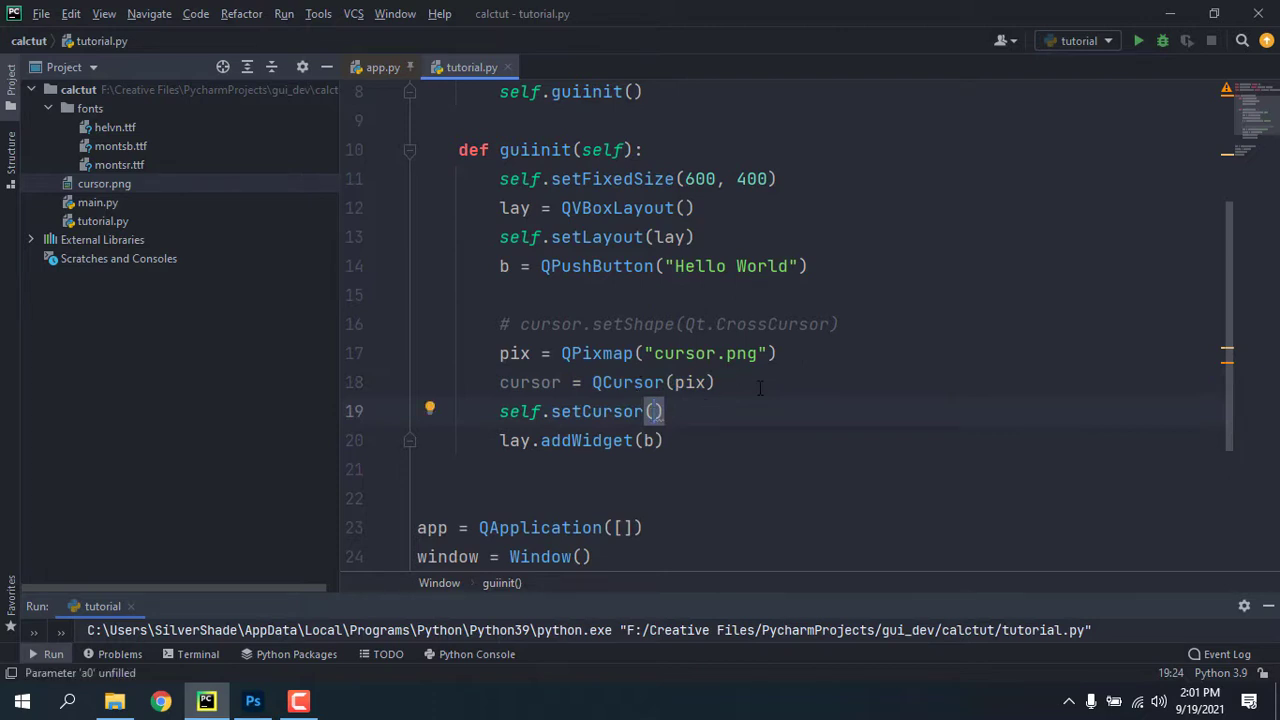
pyautogui.write('cursor')
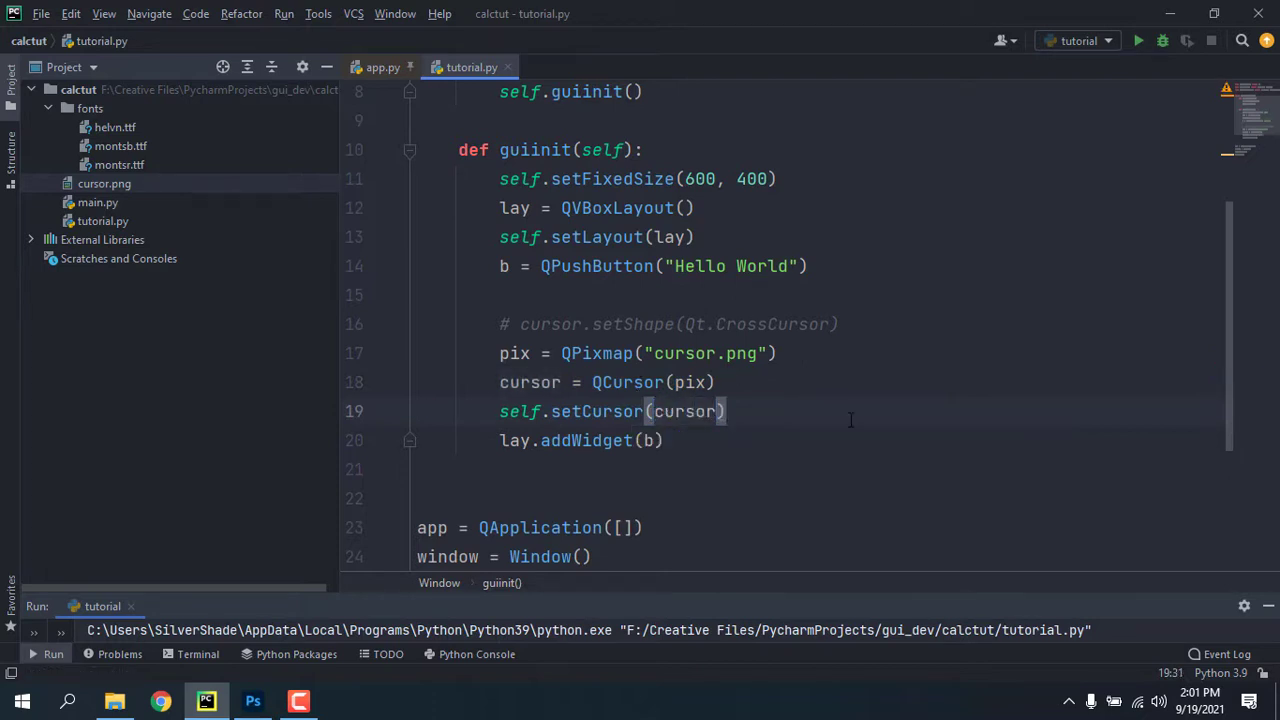
pyautogui.click(1138, 41)
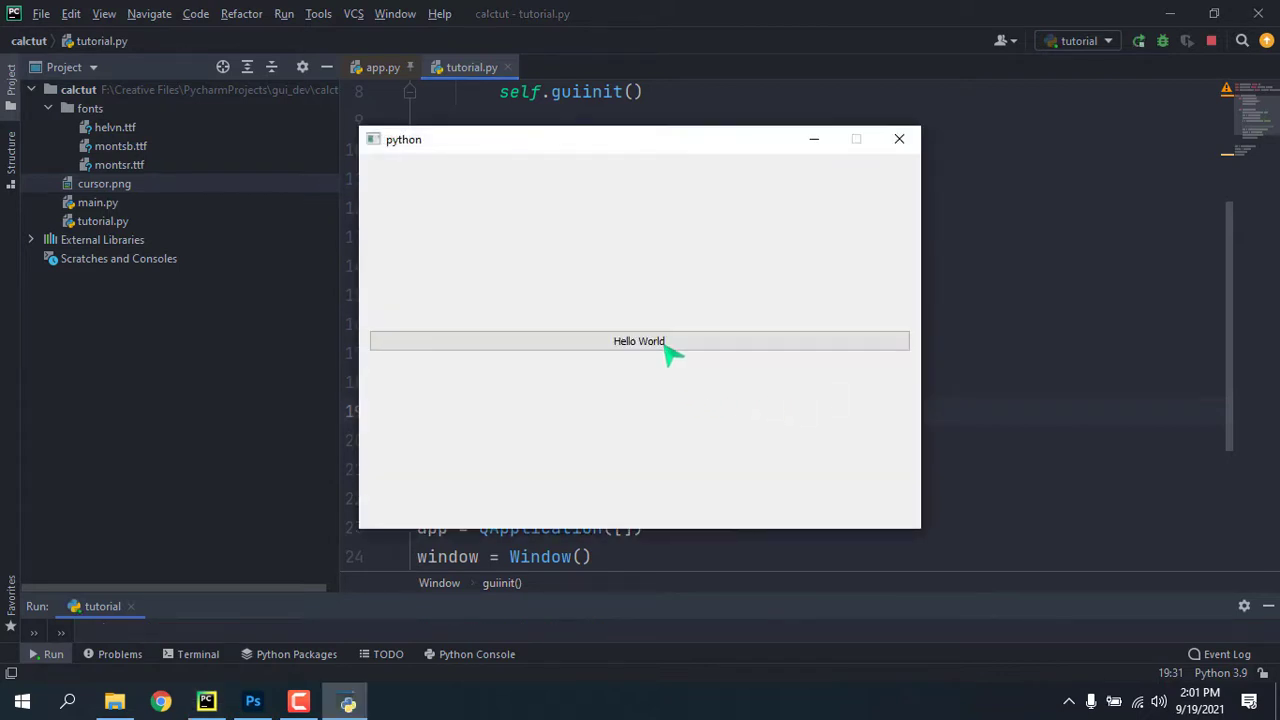
pyautogui.moveTo(575, 390)
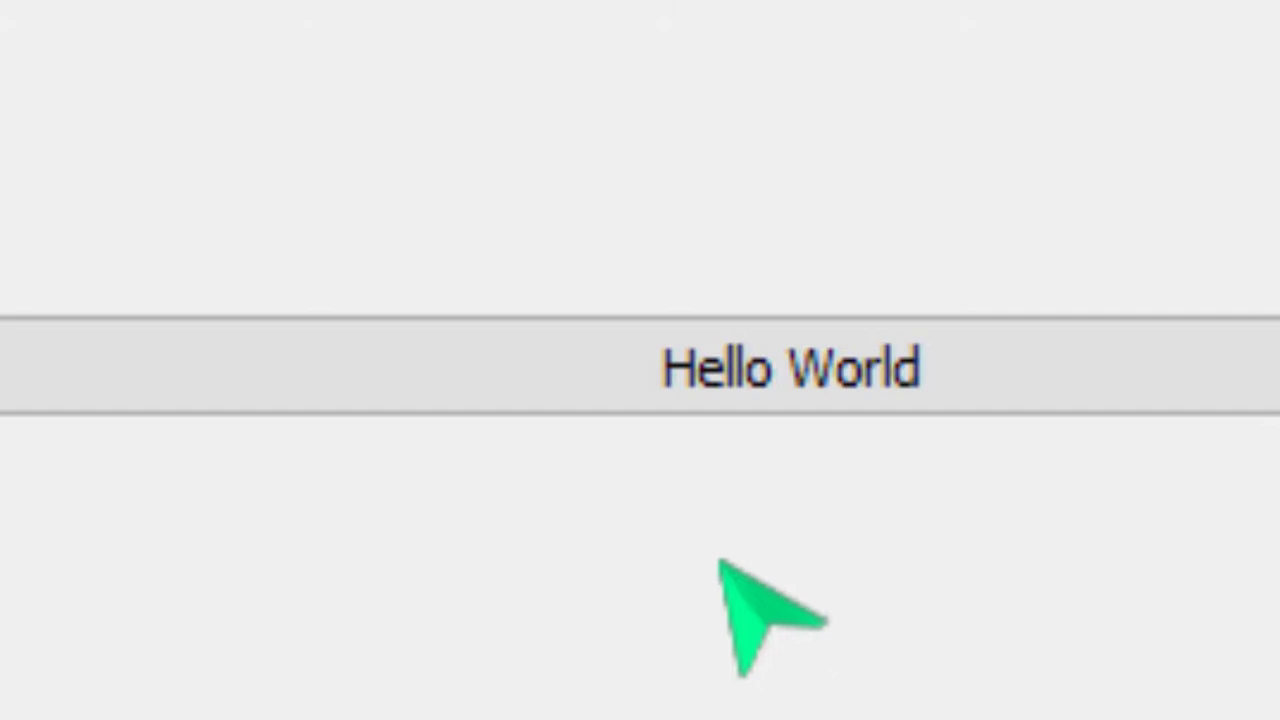
pyautogui.moveTo(965, 265)
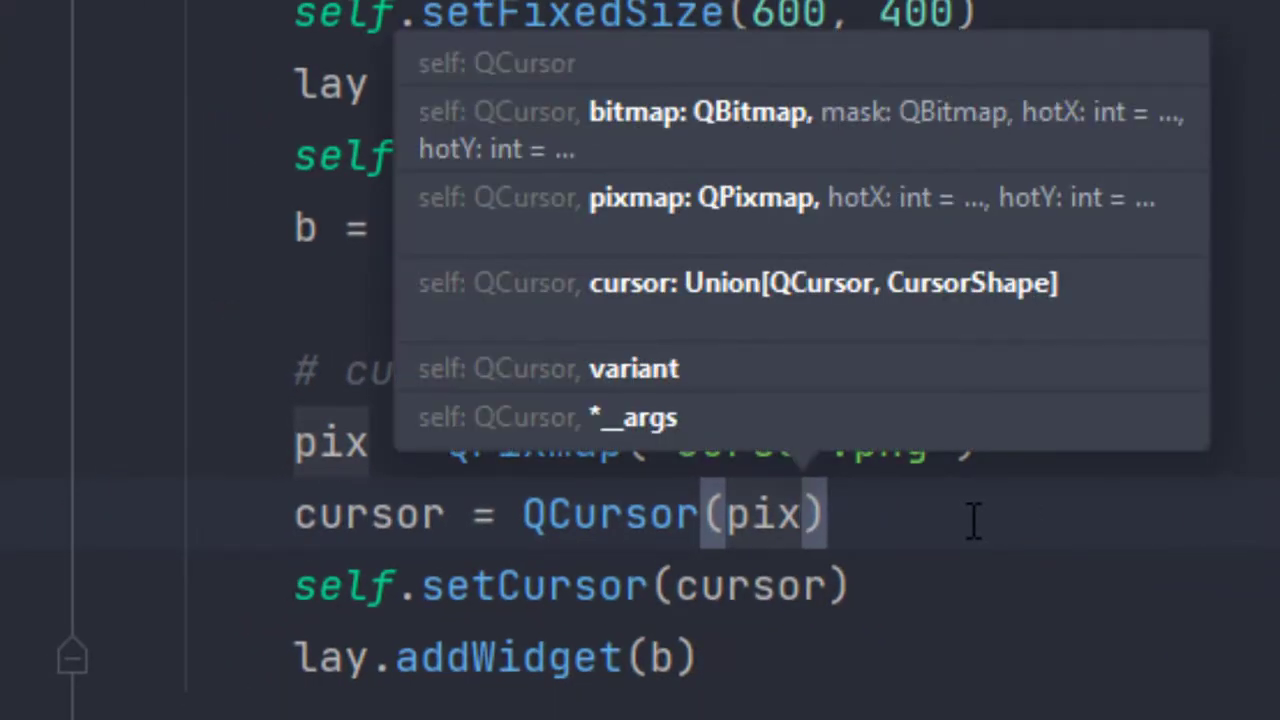
pyautogui.moveTo(555, 540)
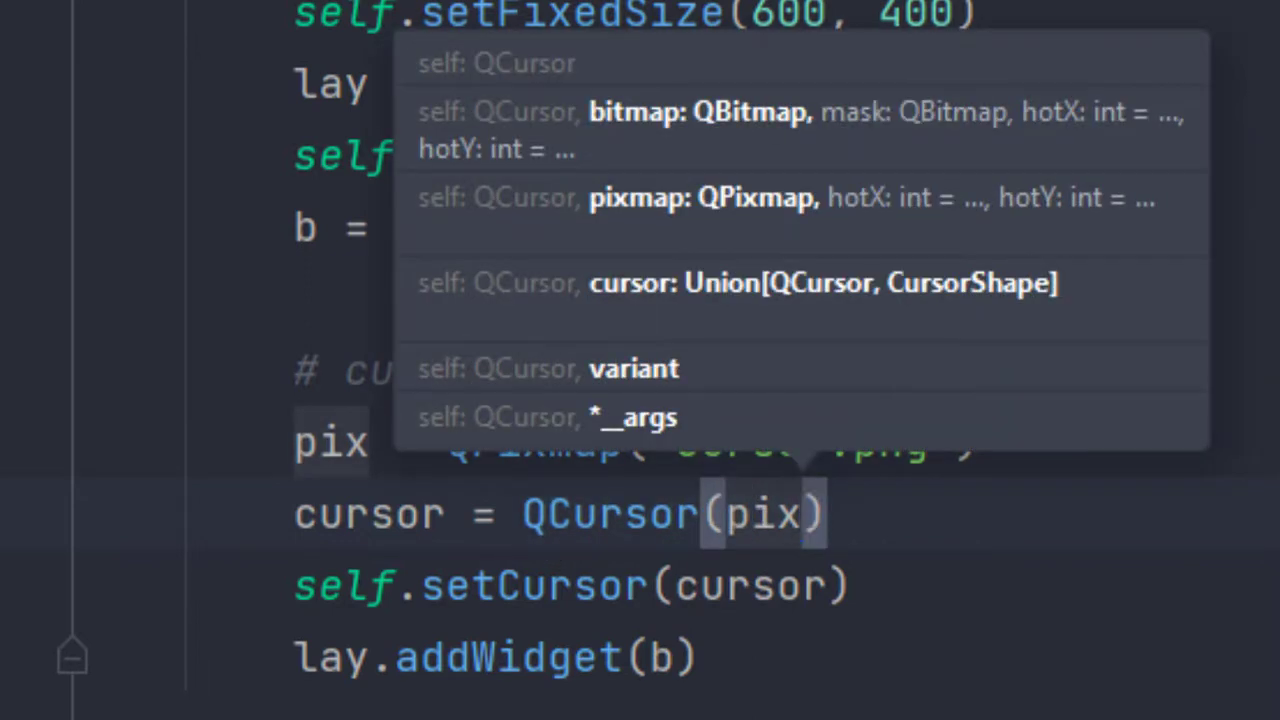
pyautogui.moveTo(880, 205)
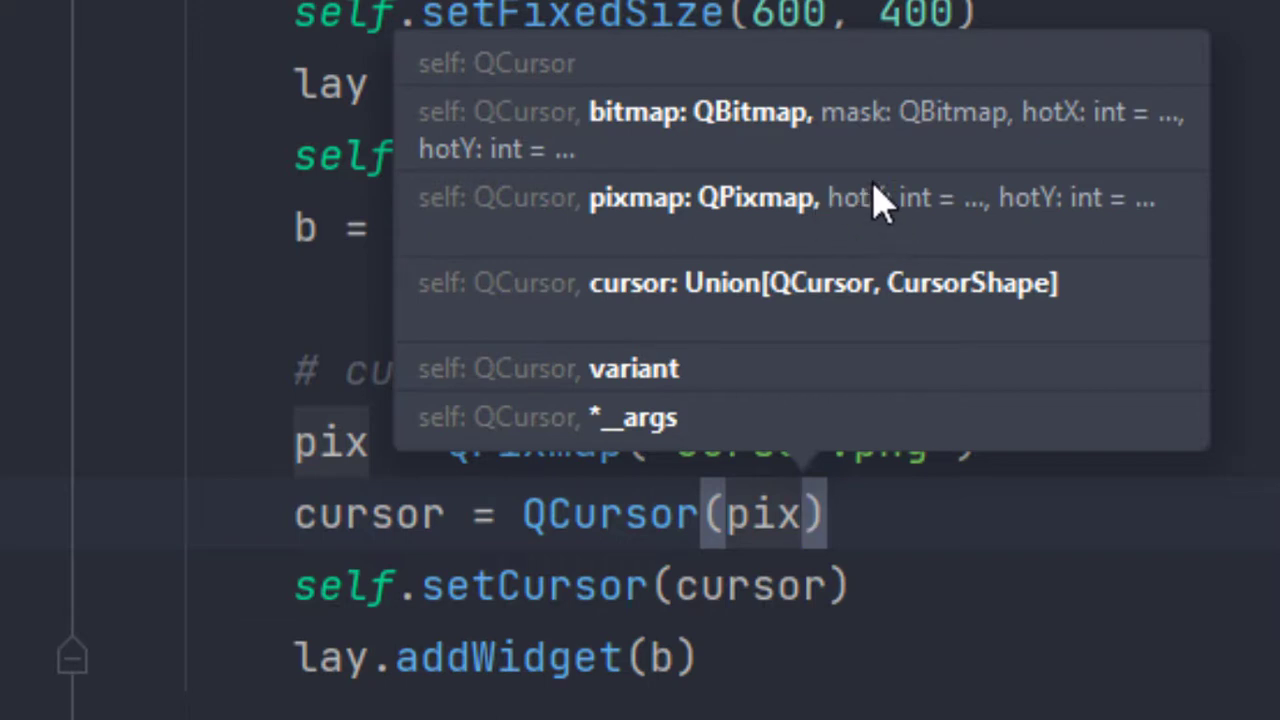
pyautogui.moveTo(890, 235)
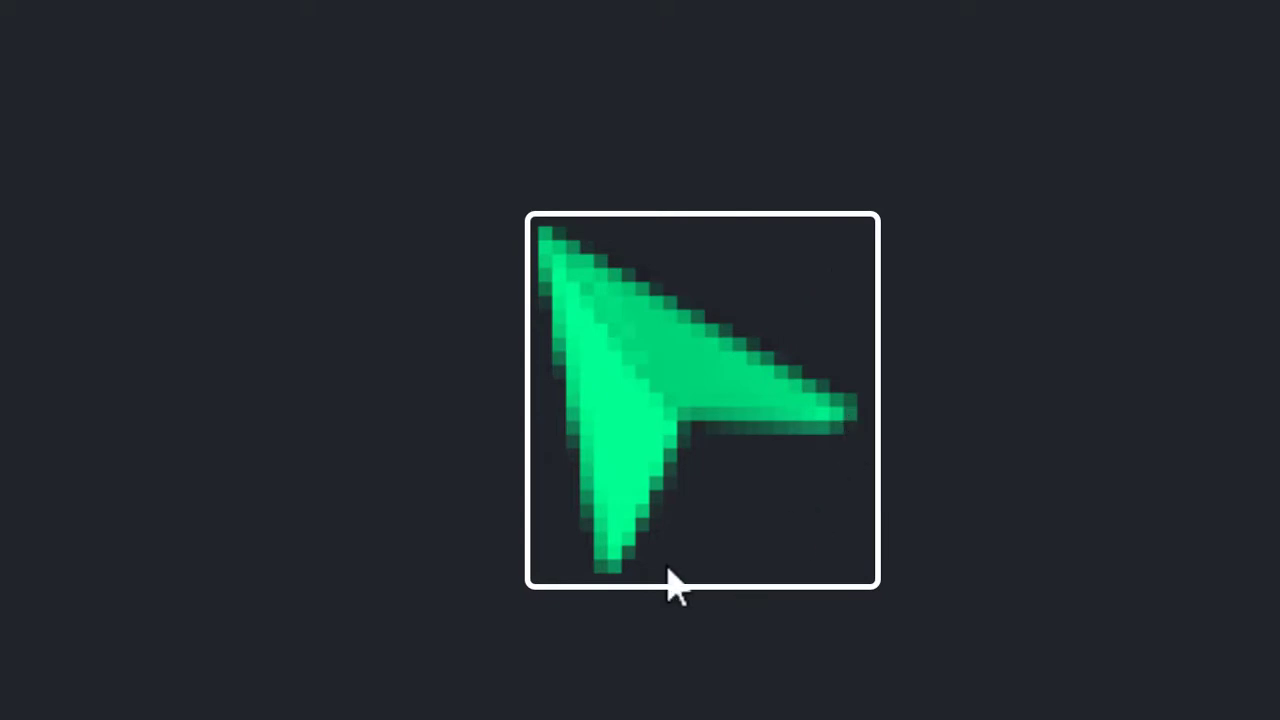
# Step: Open cursor.png in the image viewer to see where the arrow tip sits
pyautogui.click(546, 236)
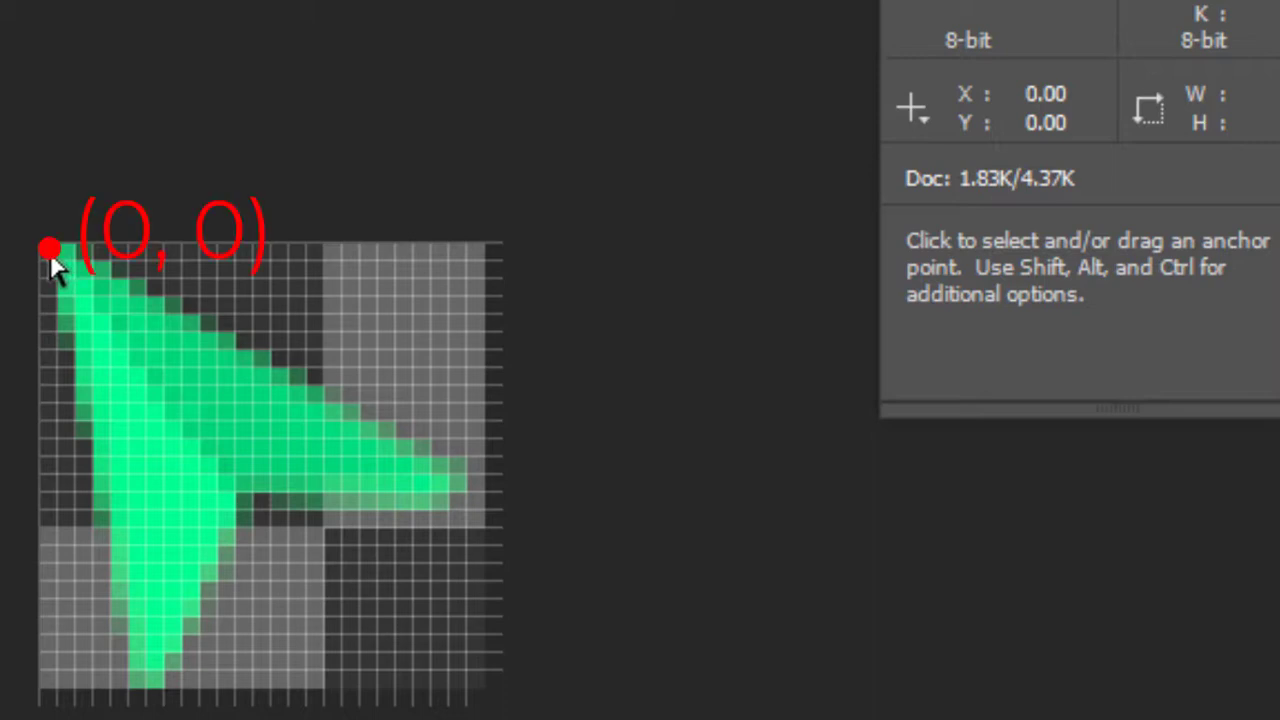
pyautogui.moveTo(490, 690)
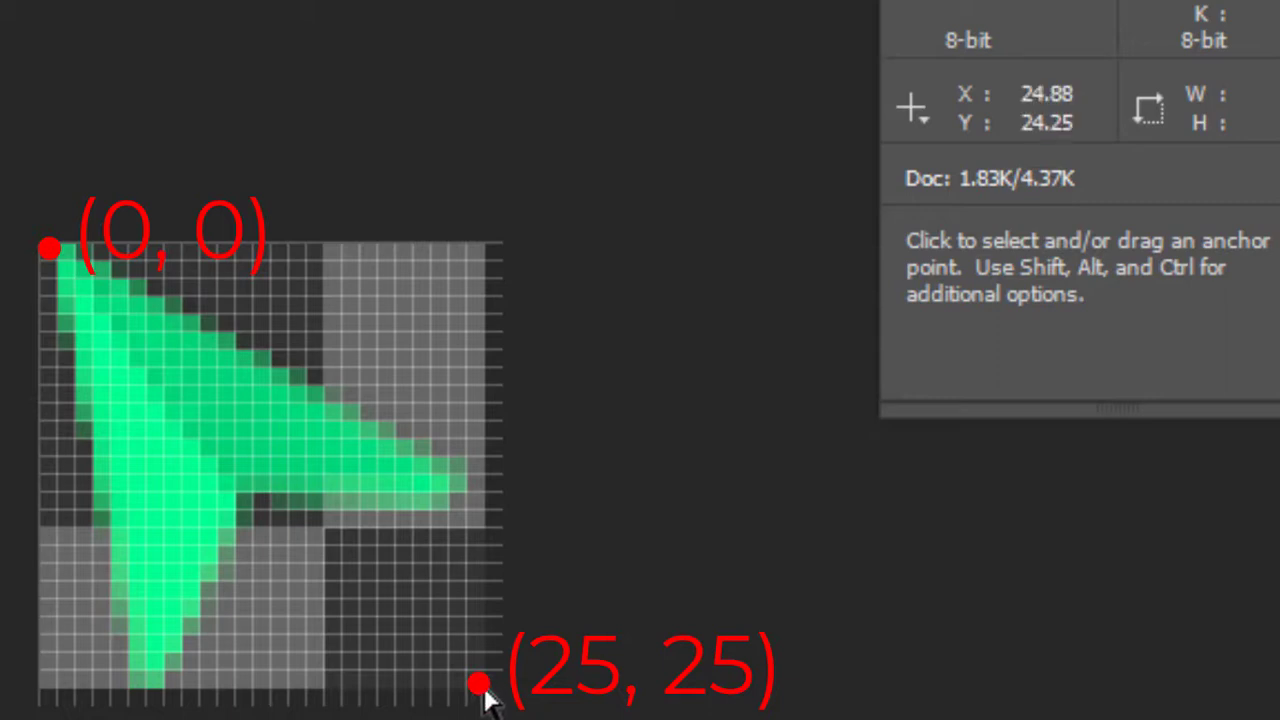
pyautogui.moveTo(55, 285)
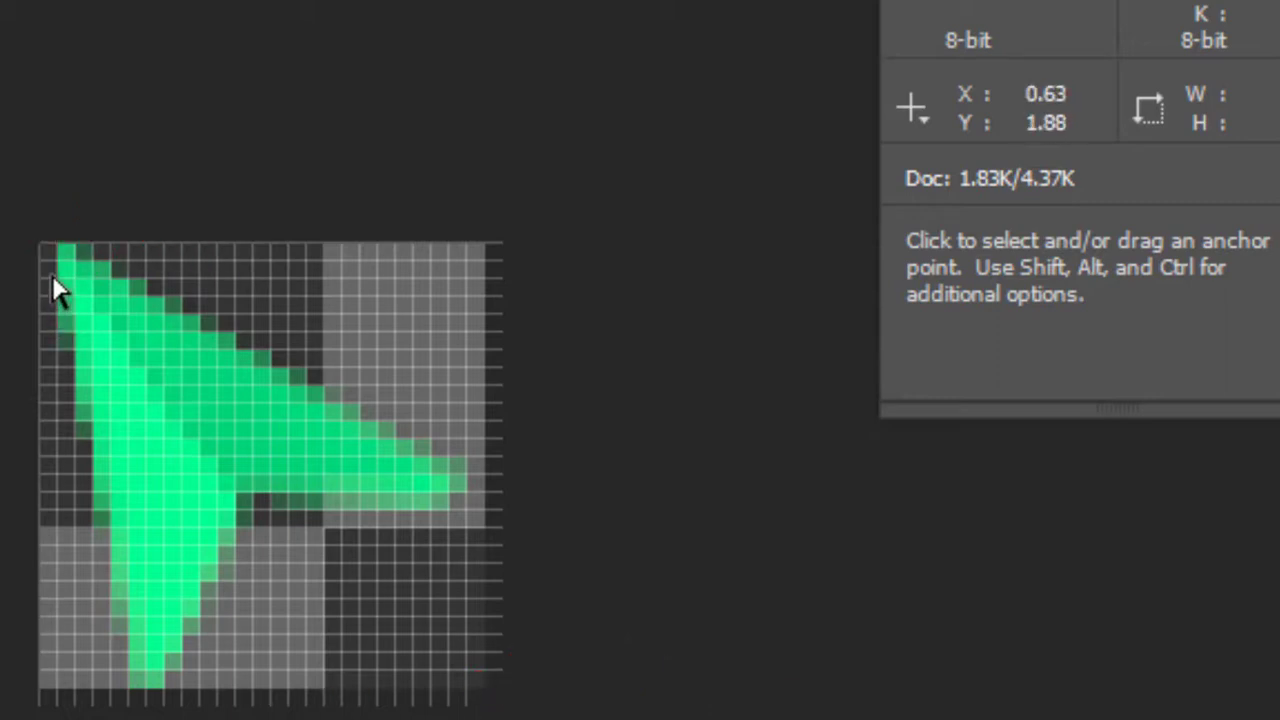
pyautogui.moveTo(50, 695)
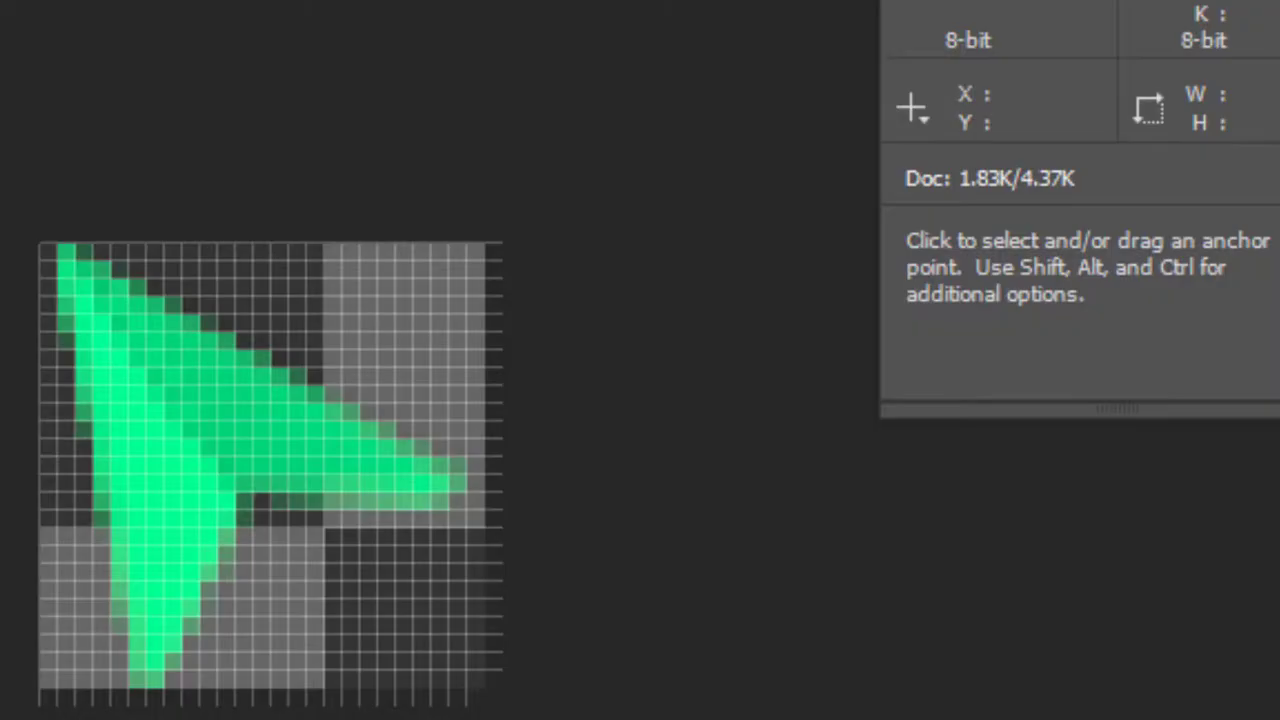
pyautogui.moveTo(205, 455)
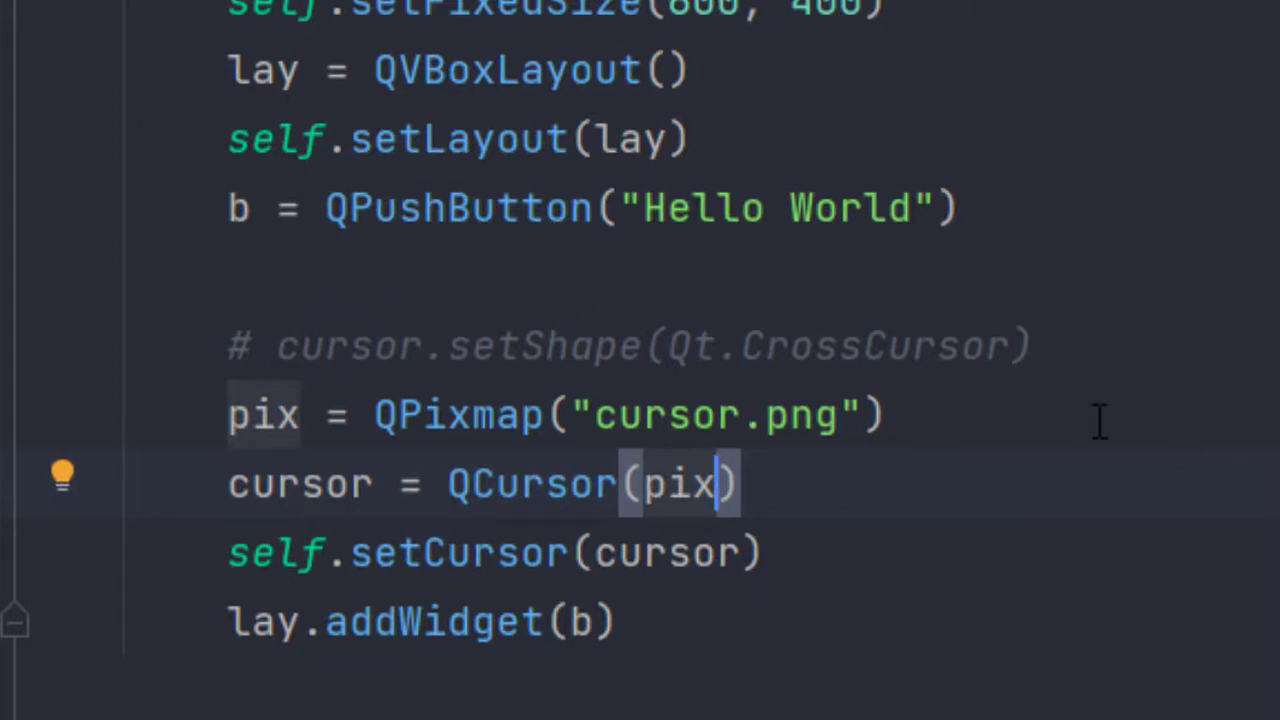
pyautogui.moveTo(843, 485)
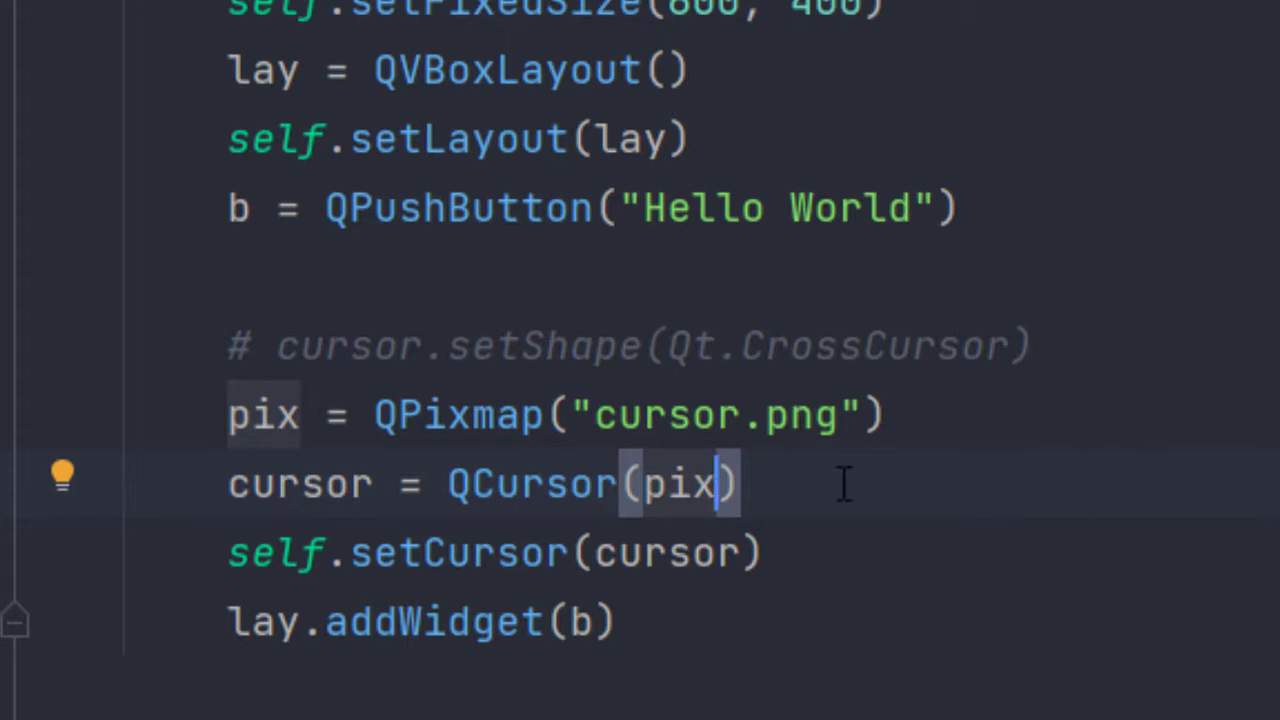
pyautogui.moveTo(903, 394)
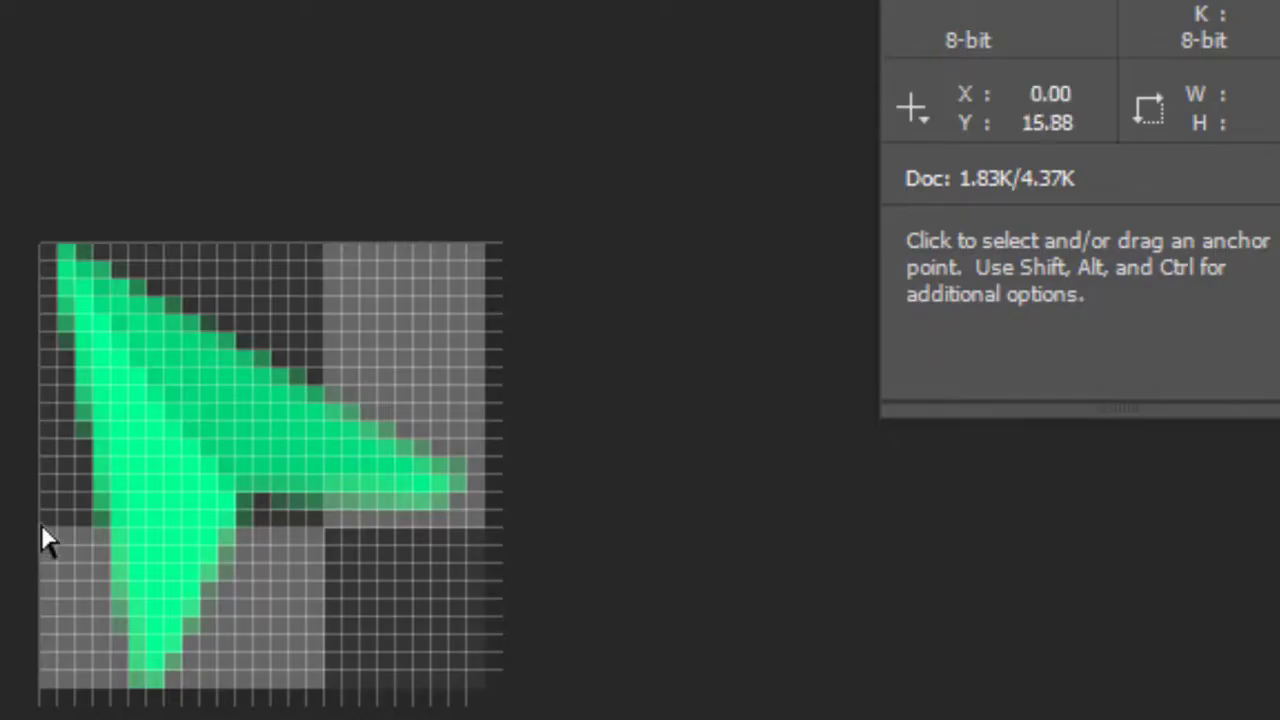
pyautogui.moveTo(60, 275)
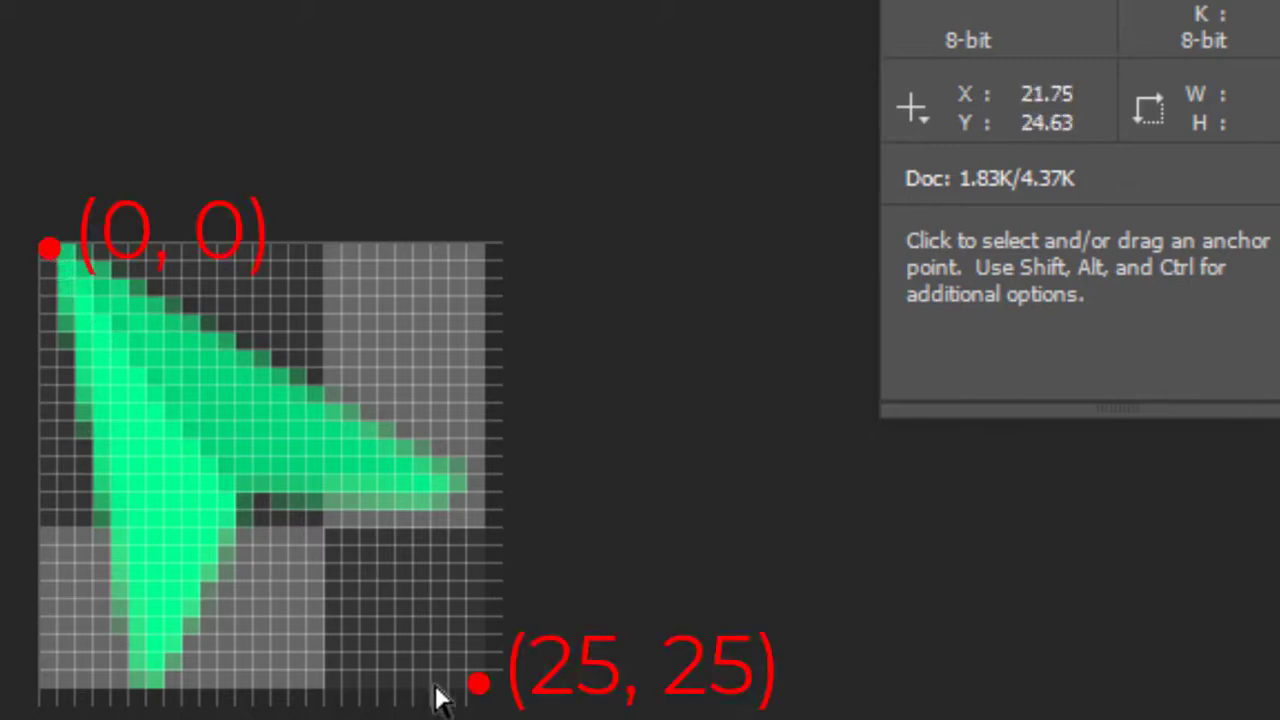
pyautogui.moveTo(480, 695)
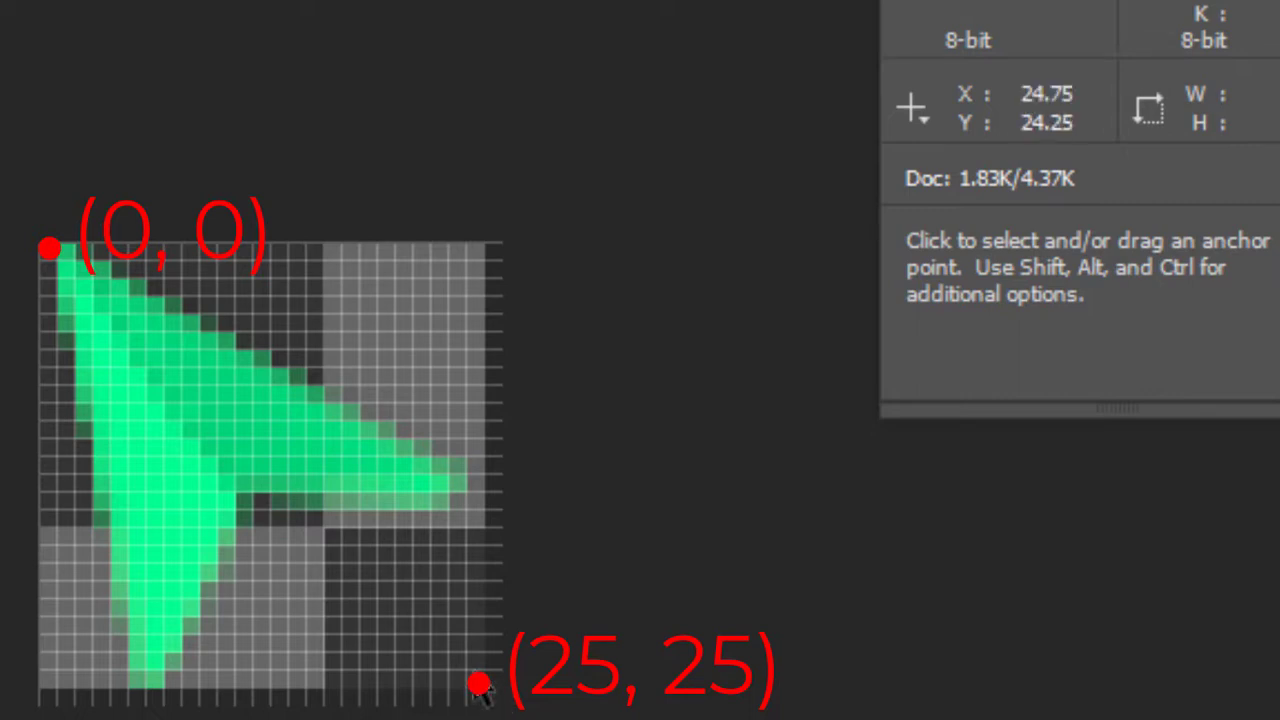
pyautogui.moveTo(60, 265)
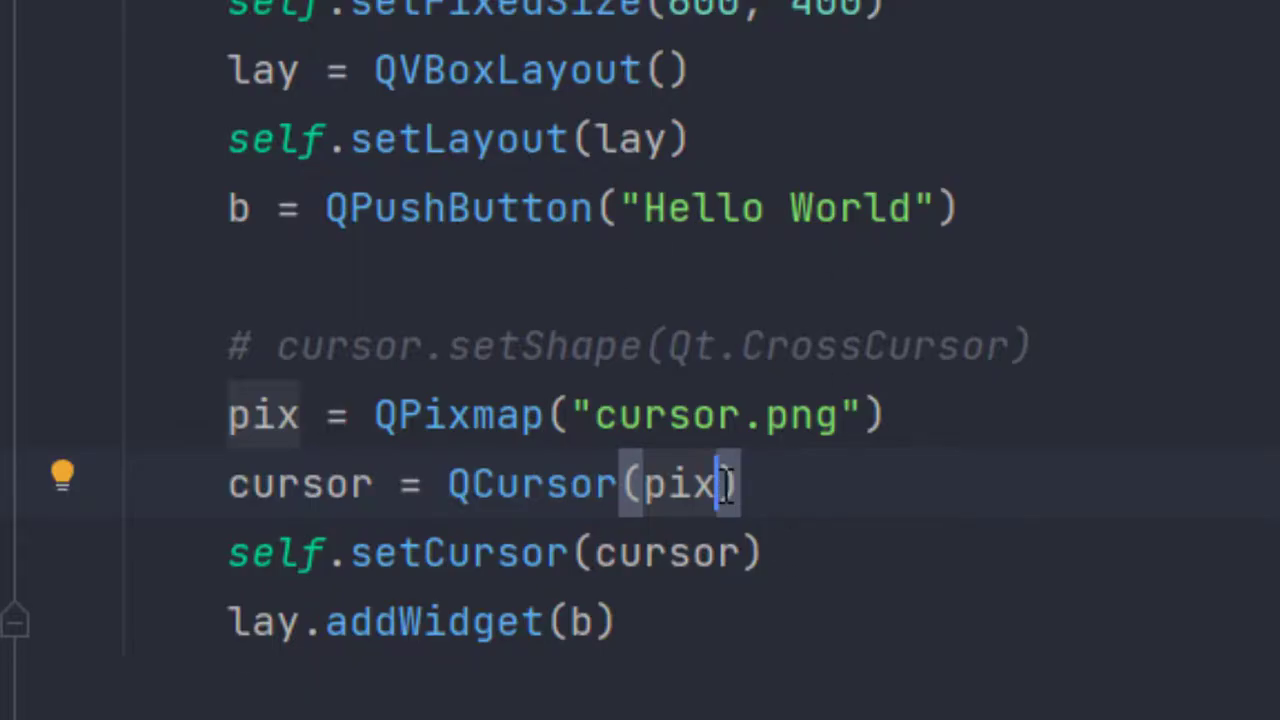
# Step: Pass hotspot arguments -100, -100 to QCursor after pix
pyautogui.write(', 0, 0')
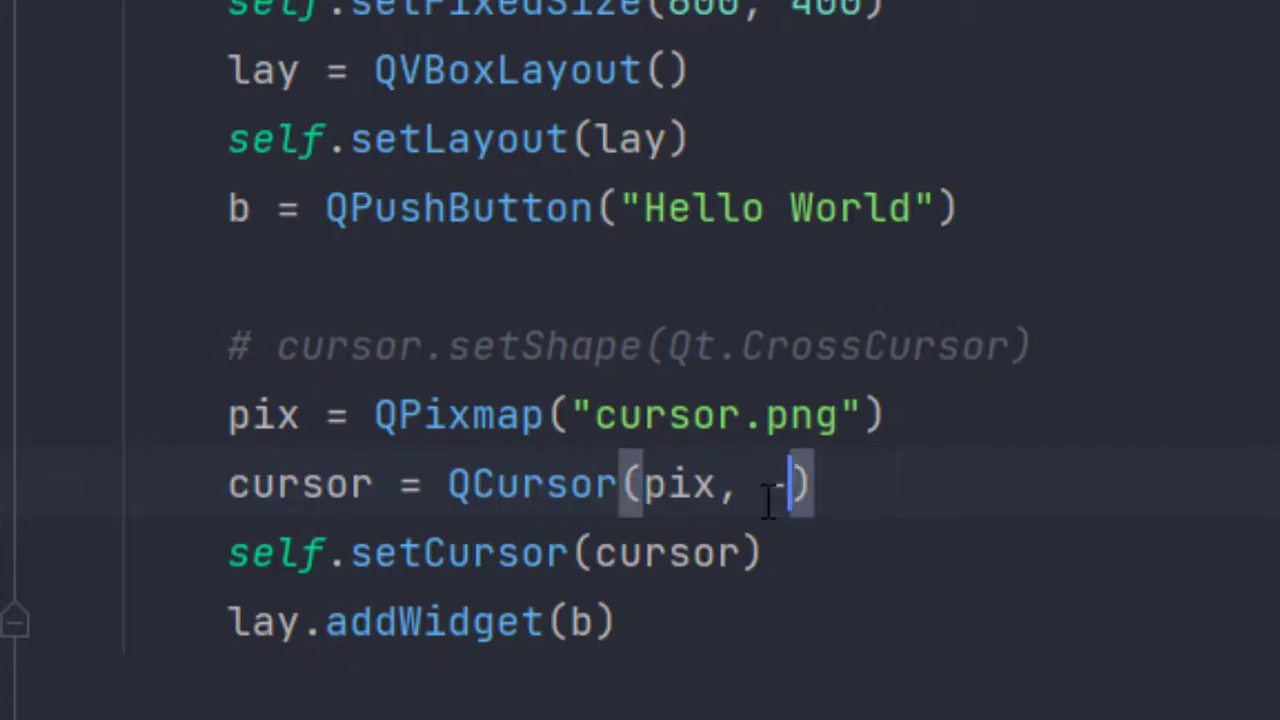
pyautogui.write('100, -100')
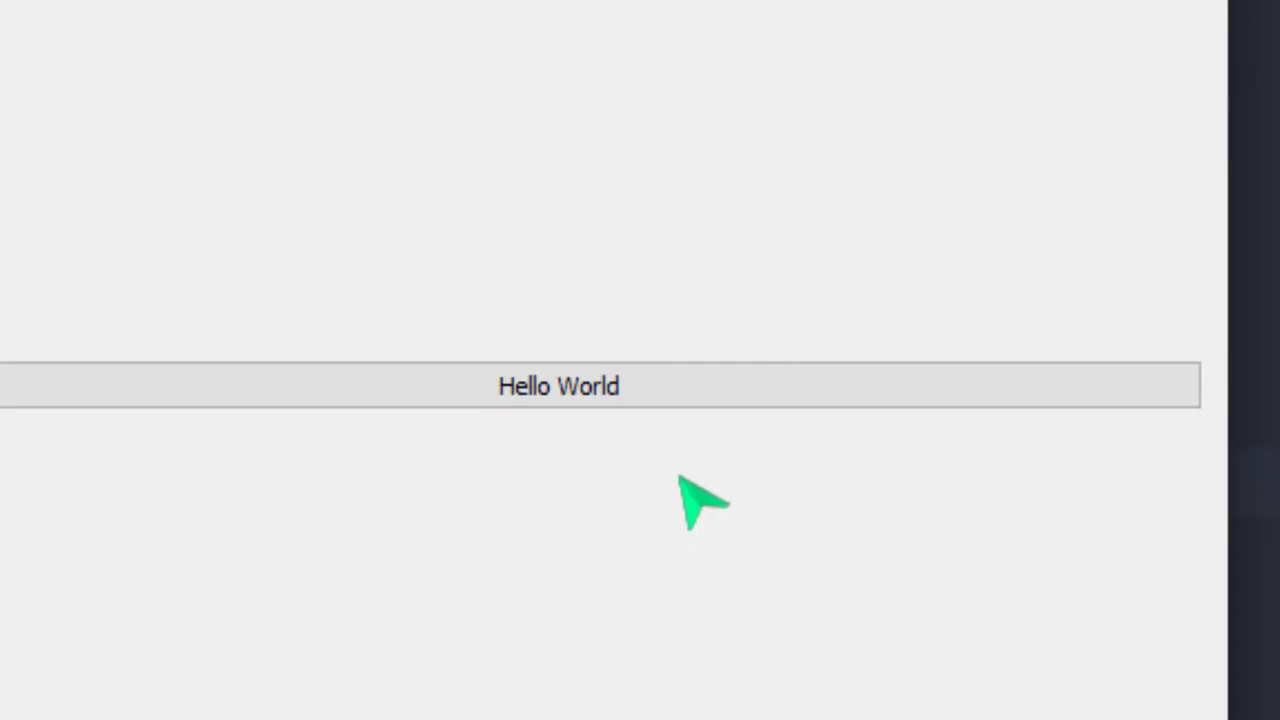
pyautogui.moveTo(640, 430)
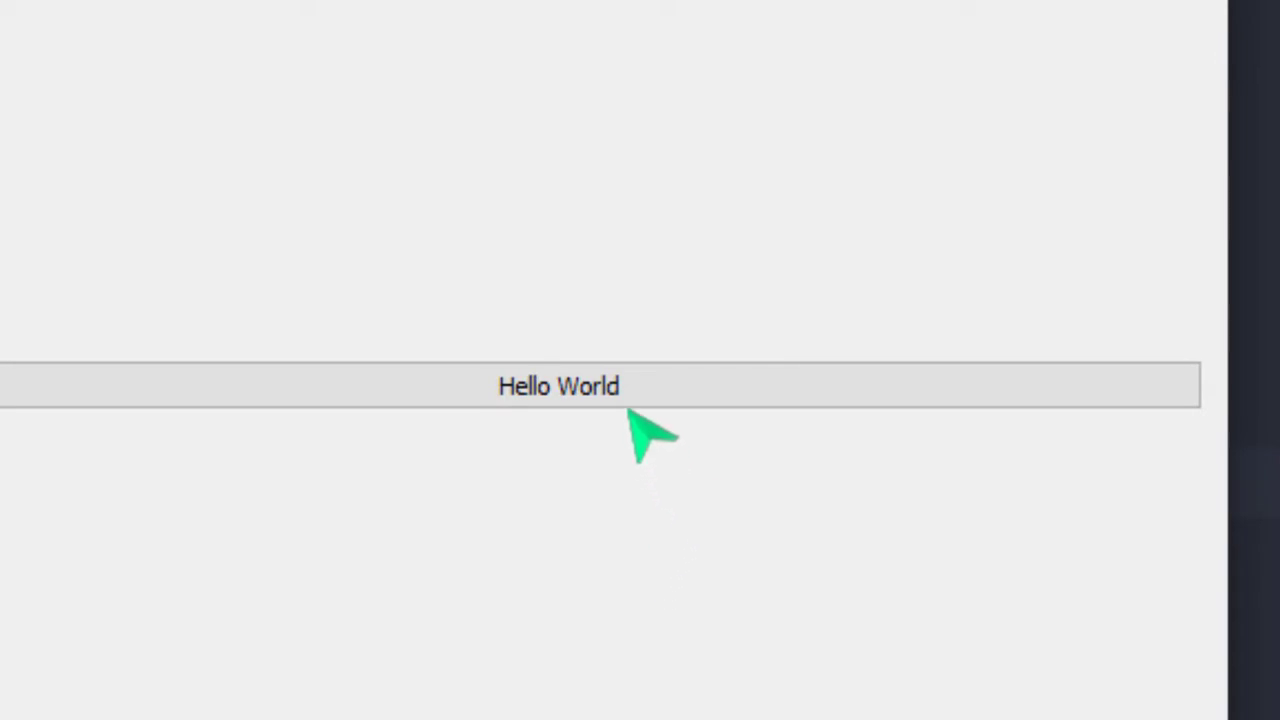
pyautogui.moveTo(690, 420)
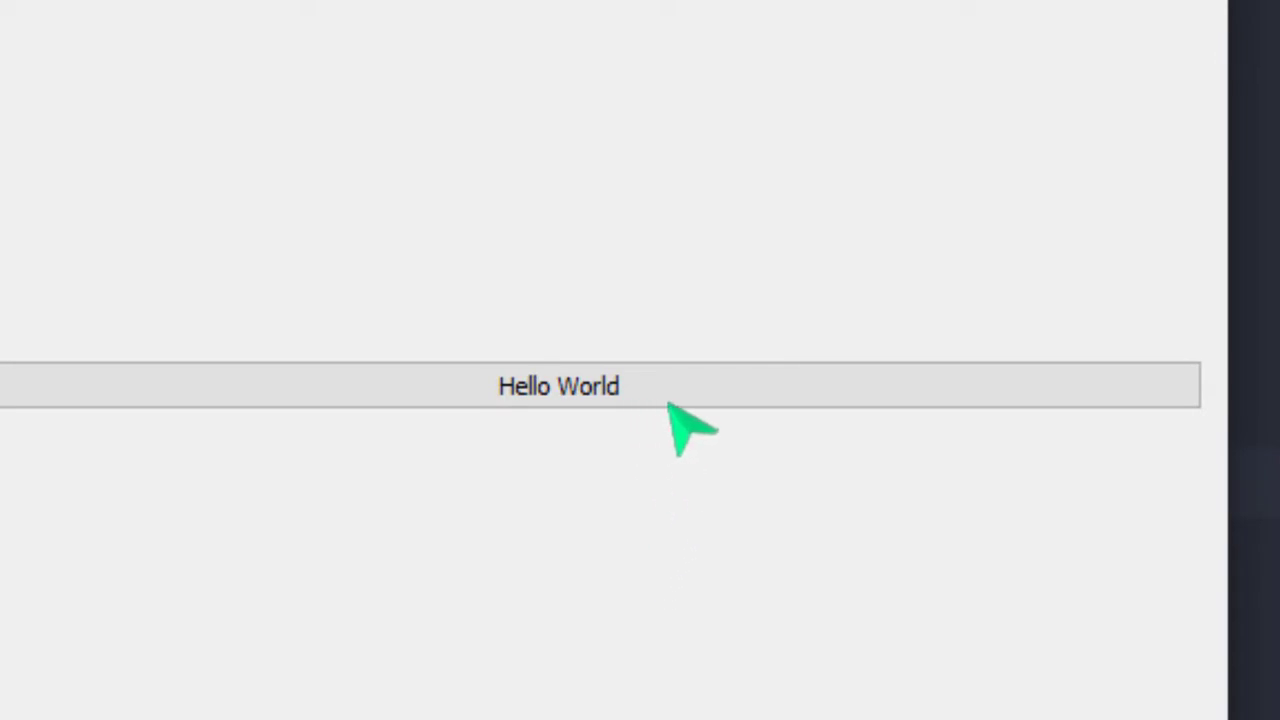
pyautogui.moveTo(660, 420)
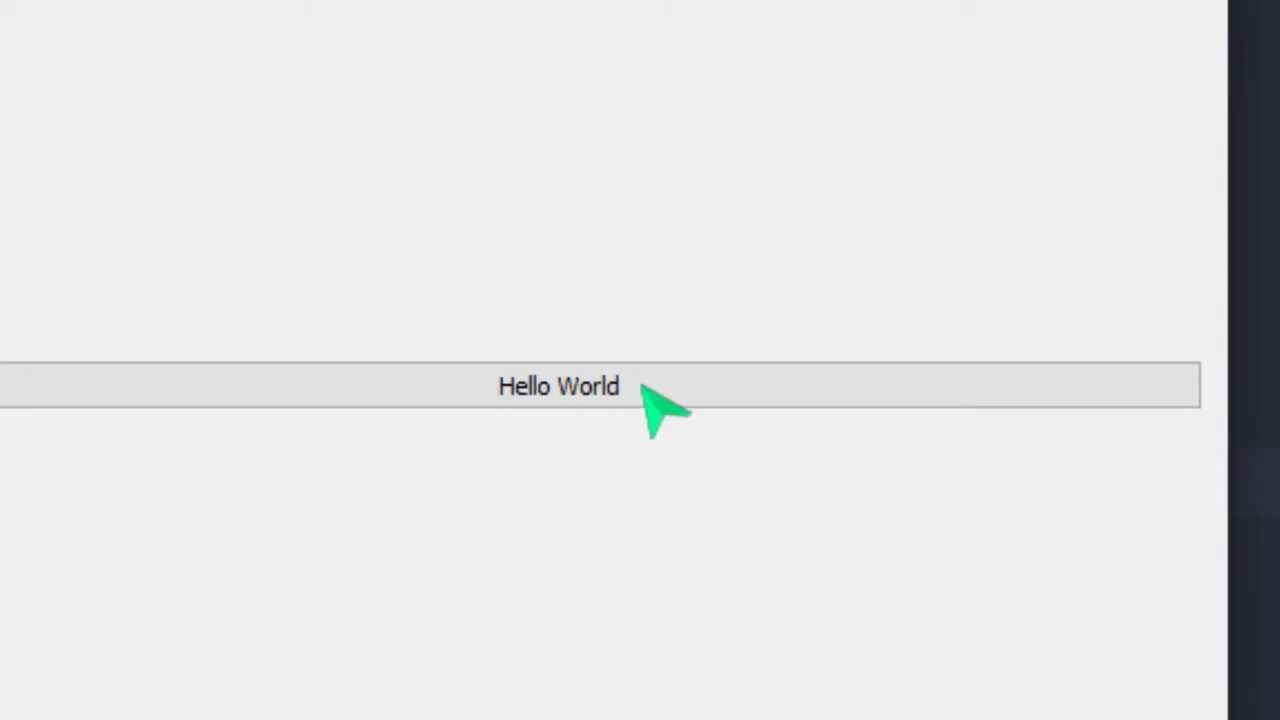
pyautogui.click(558, 386)
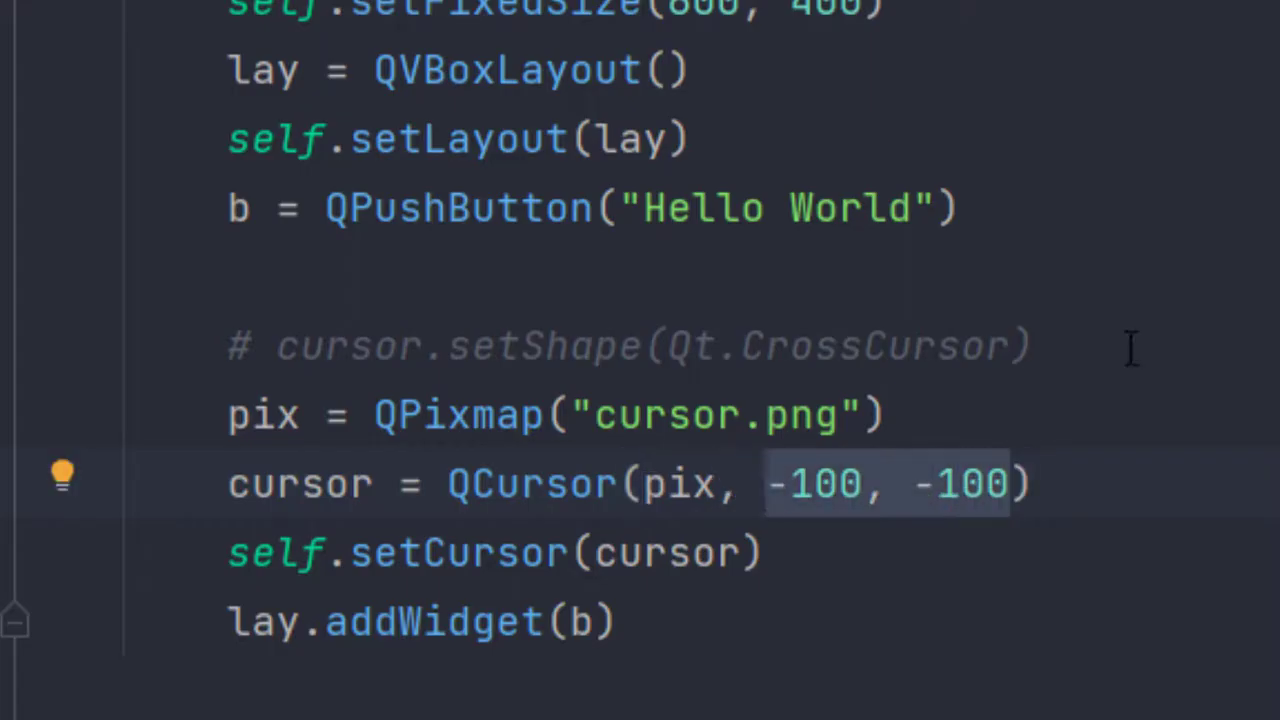
# Step: Change the QCursor hotspot arguments to 25, 25
pyautogui.write('25, 25')
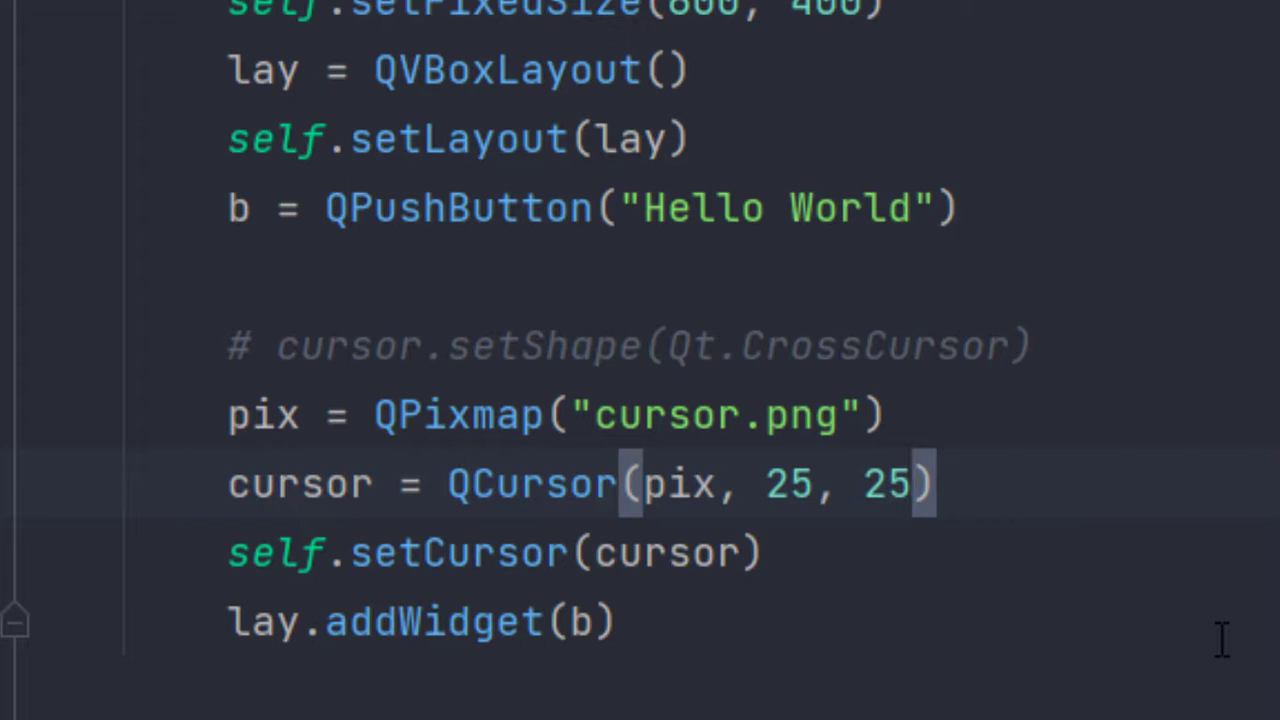
pyautogui.moveTo(1218, 630)
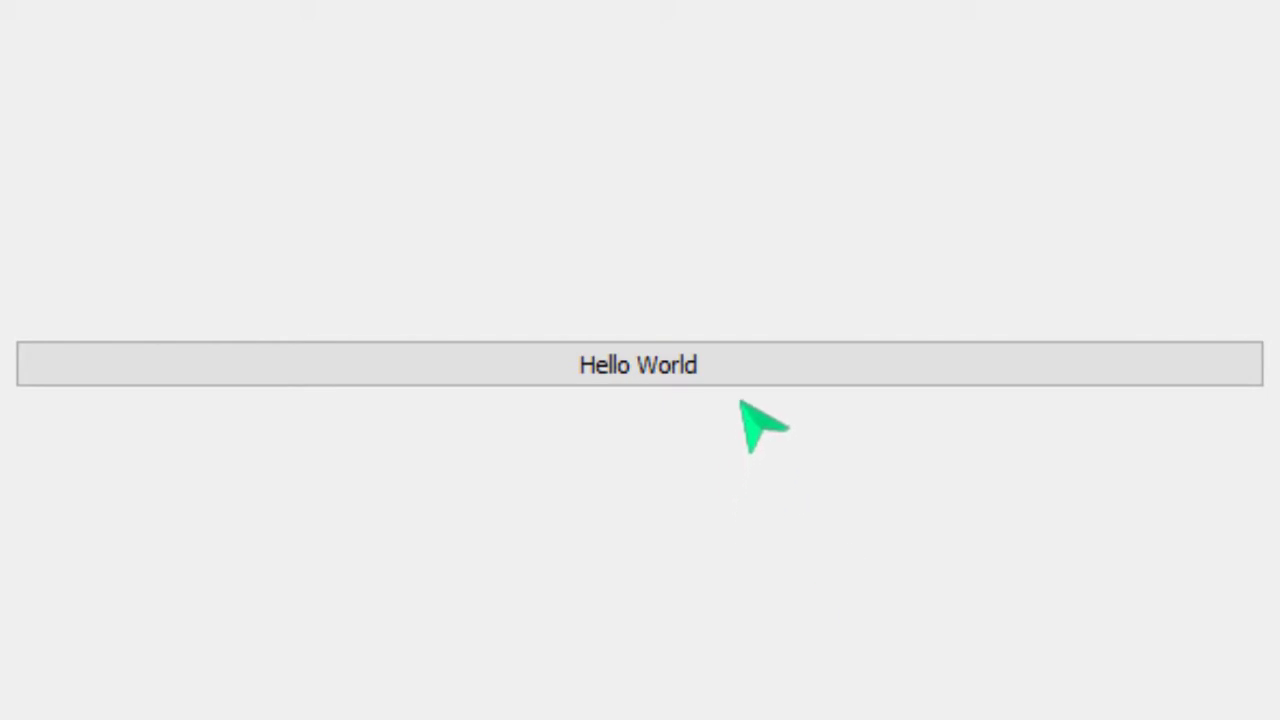
pyautogui.moveTo(765, 360)
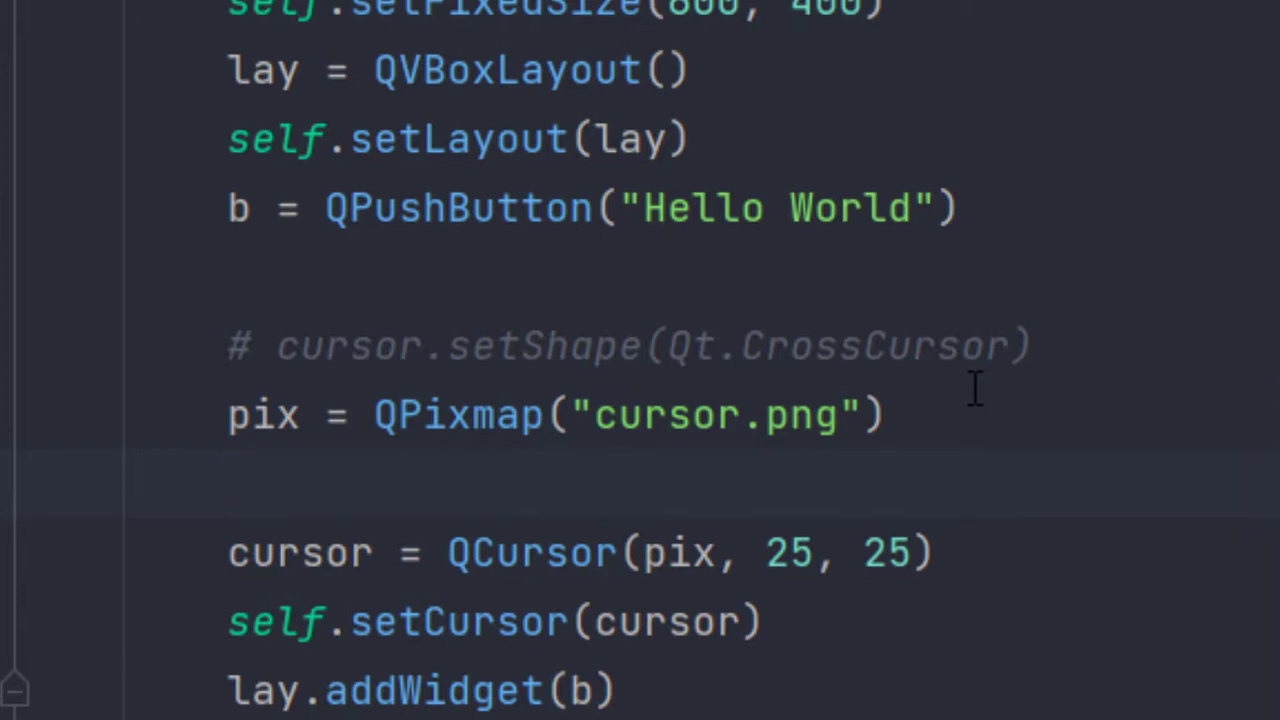
# Step: Add a coords = (0, 0) tuple above the QCursor line
pyautogui.write('coo')
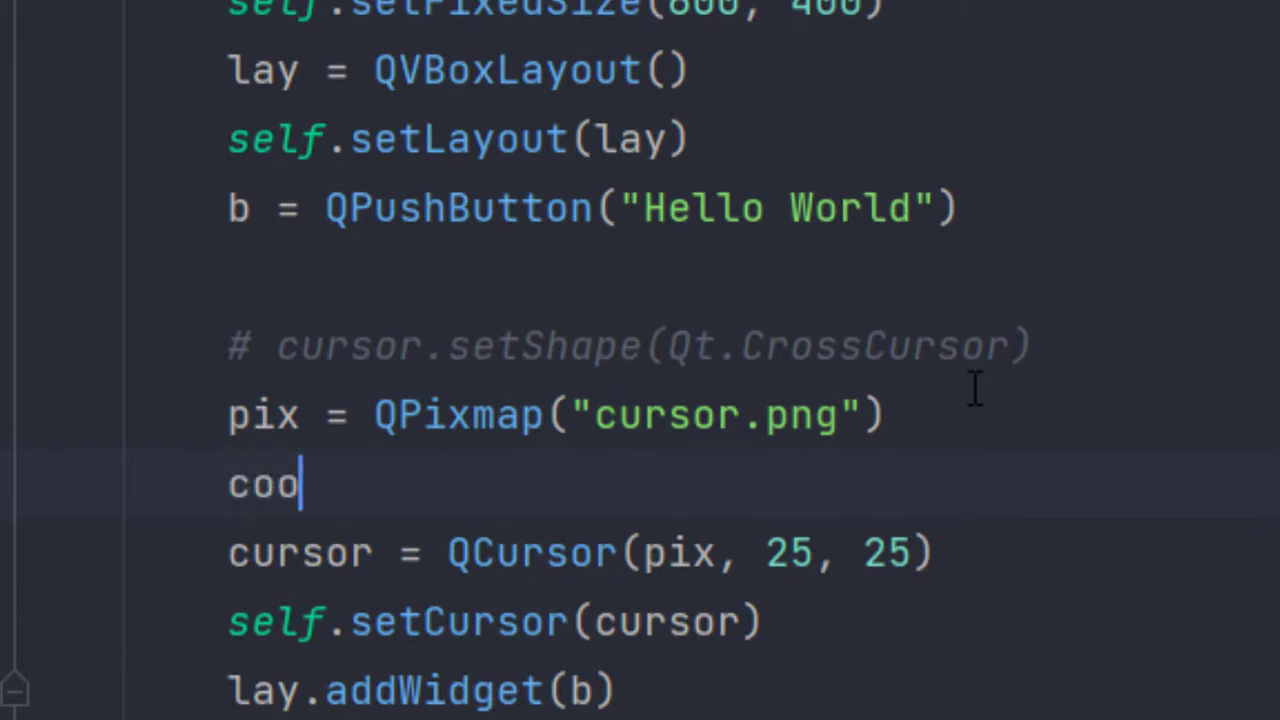
pyautogui.write('rds')
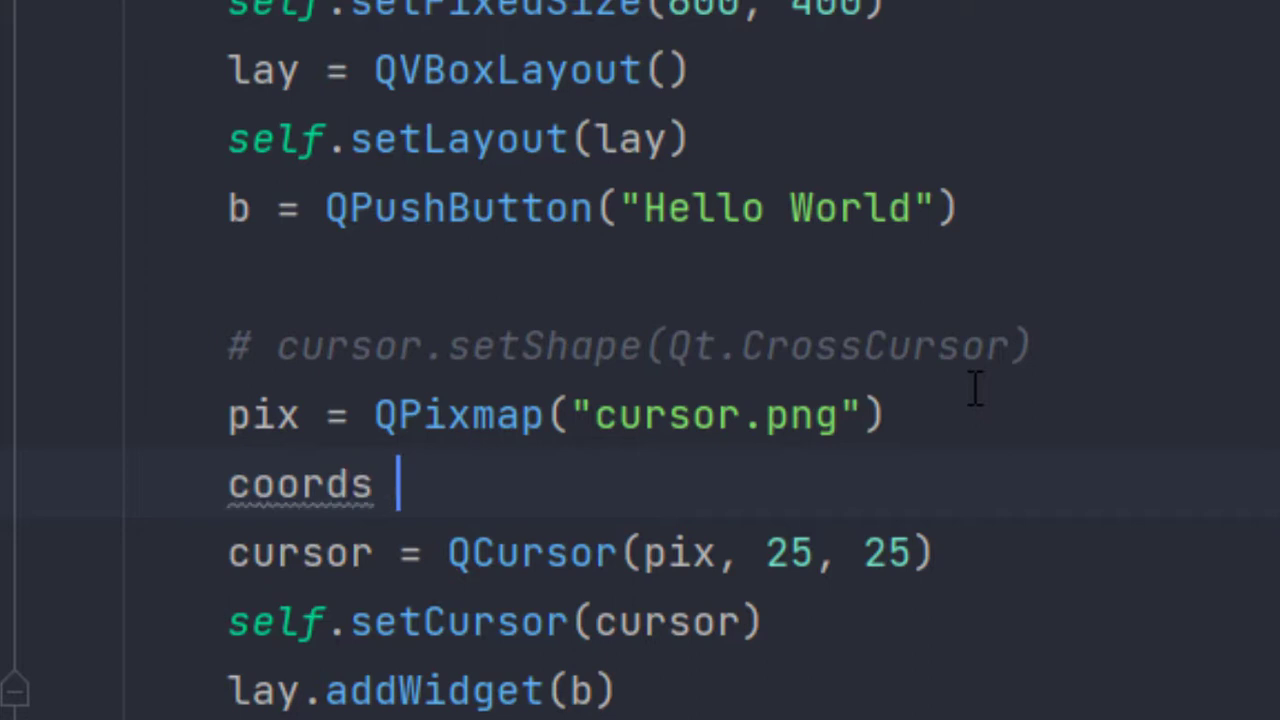
pyautogui.write('= ()')
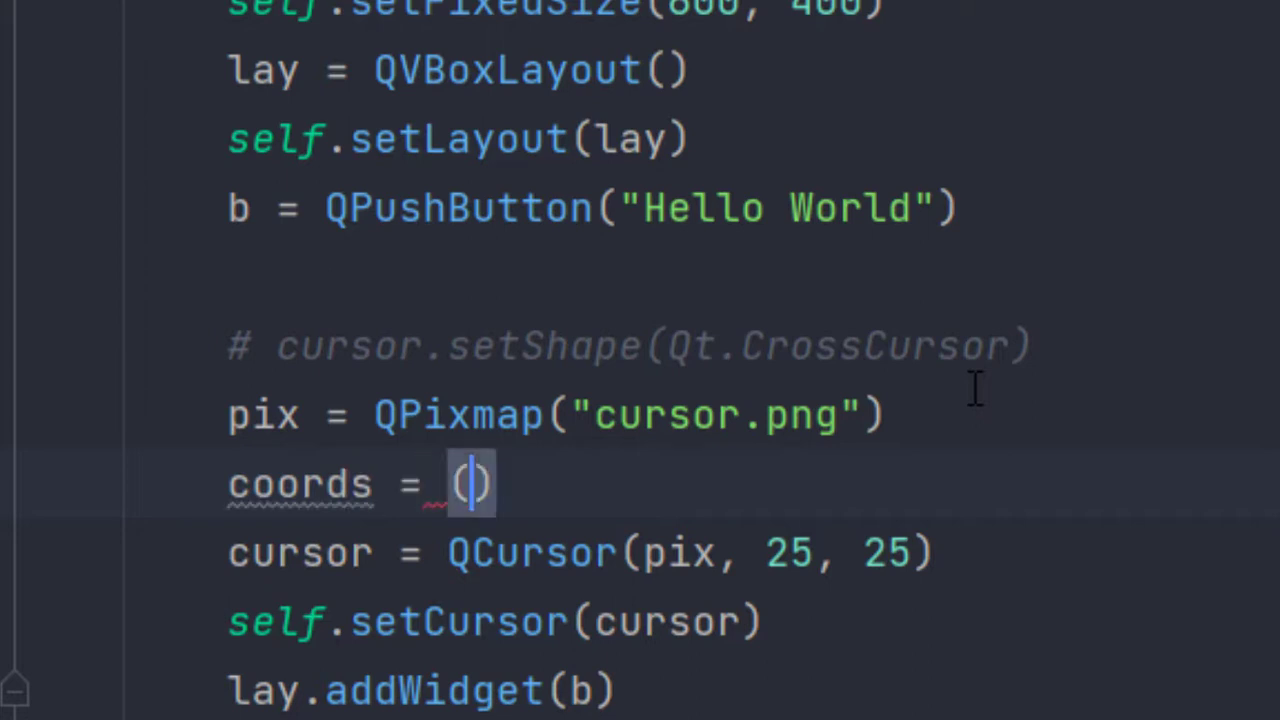
pyautogui.write('0, 0')
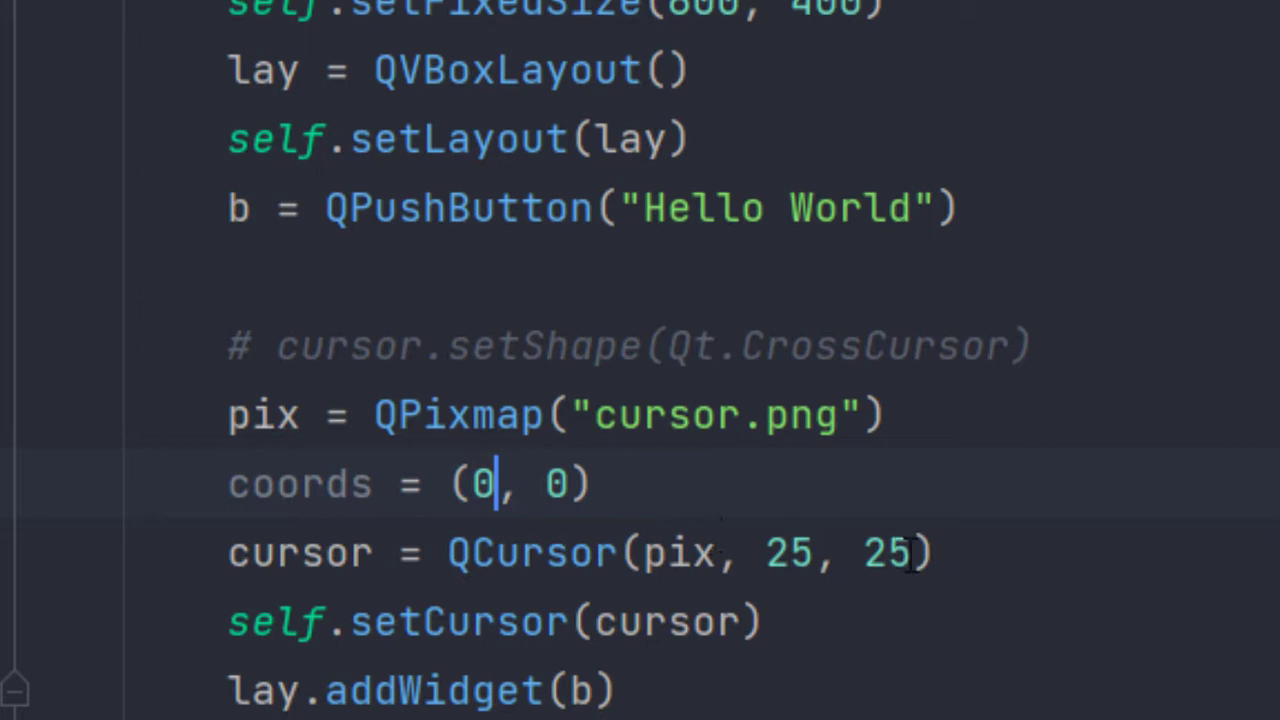
# Step: Replace the QCursor hotspot numbers with *coords
pyautogui.doubleClick(790, 552)
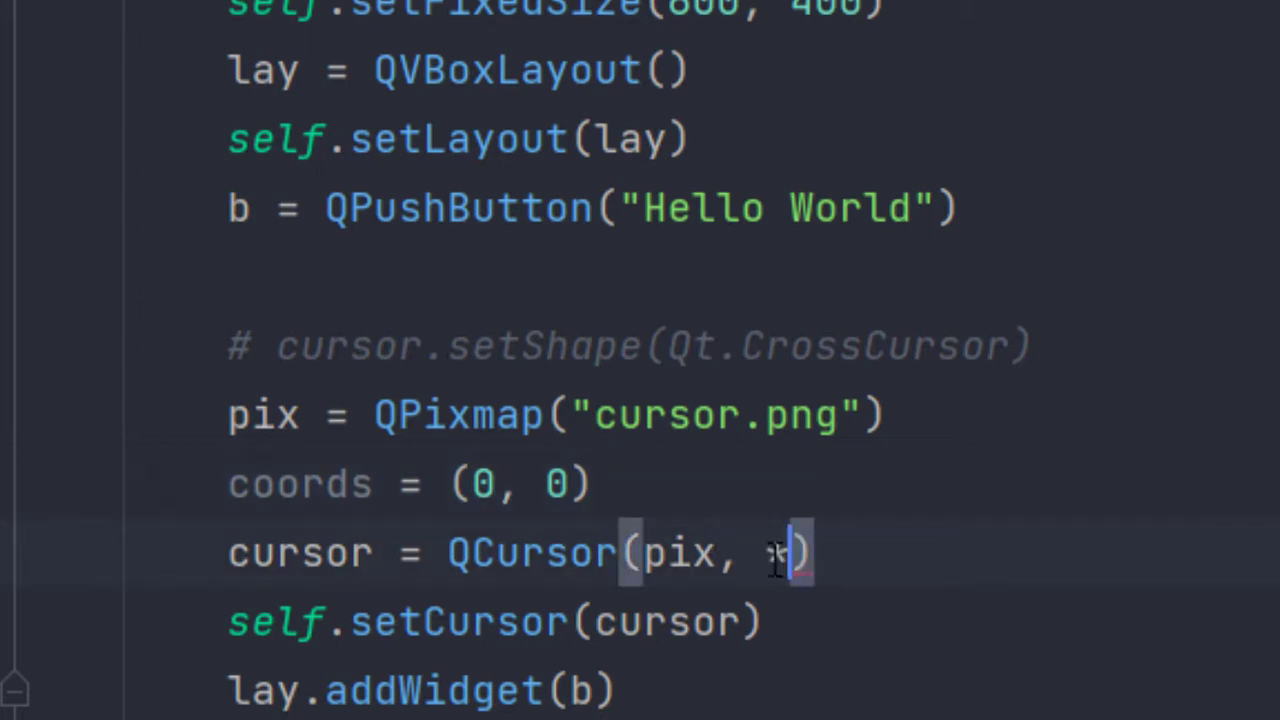
pyautogui.write('coor')
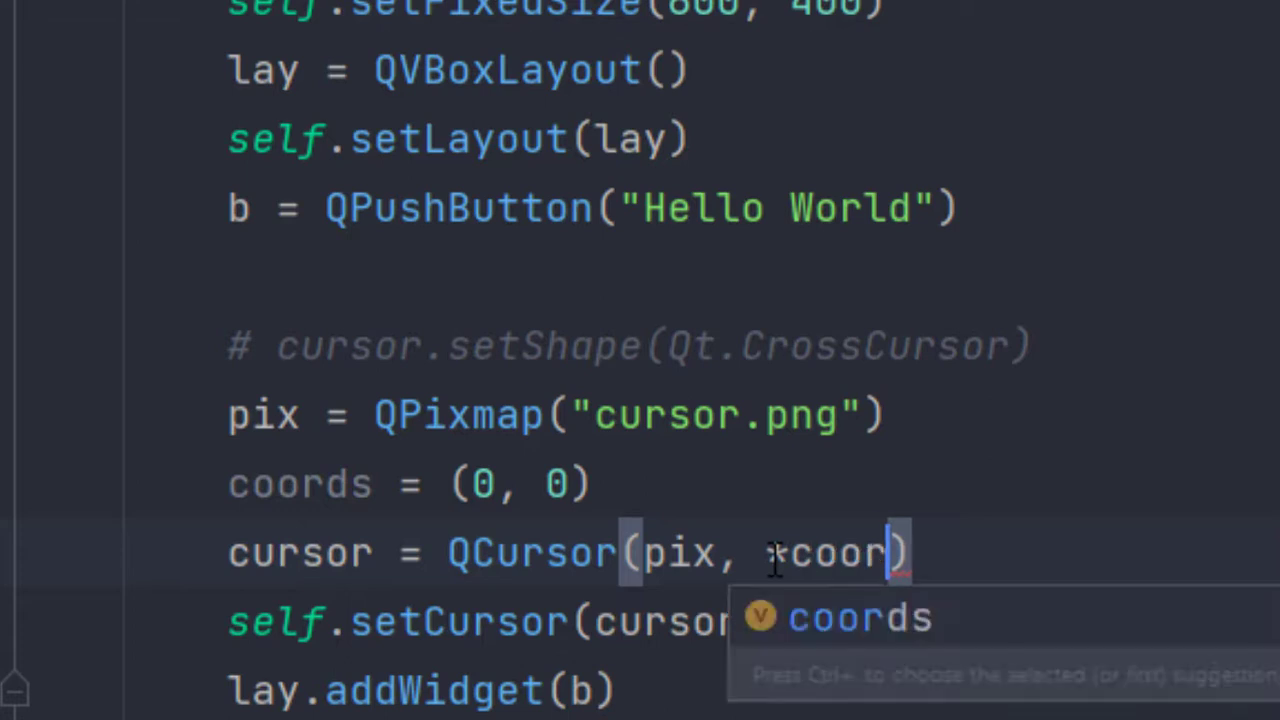
pyautogui.press('Tab')
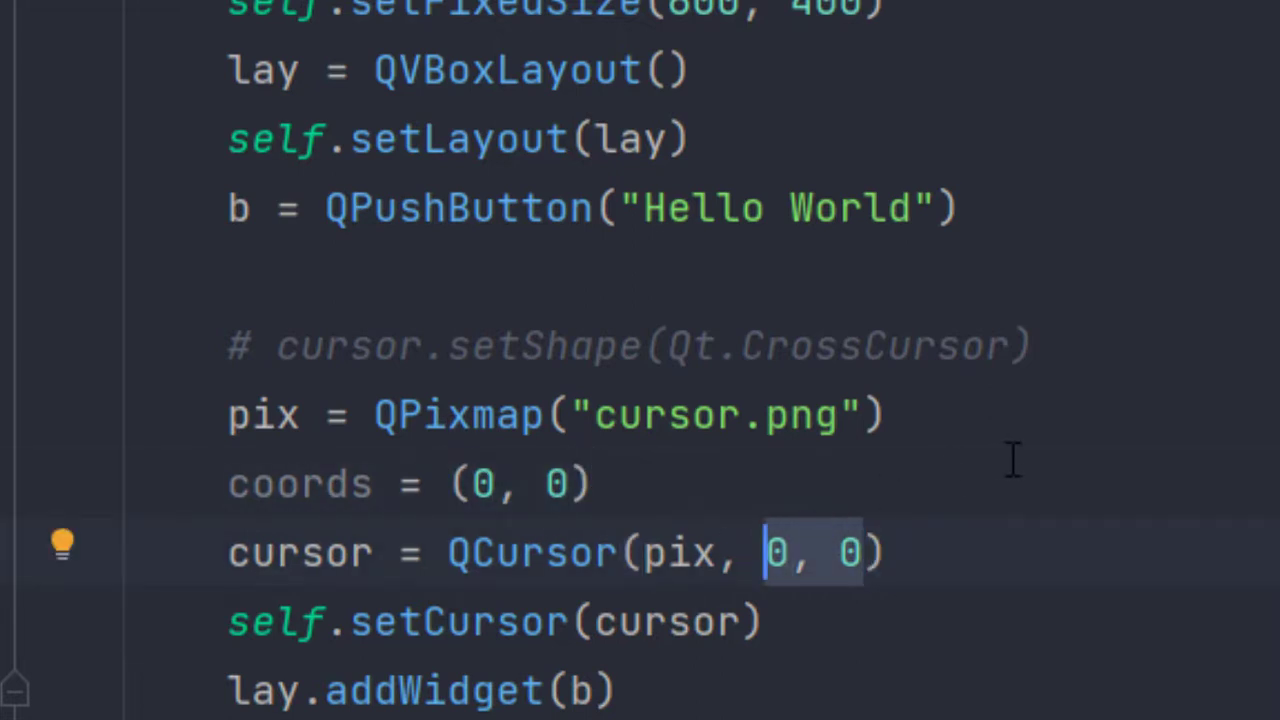
pyautogui.write('*coors')
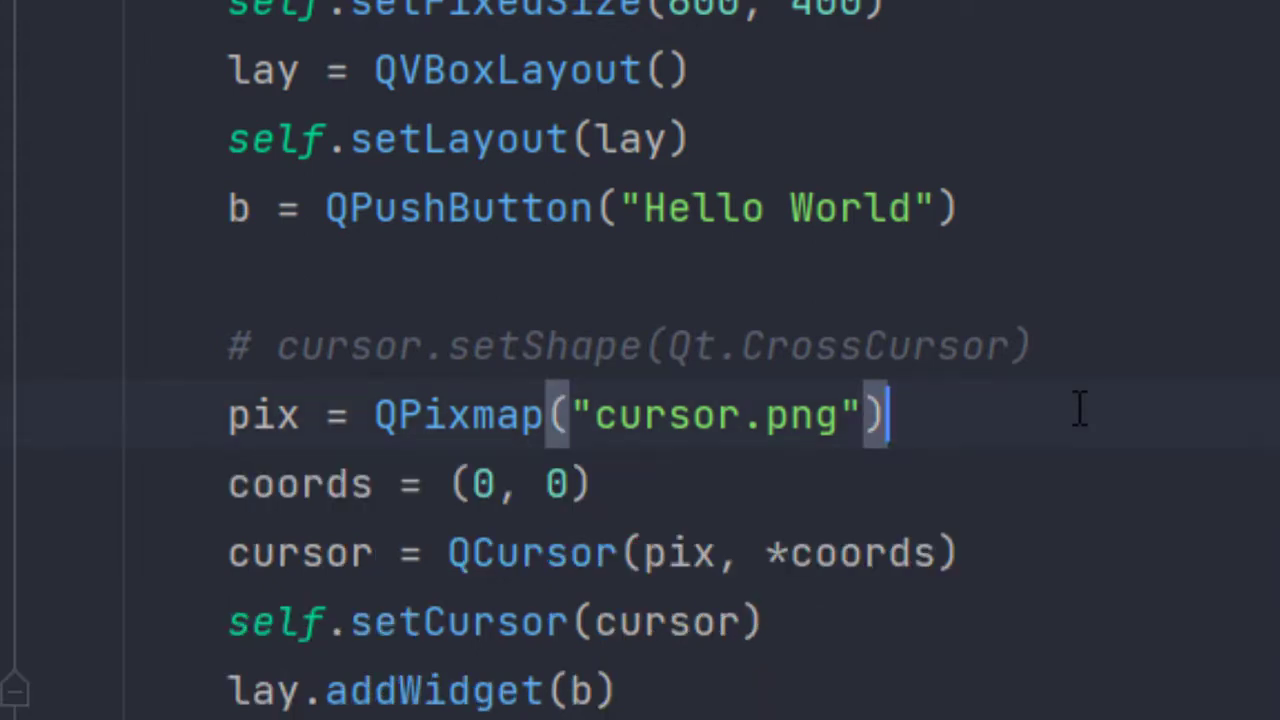
pyautogui.write('.scaledToWidth(')
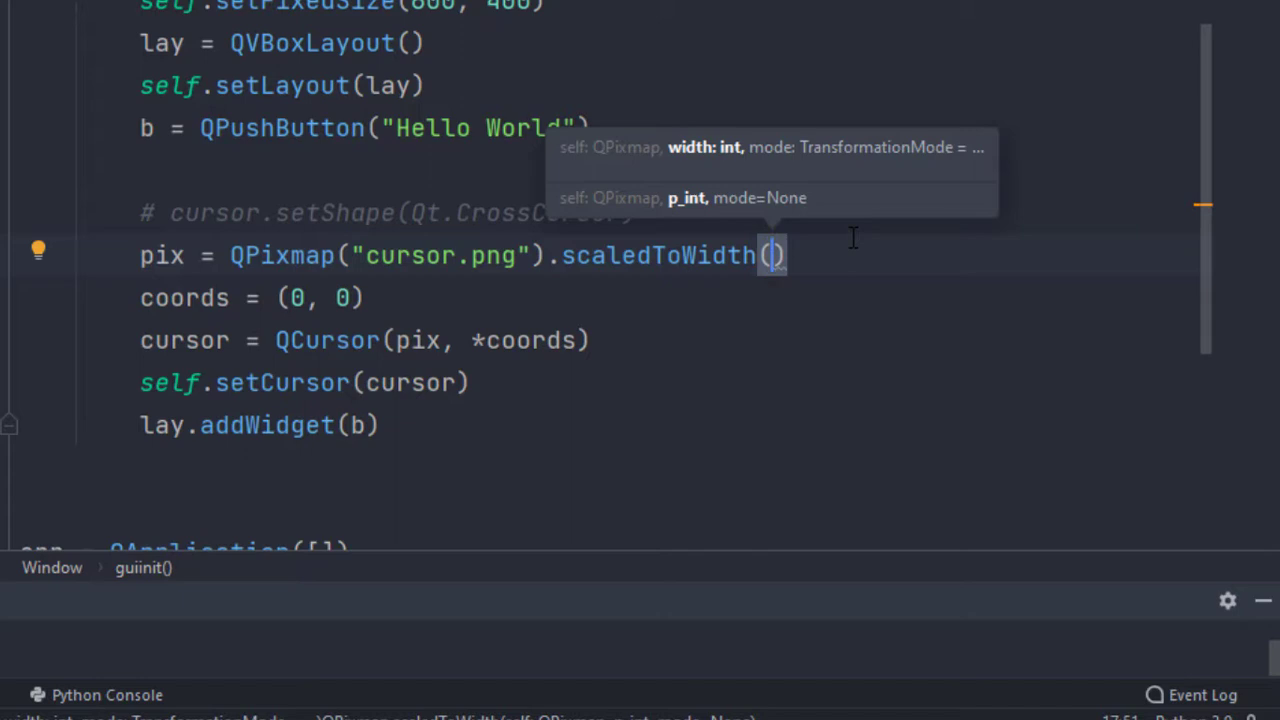
# Step: Append .scaledToWidth(15) to the QPixmap("cursor.png") call
pyautogui.write('15')
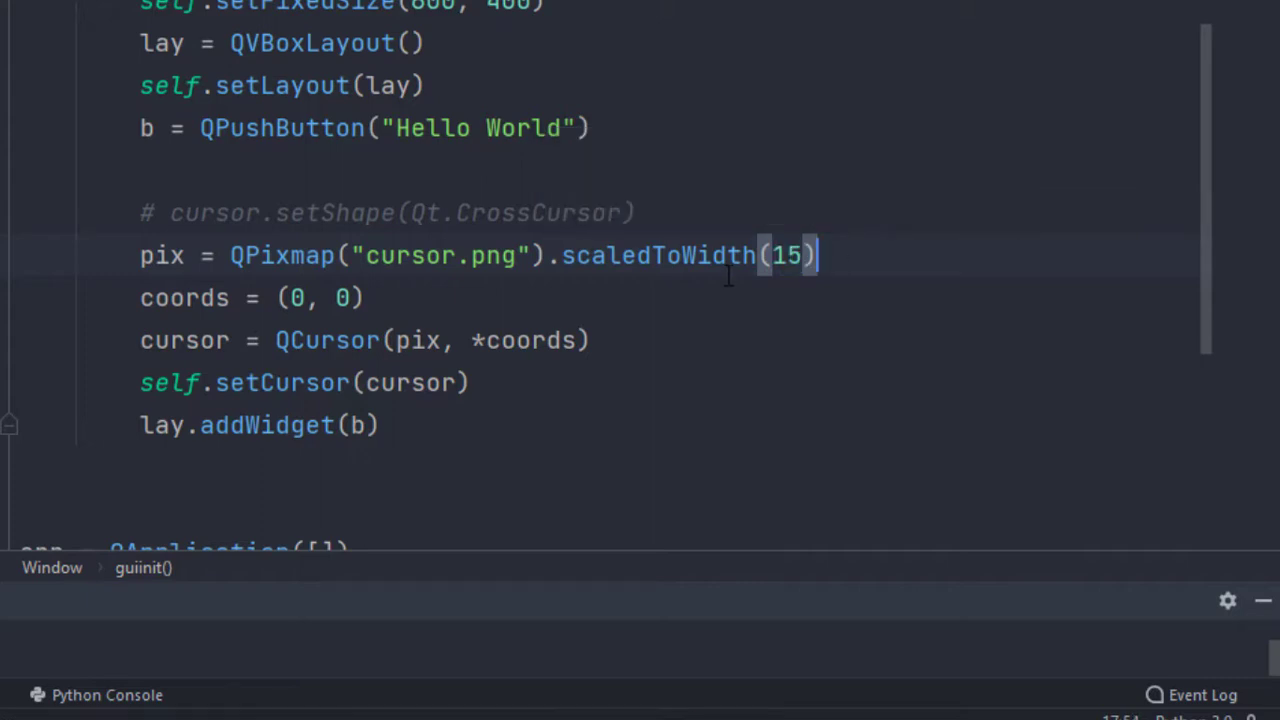
pyautogui.moveTo(797, 220)
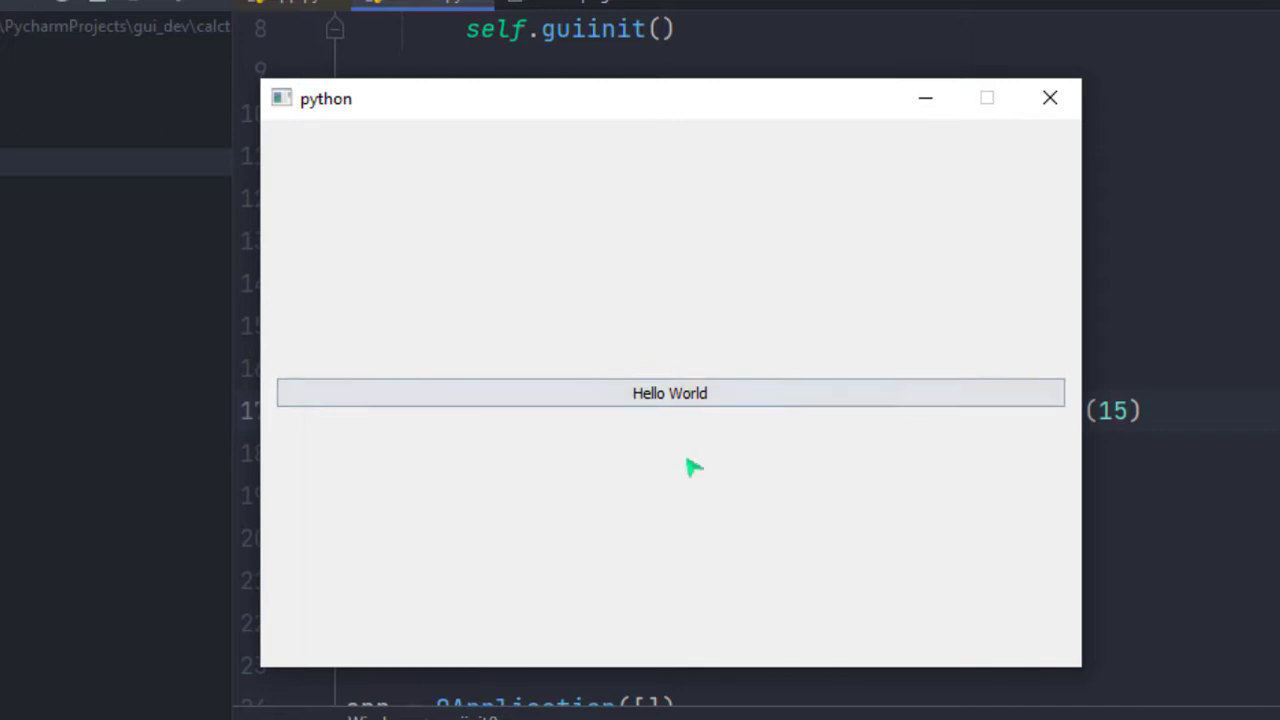
pyautogui.moveTo(735, 405)
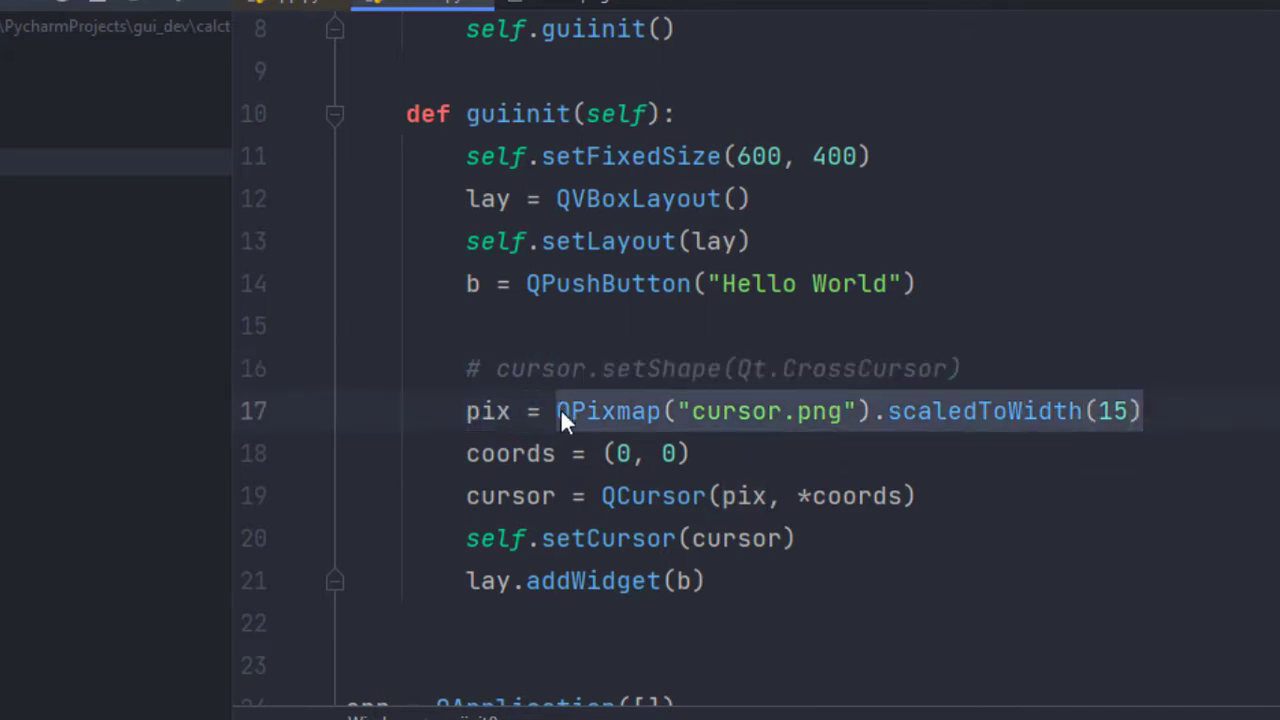
# Step: Inline QPixmap("cursor.png").scaledToWidth(15) into QCursor, delete the pix line, and rerun
pyautogui.press('Delete')
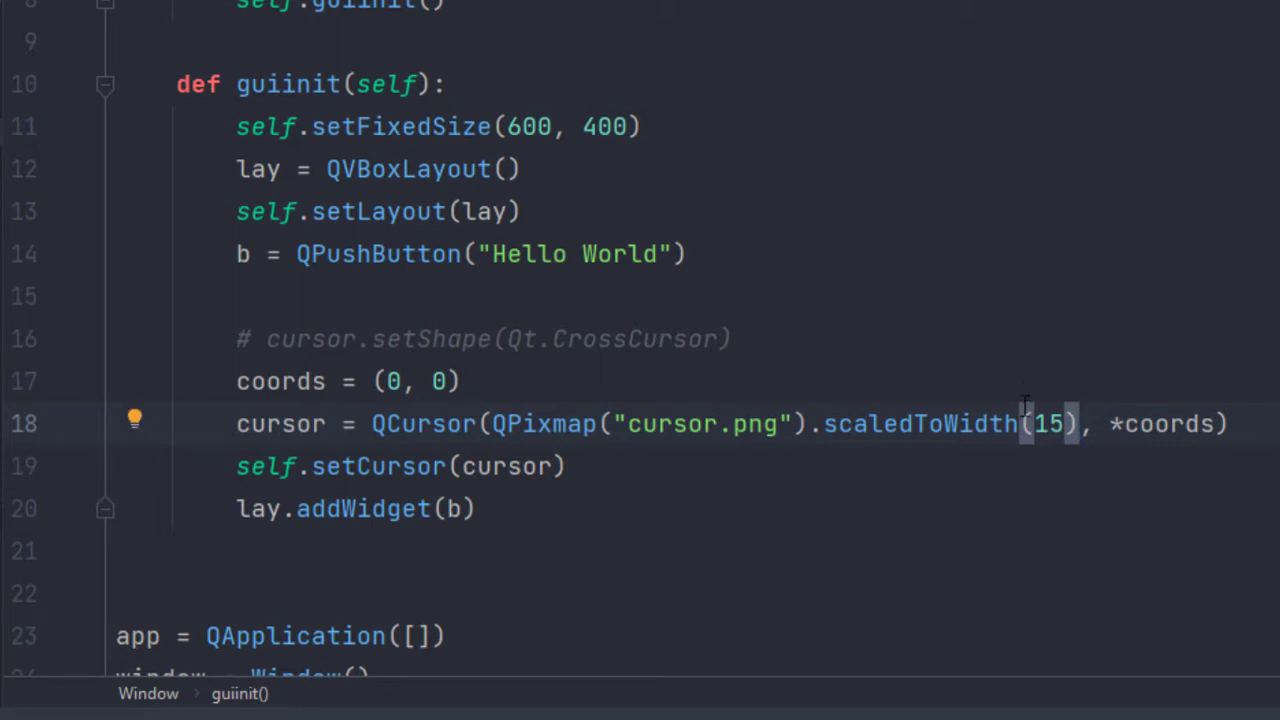
pyautogui.press('f5')
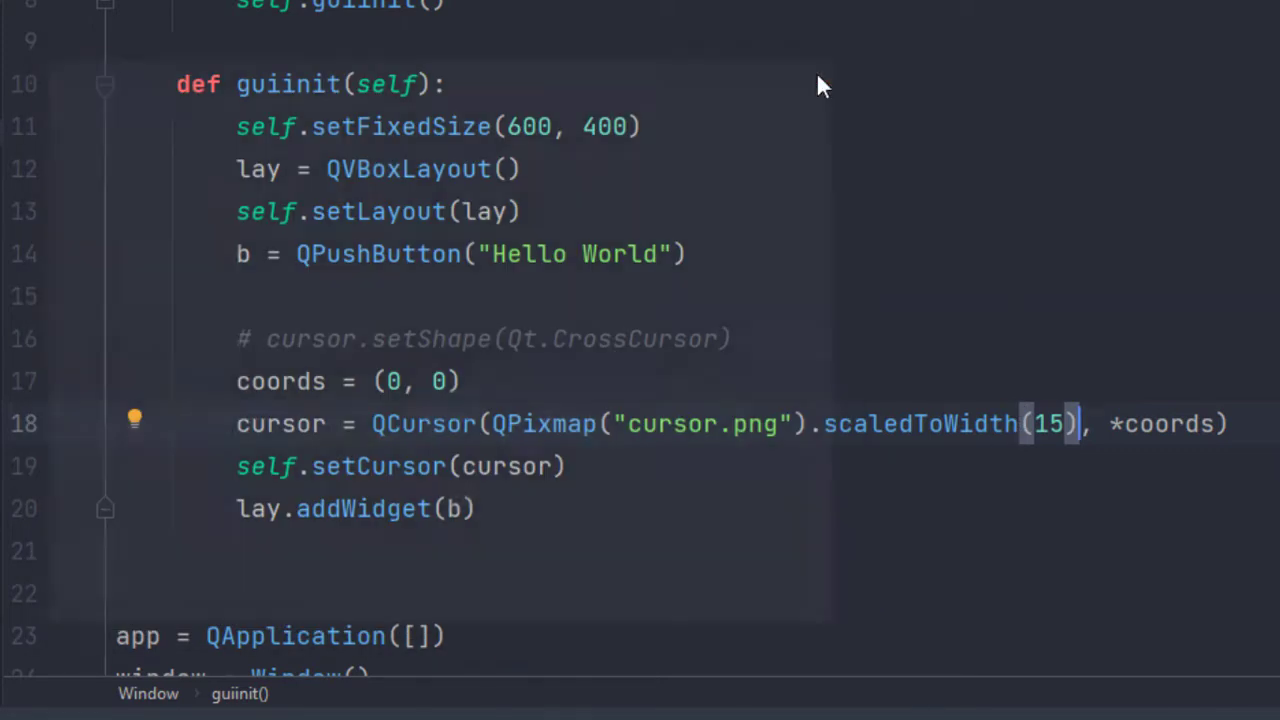
pyautogui.moveTo(1015, 312)
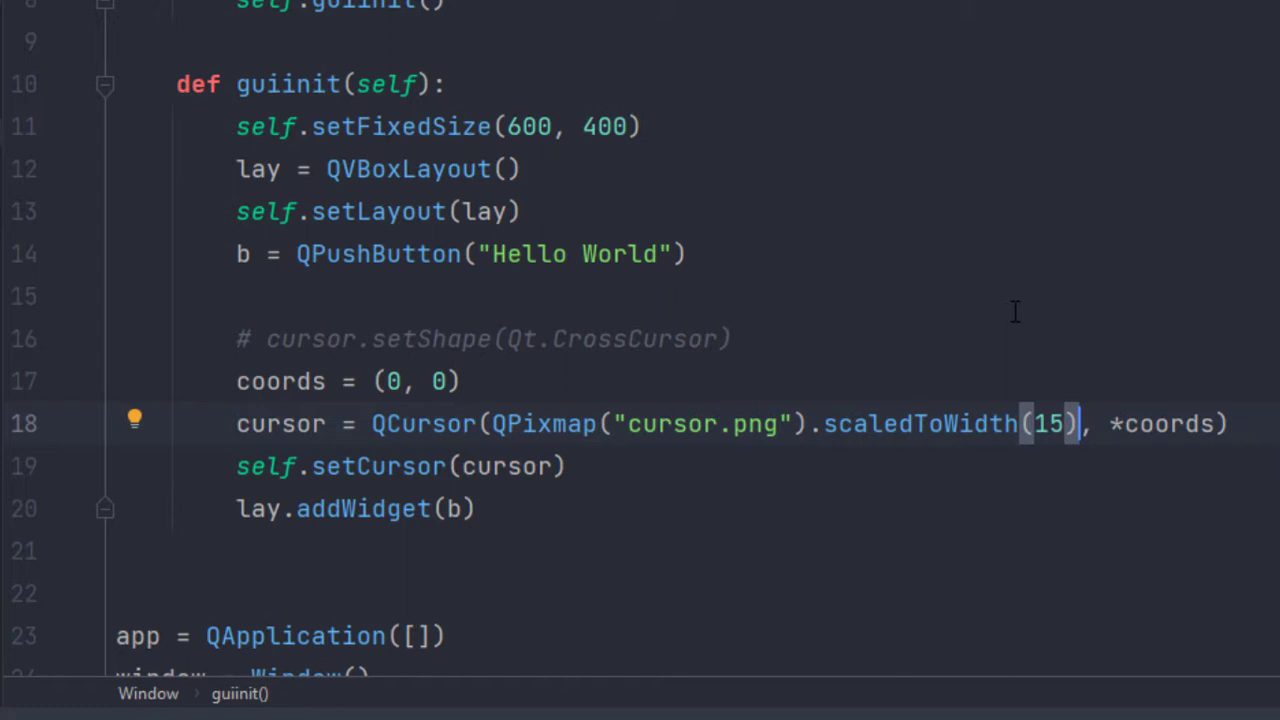